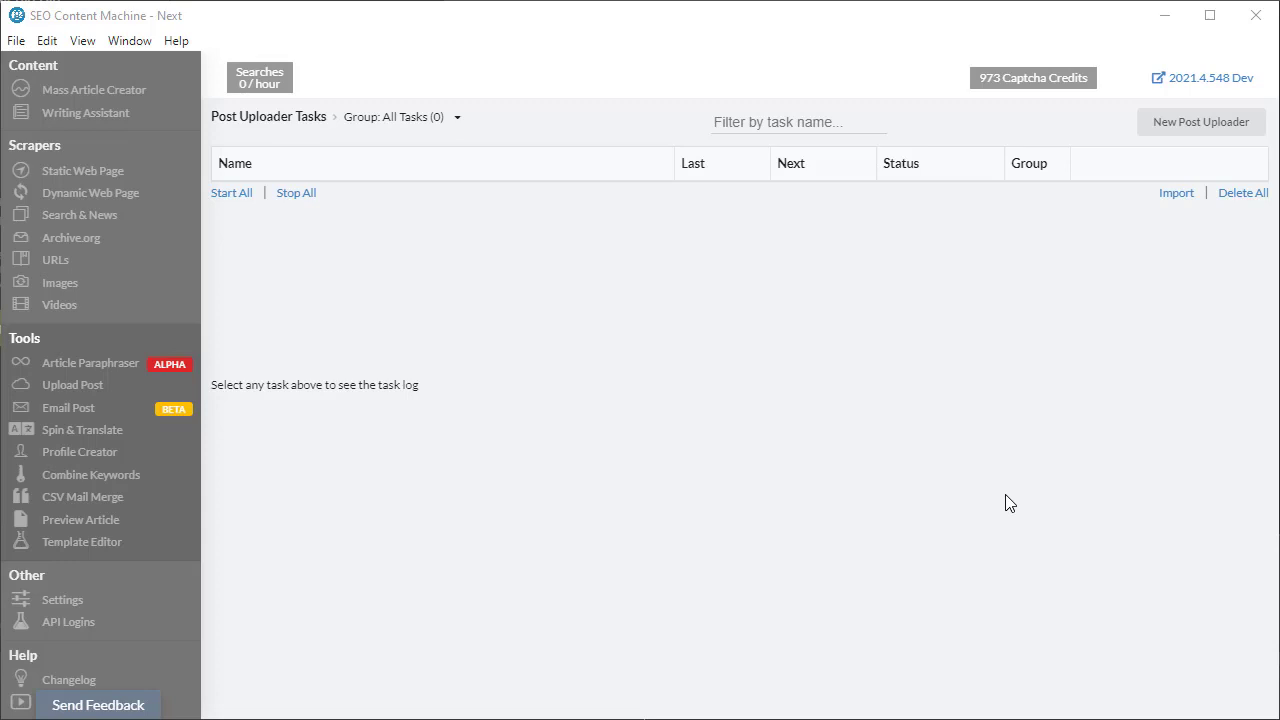
# Switch from Email Post to Upload Post and back to show the empty Post Emailer Tasks list.
pyautogui.click(68, 407)
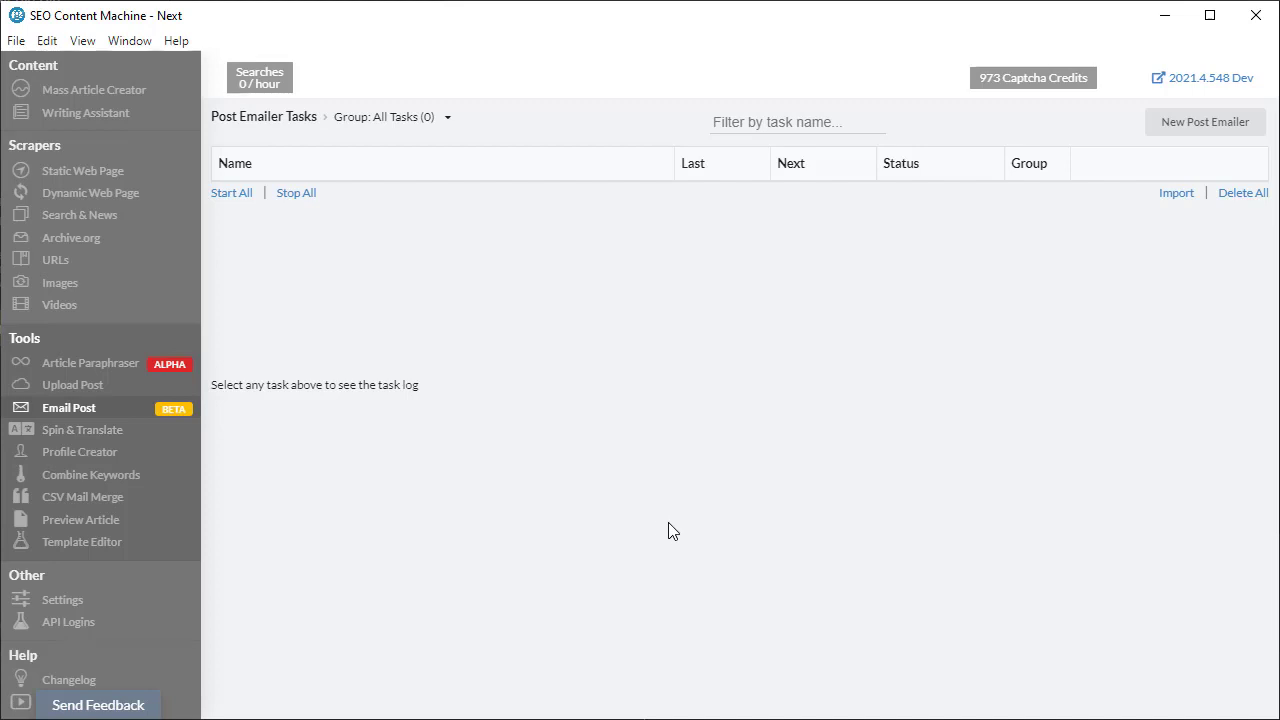
pyautogui.click(73, 384)
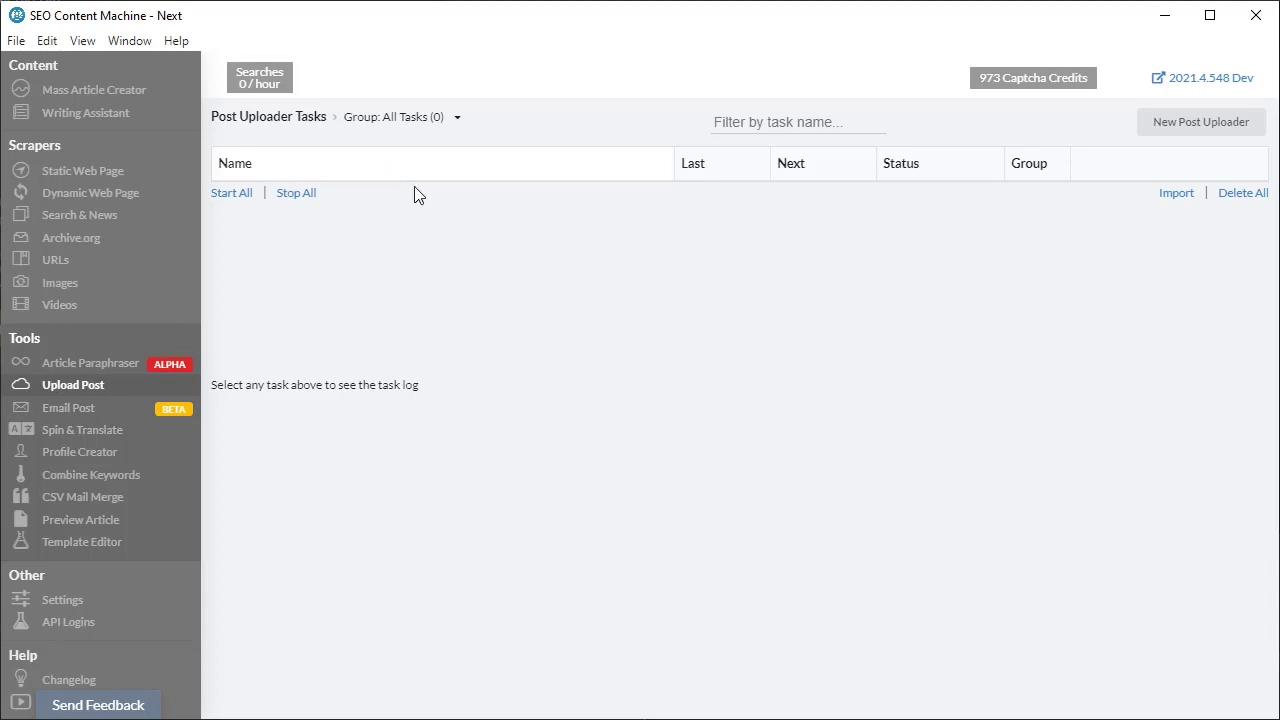
pyautogui.moveTo(537, 297)
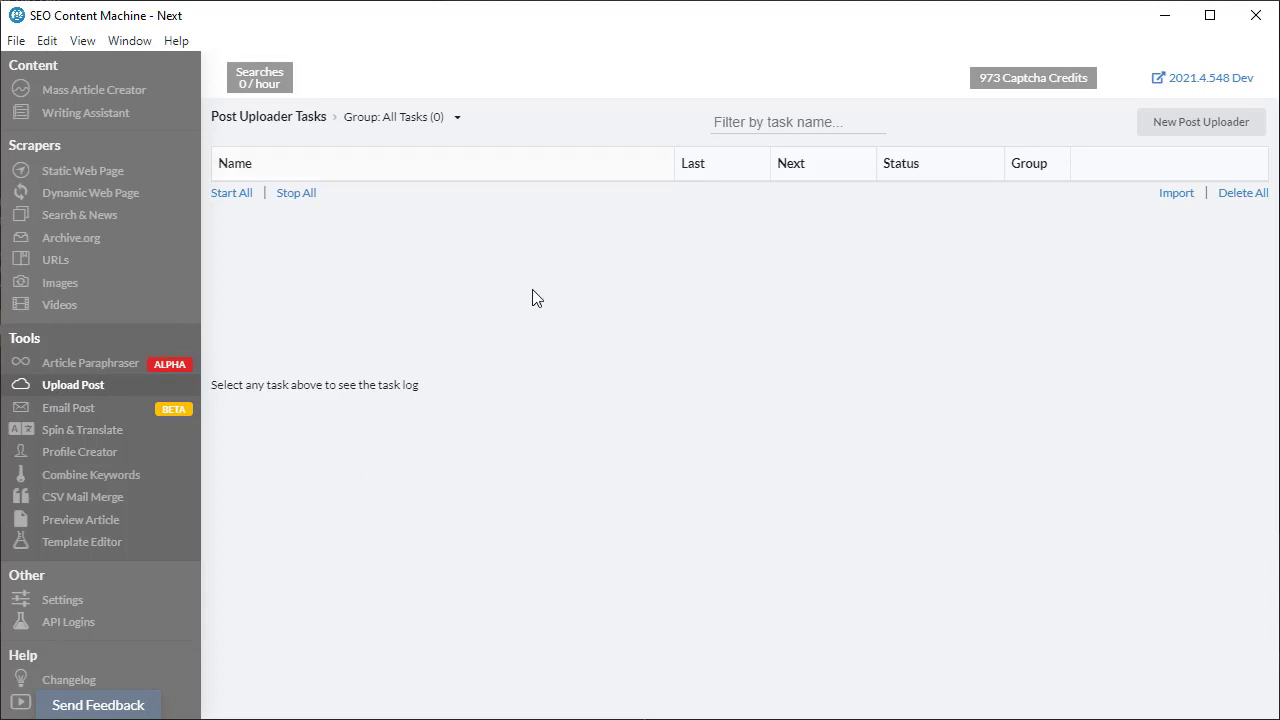
pyautogui.moveTo(543, 318)
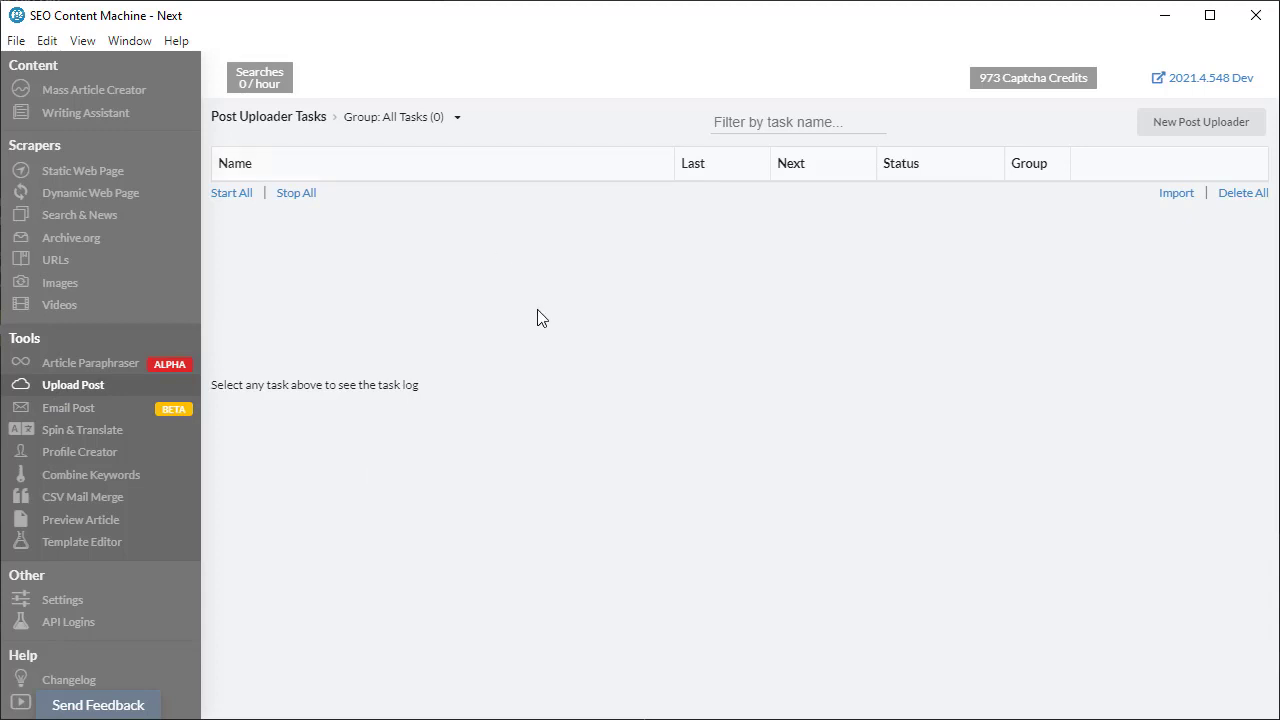
pyautogui.moveTo(155, 435)
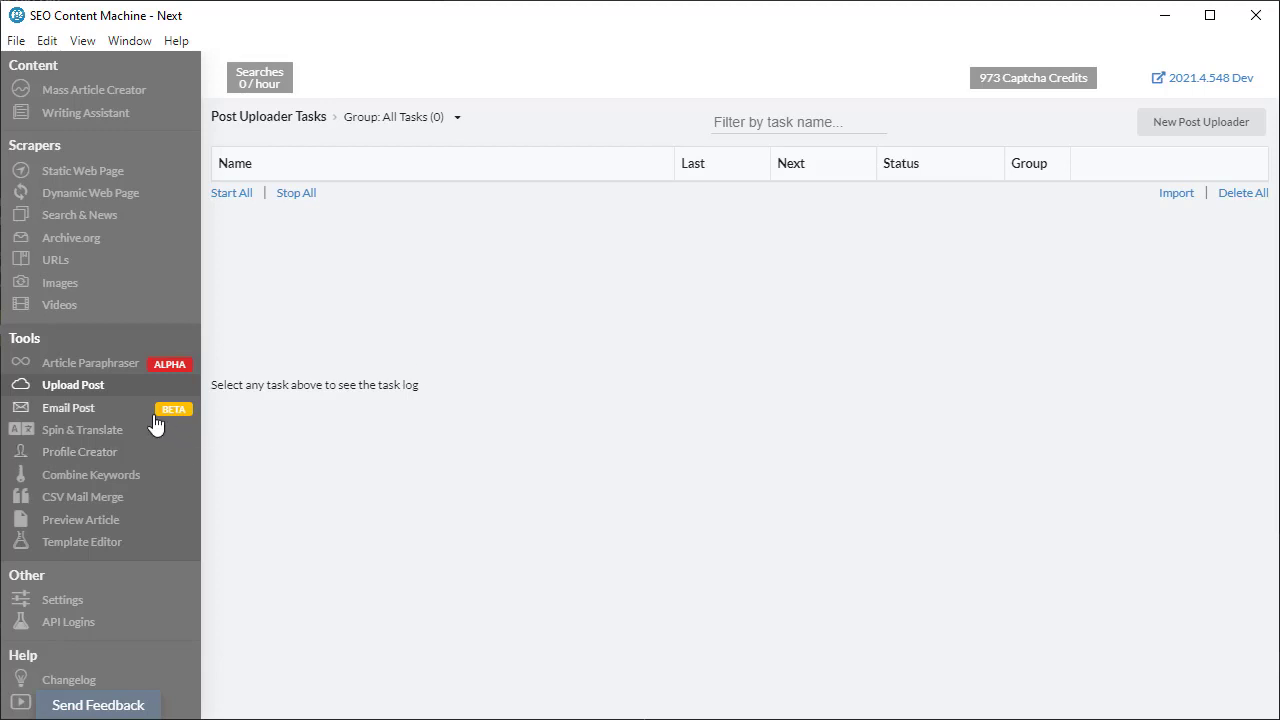
pyautogui.click(68, 407)
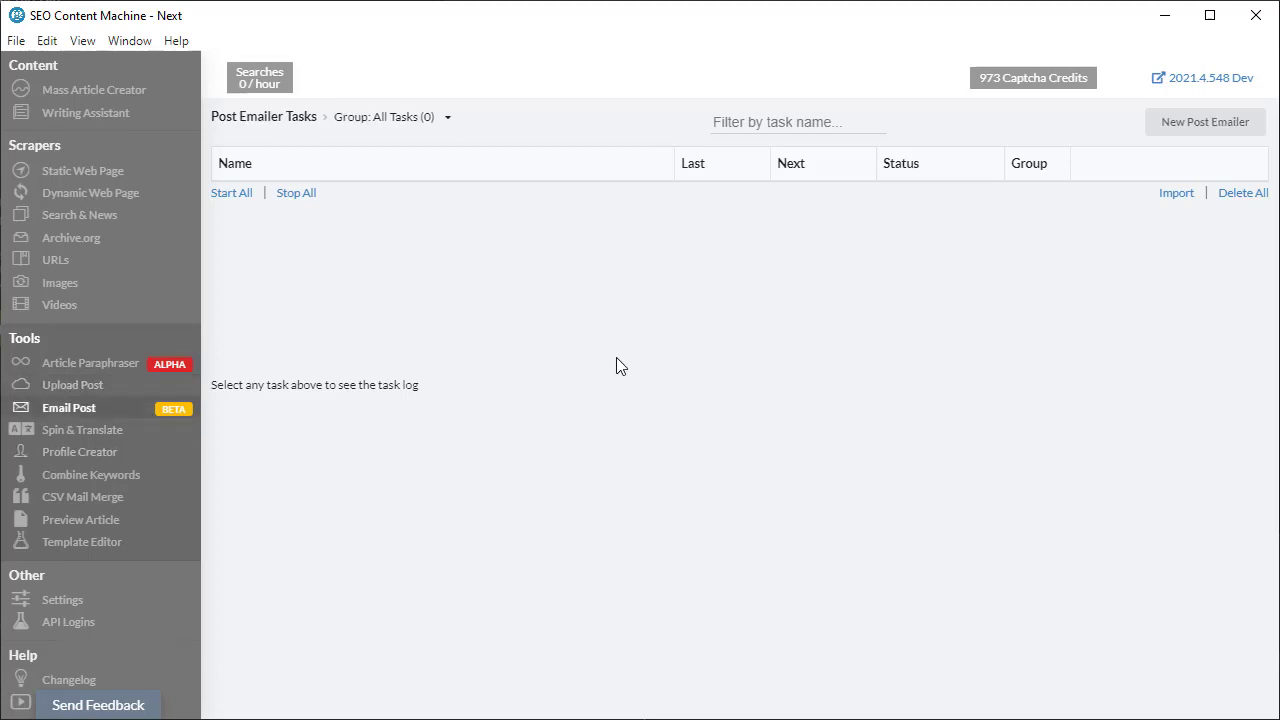
pyautogui.moveTo(585, 371)
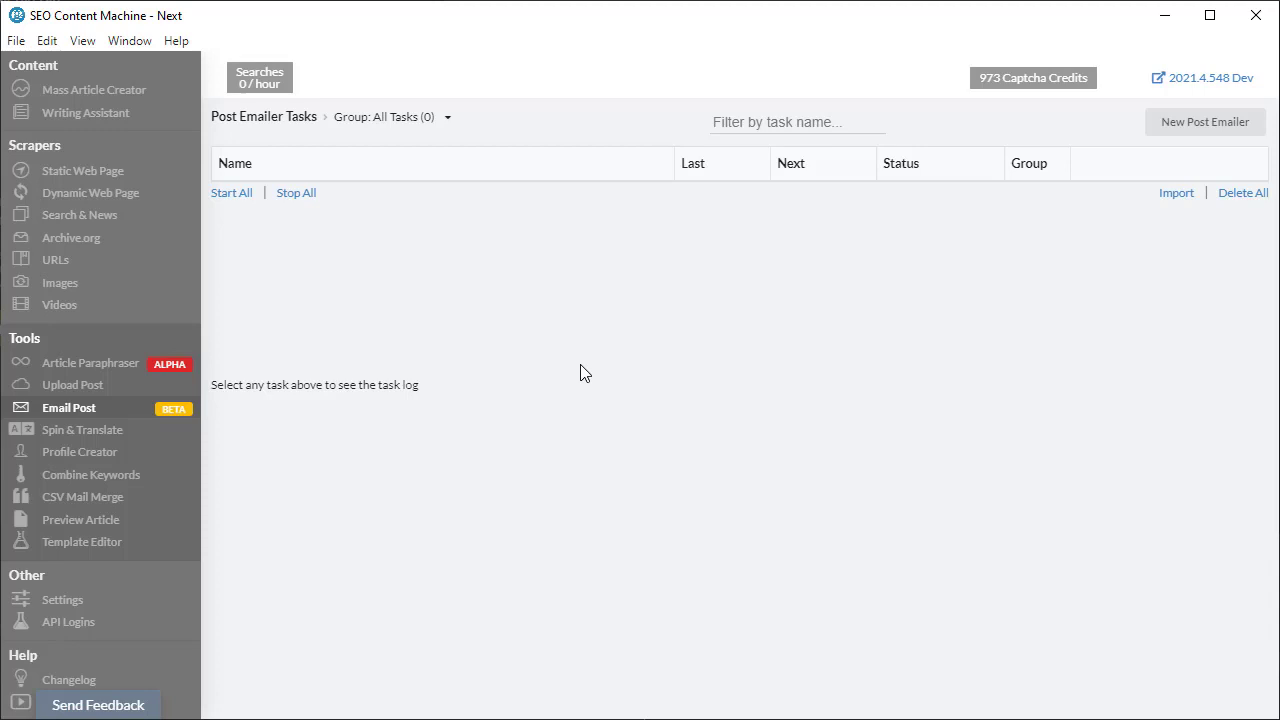
pyautogui.moveTo(587, 393)
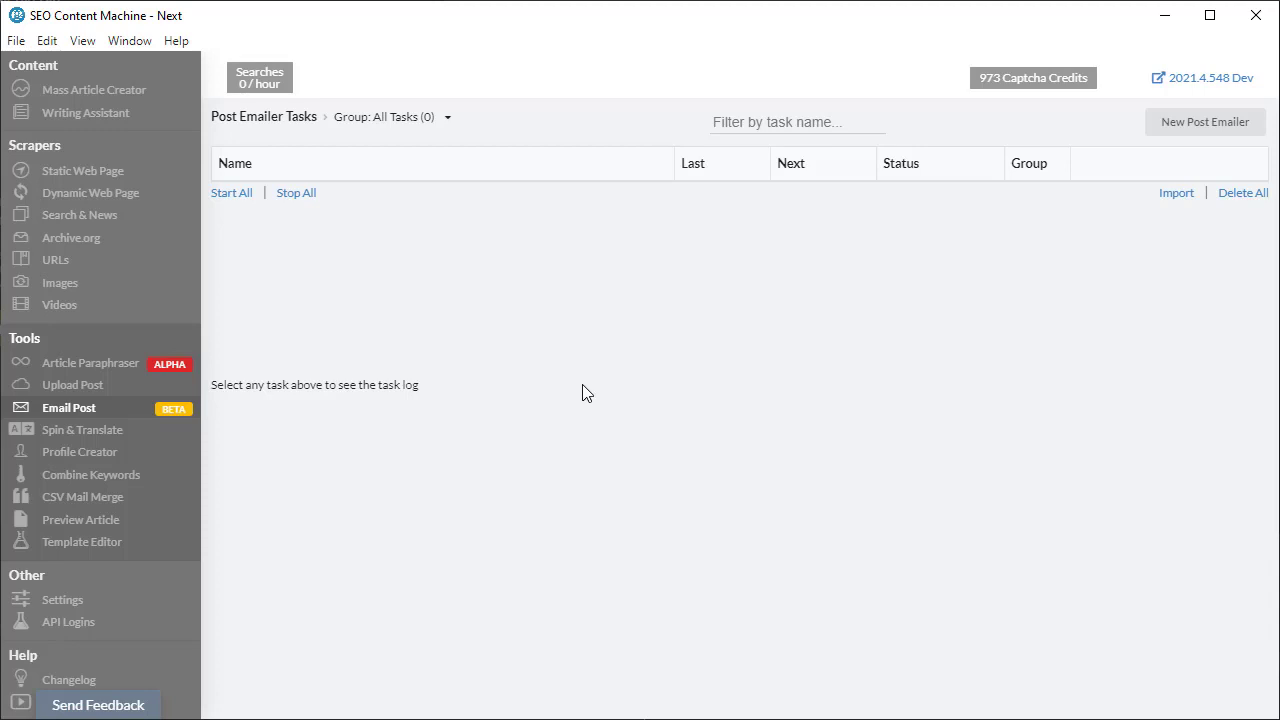
pyautogui.moveTo(594, 412)
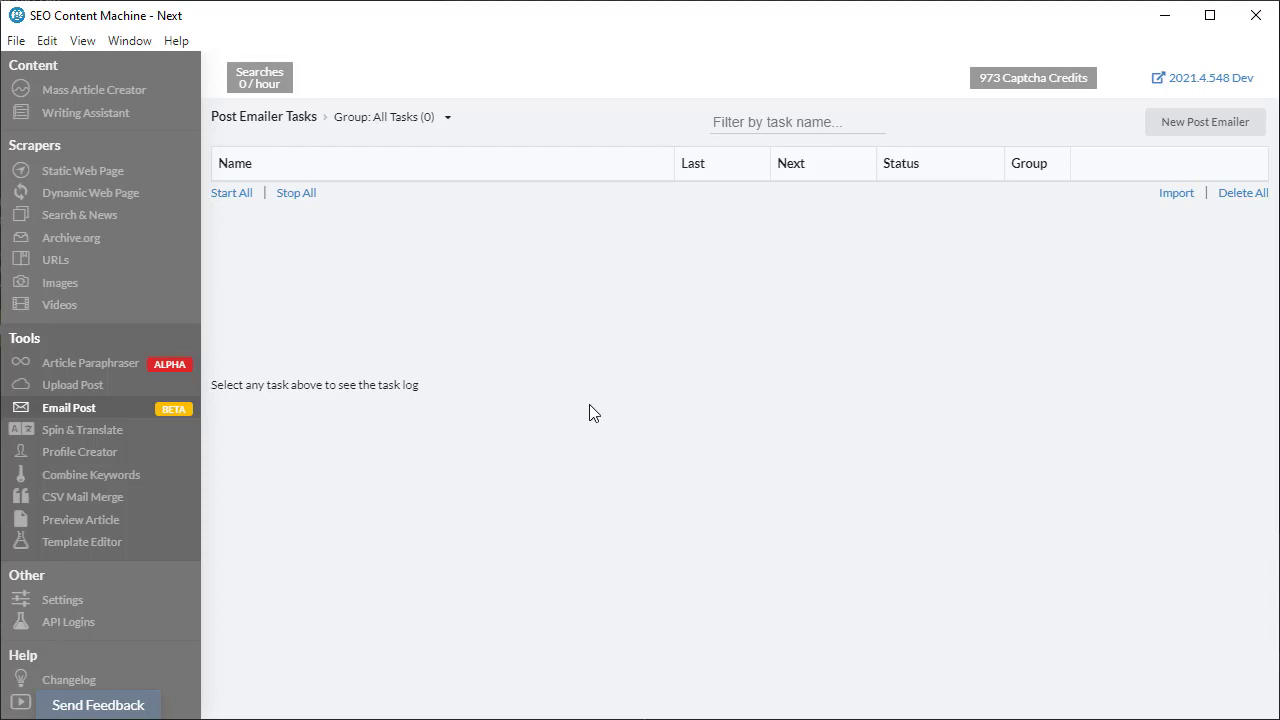
pyautogui.moveTo(591, 417)
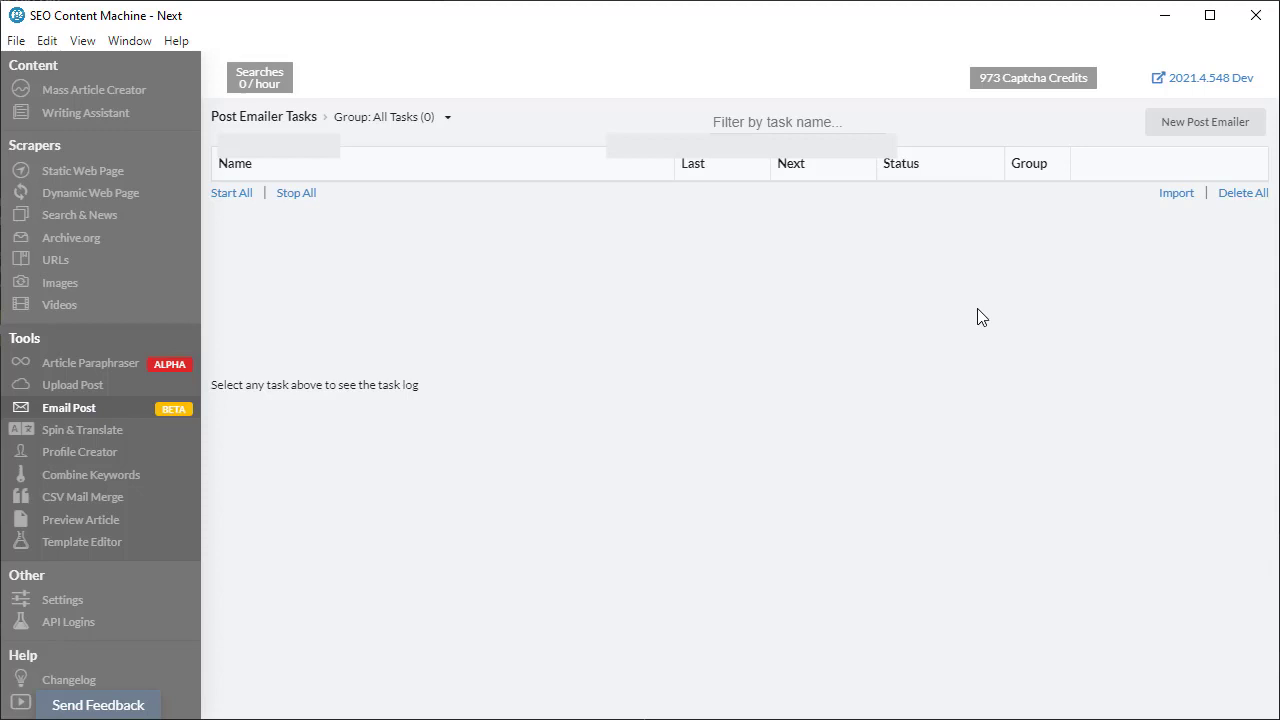
# Start a New Post Emailer task to bring up its blank settings form.
pyautogui.click(1205, 121)
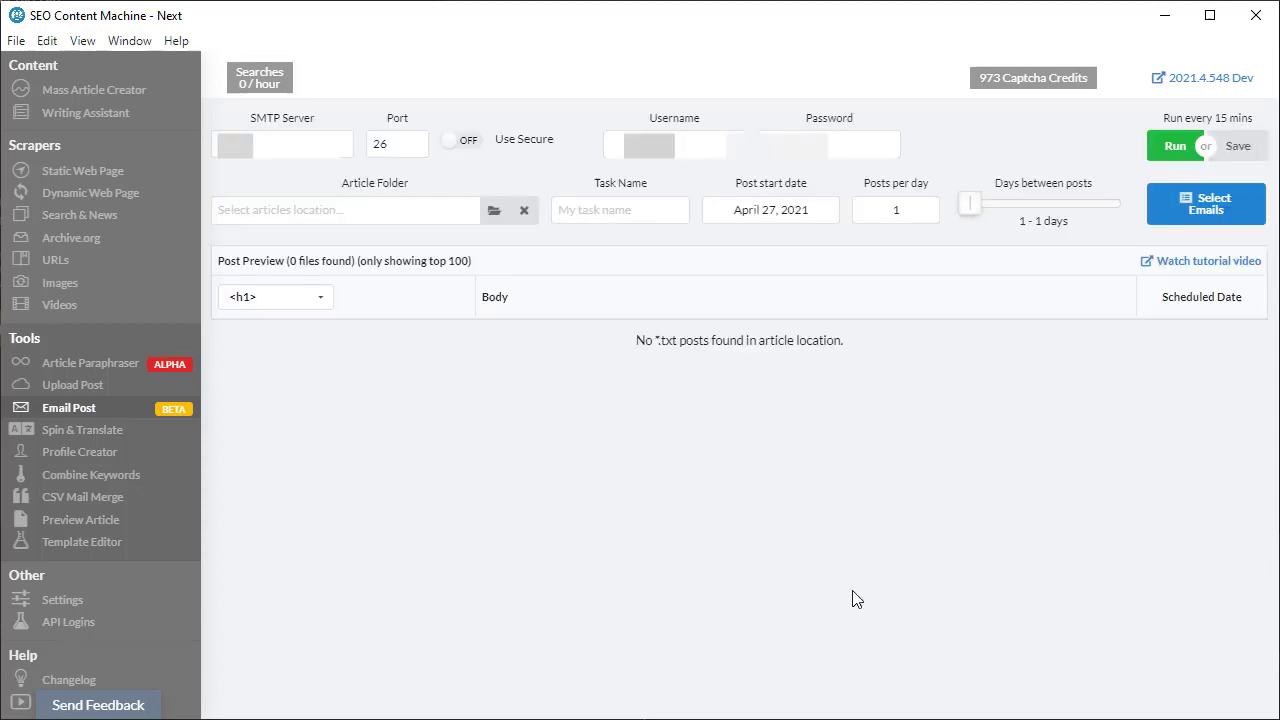
pyautogui.moveTo(923, 132)
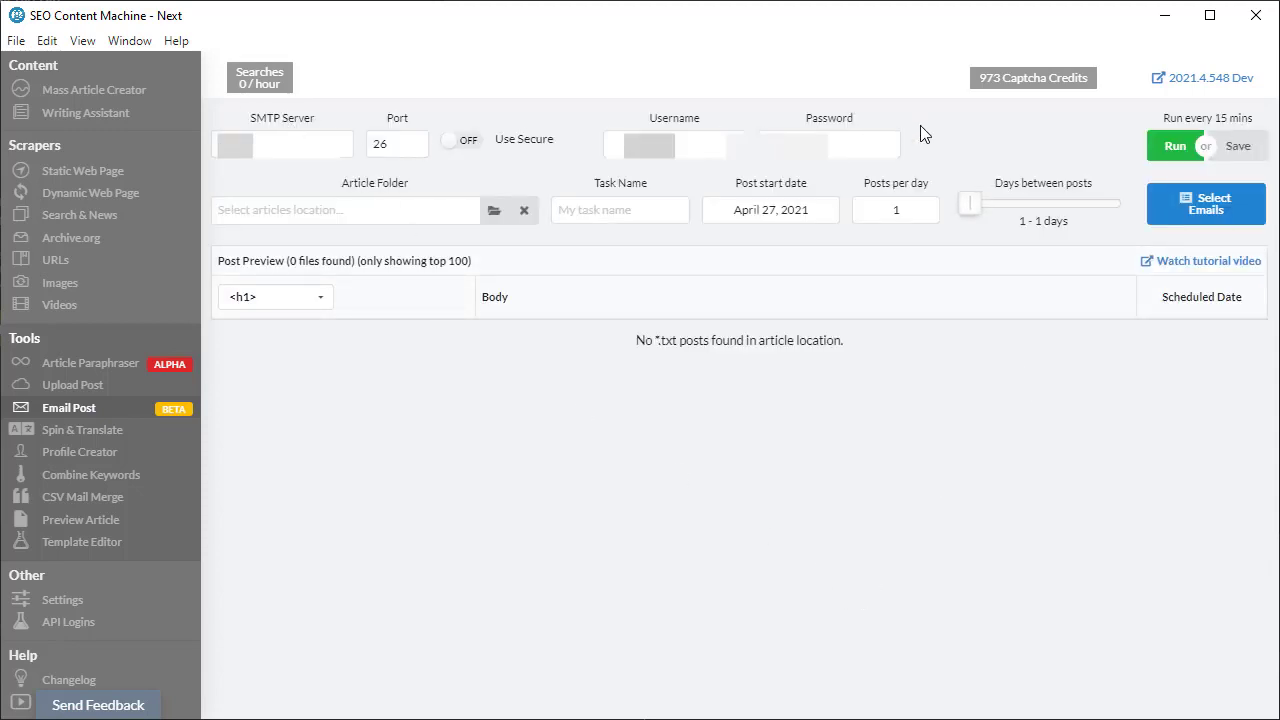
pyautogui.moveTo(975, 145)
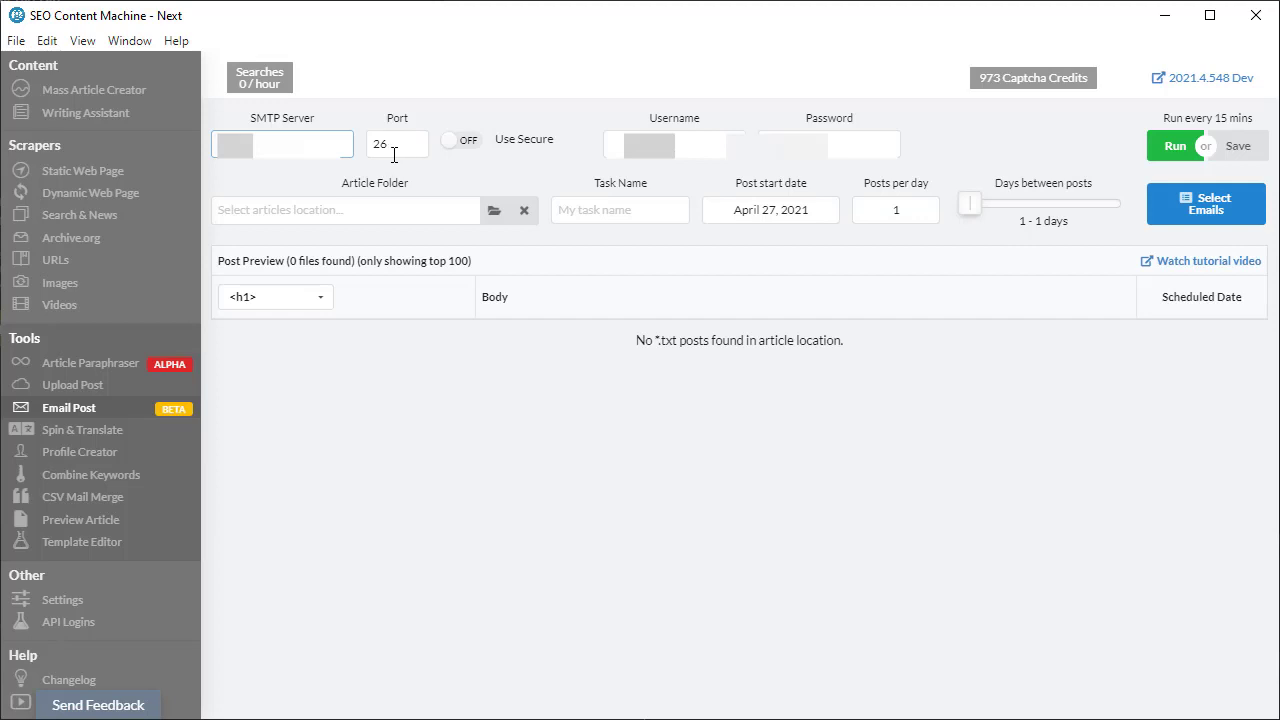
pyautogui.moveTo(822, 188)
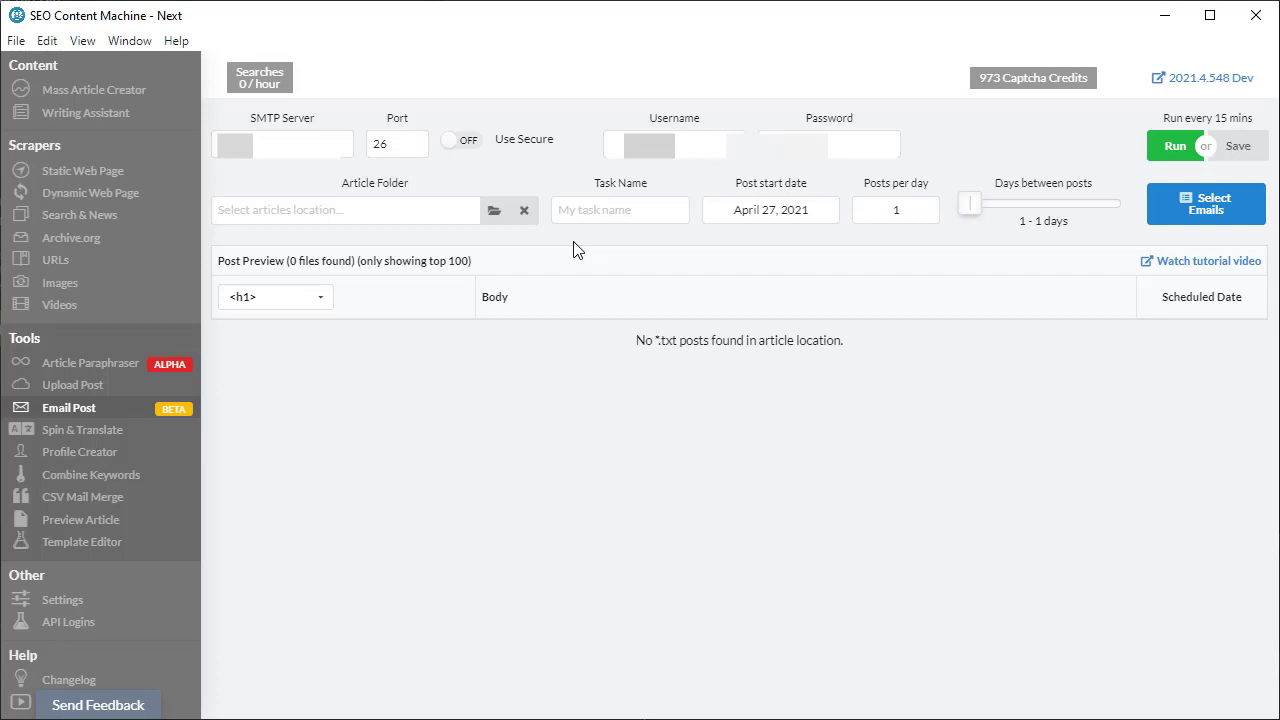
pyautogui.moveTo(515, 371)
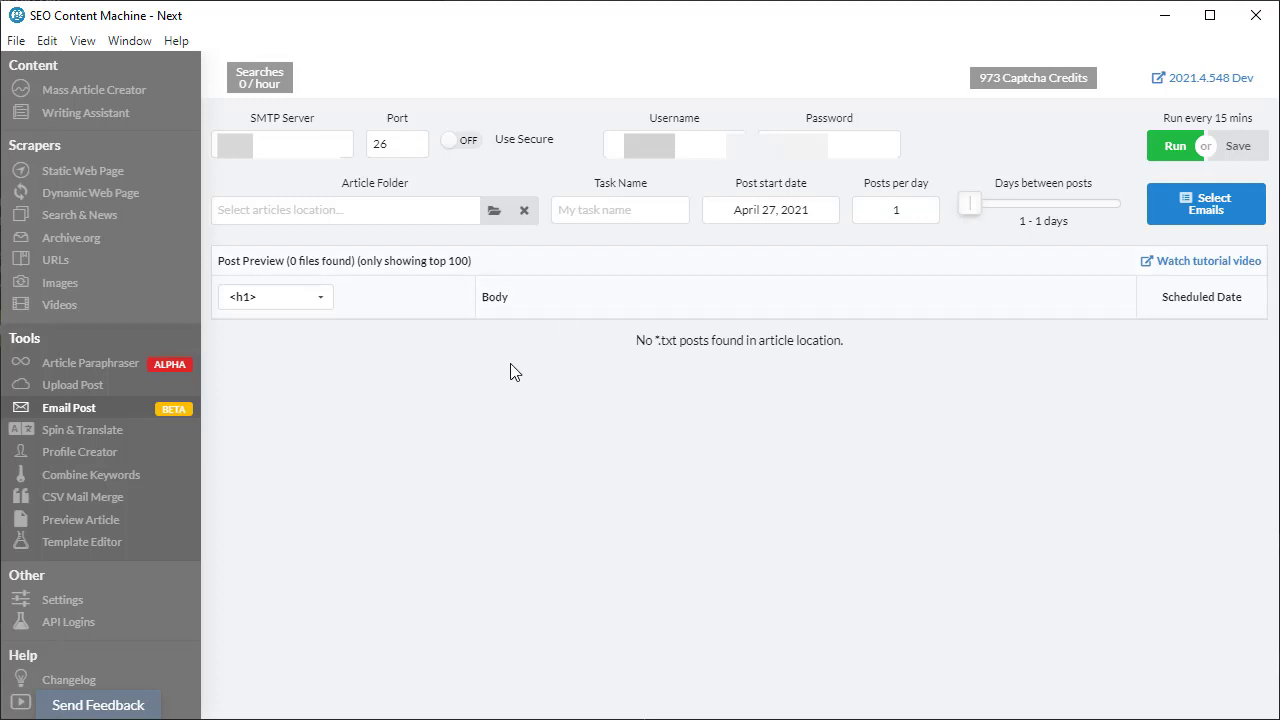
pyautogui.moveTo(1262, 288)
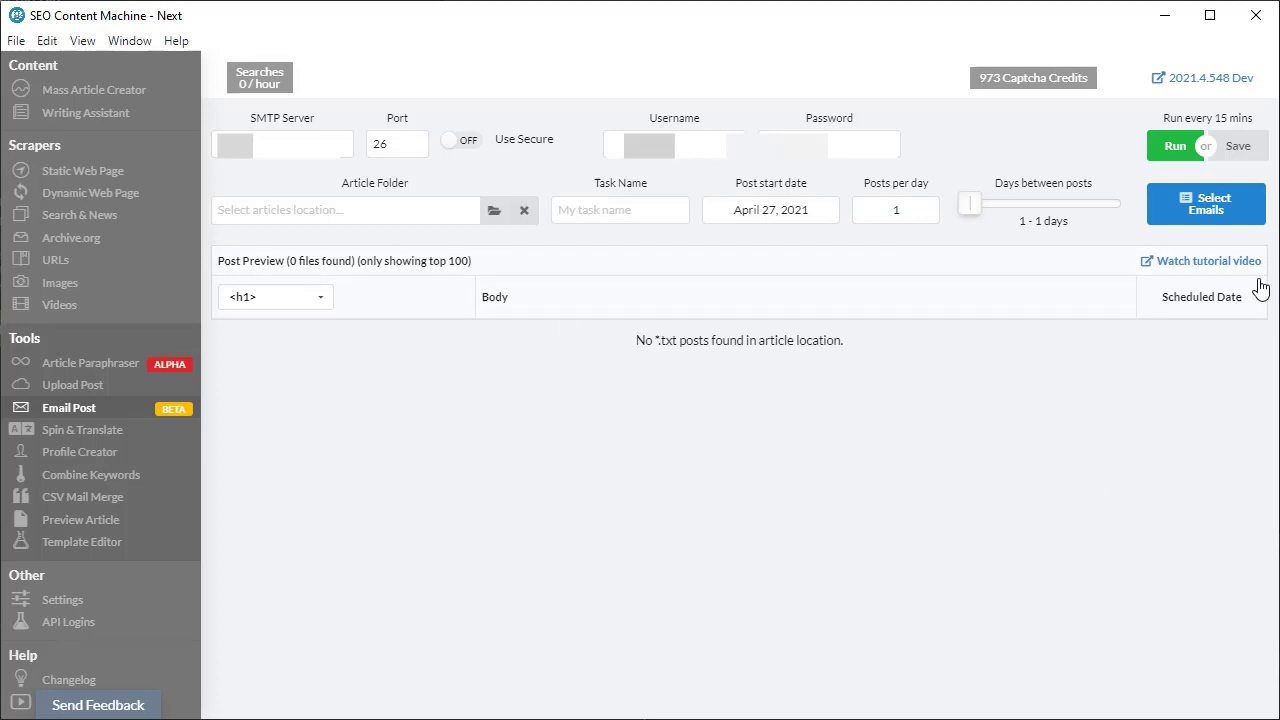
pyautogui.moveTo(799, 383)
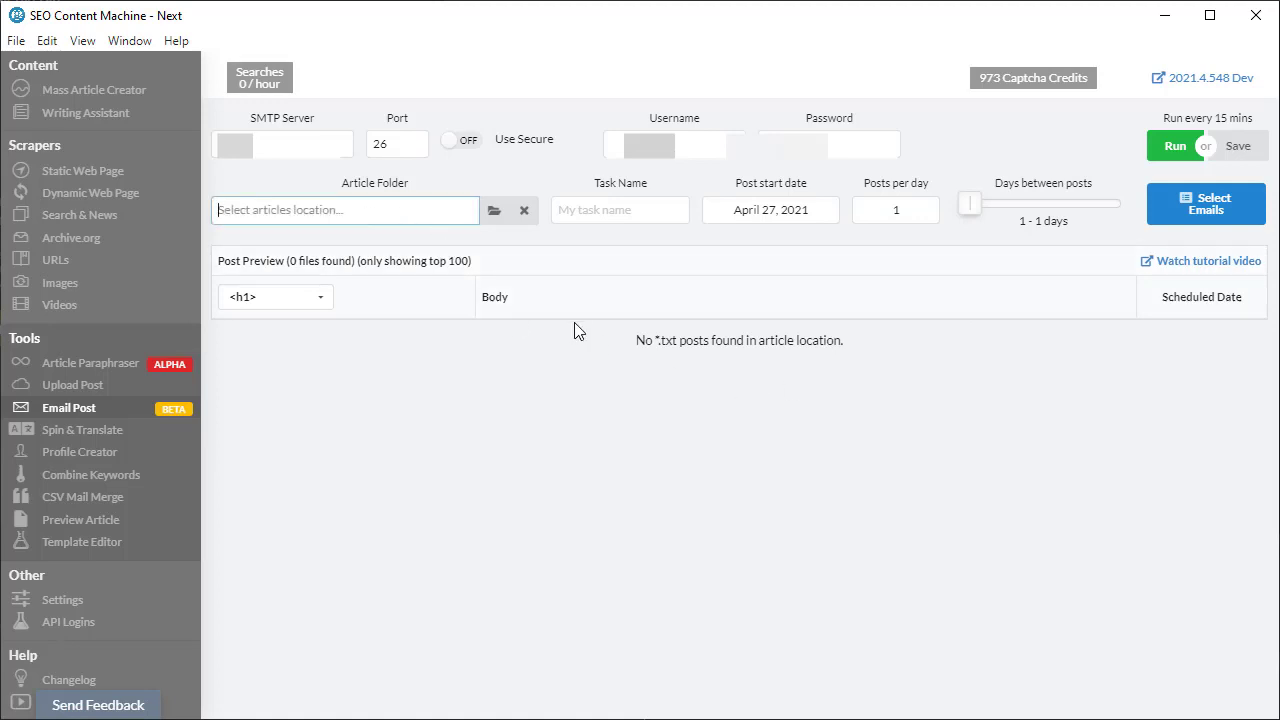
# Load the article folder with three green tea posts and name the task 'example articles'.
pyautogui.click(494, 210)
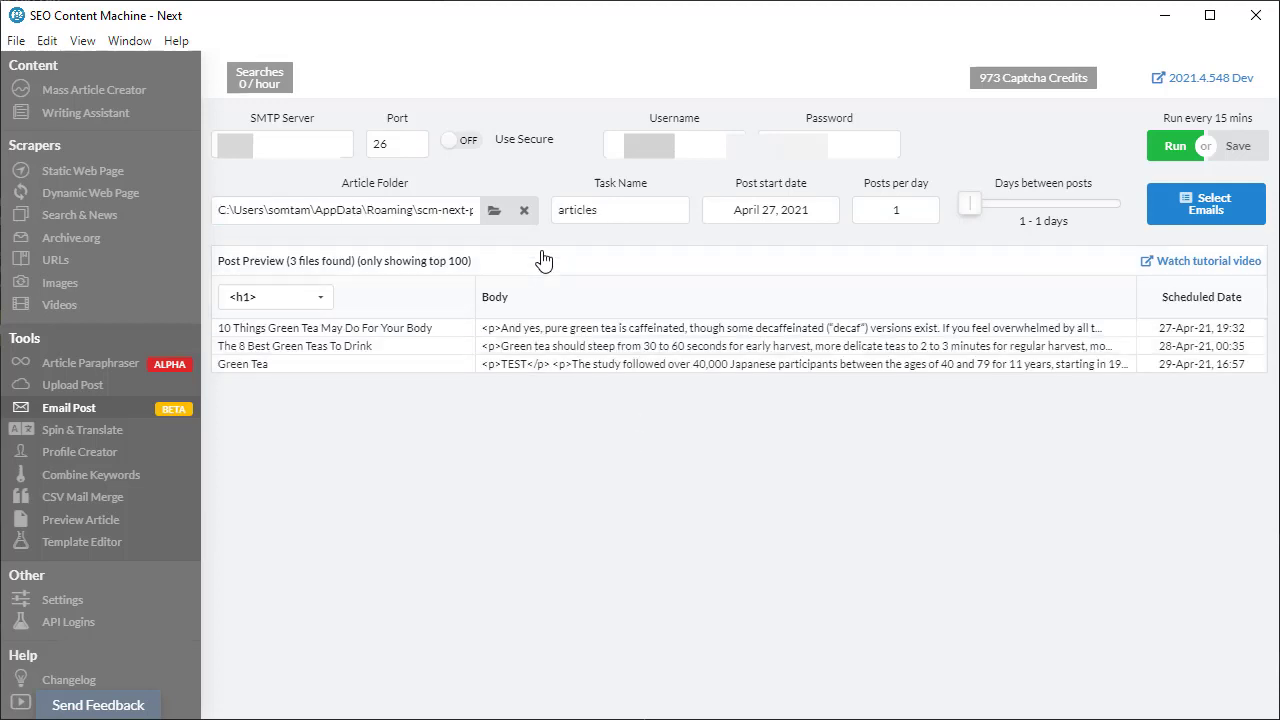
pyautogui.click(620, 210)
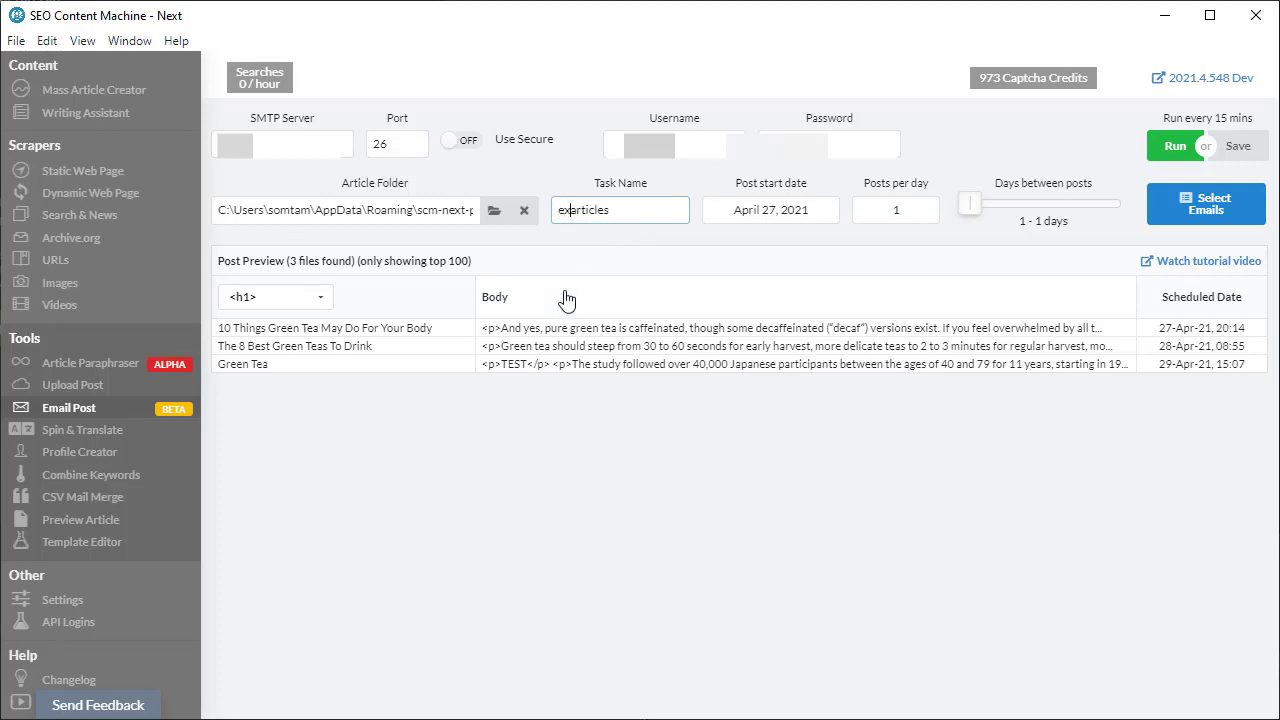
pyautogui.write('example articles')
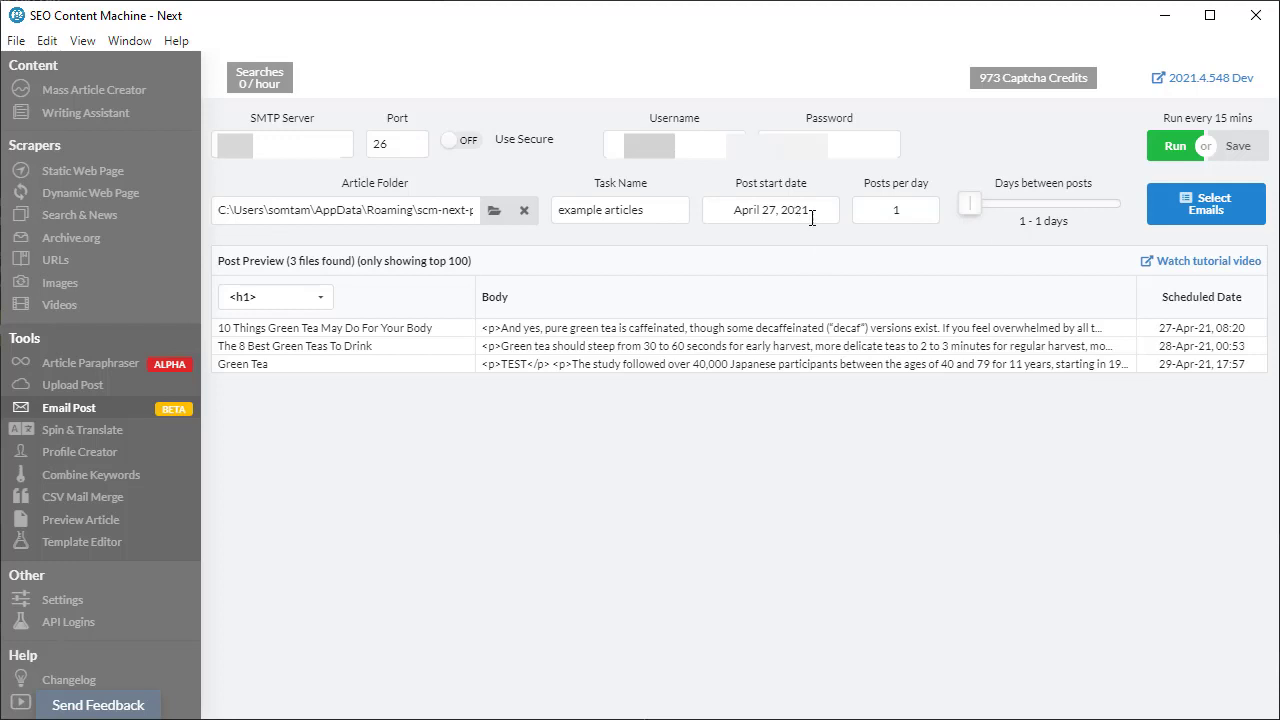
# Set the post start date to April 26, 2021, one post per day, 1 day apart.
pyautogui.click(770, 210)
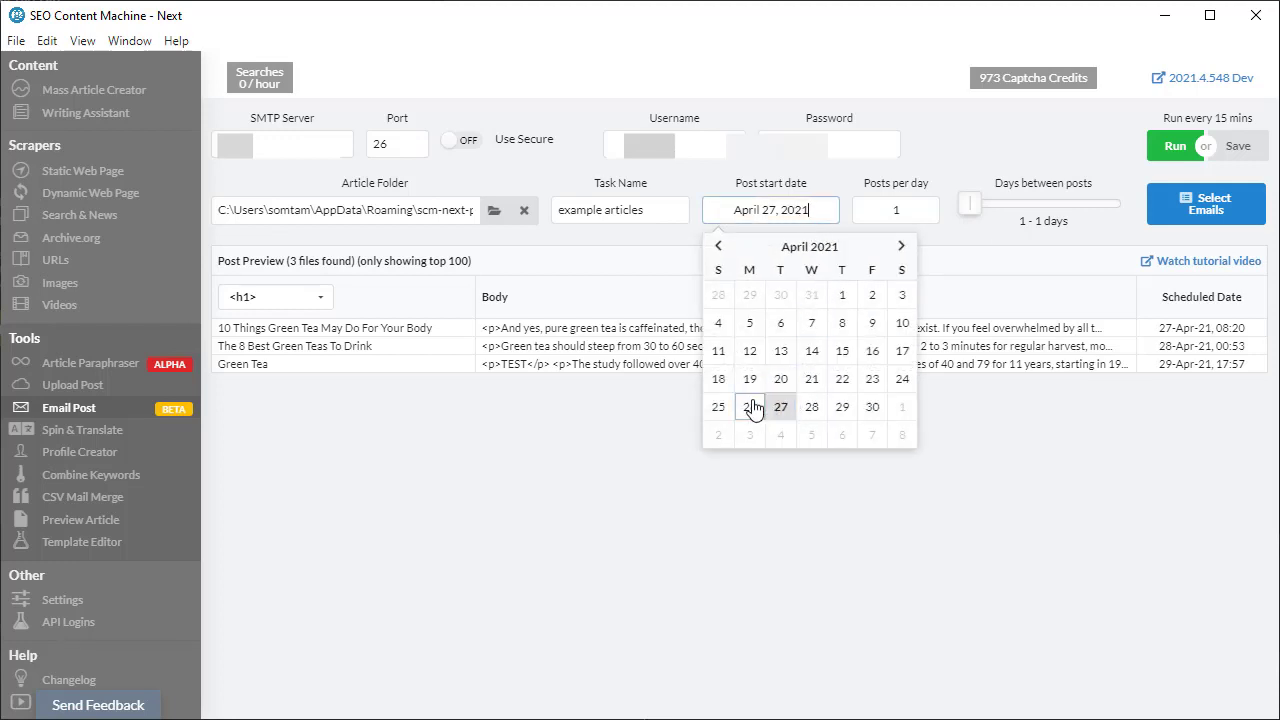
pyautogui.click(750, 406)
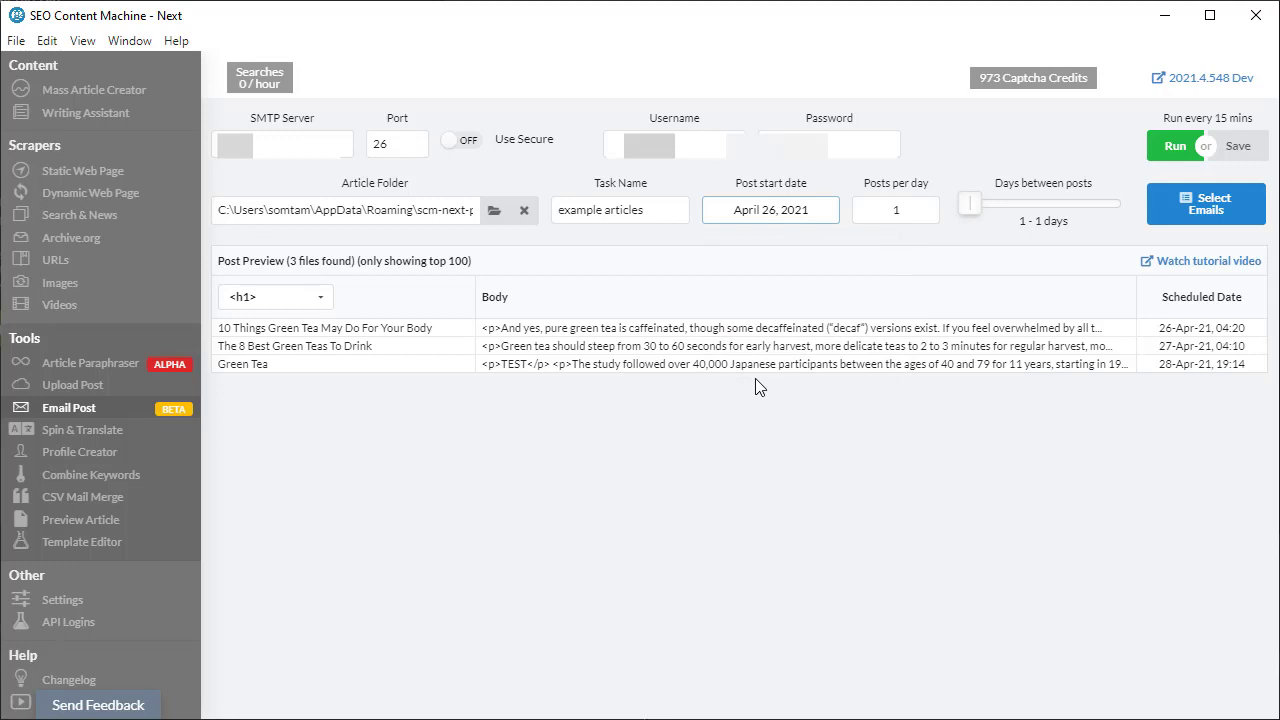
pyautogui.moveTo(709, 541)
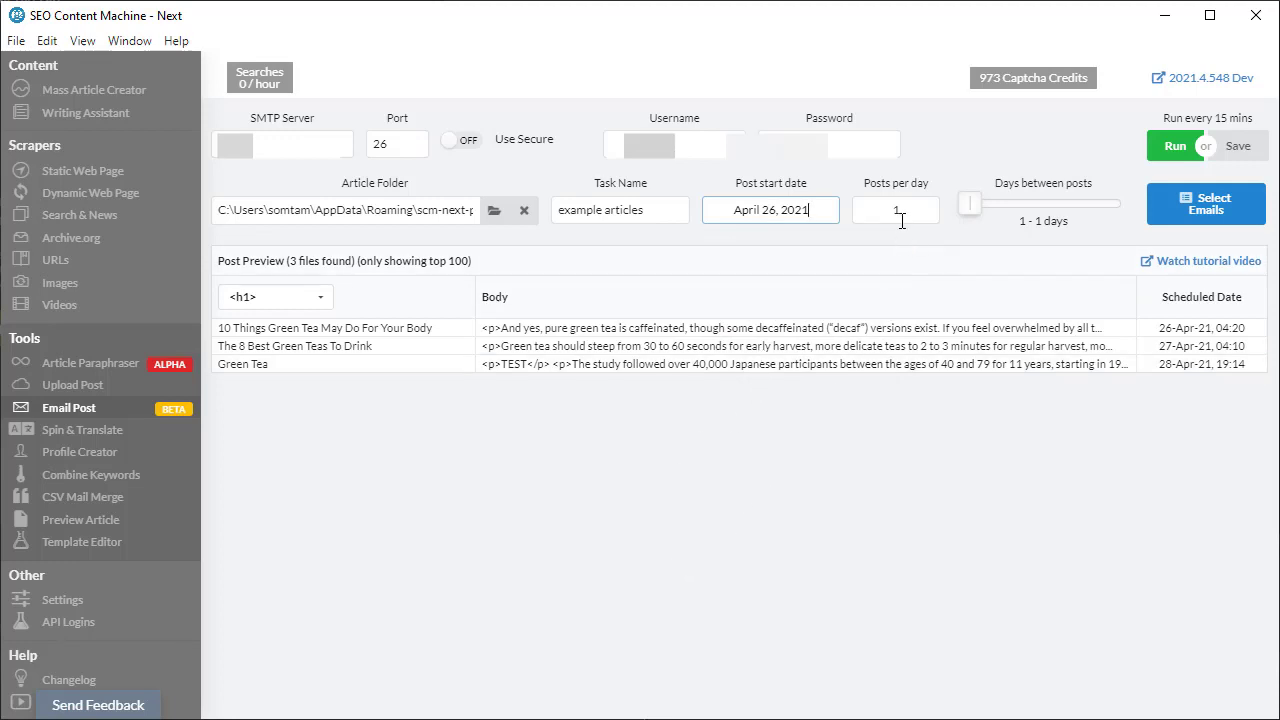
pyautogui.click(895, 210)
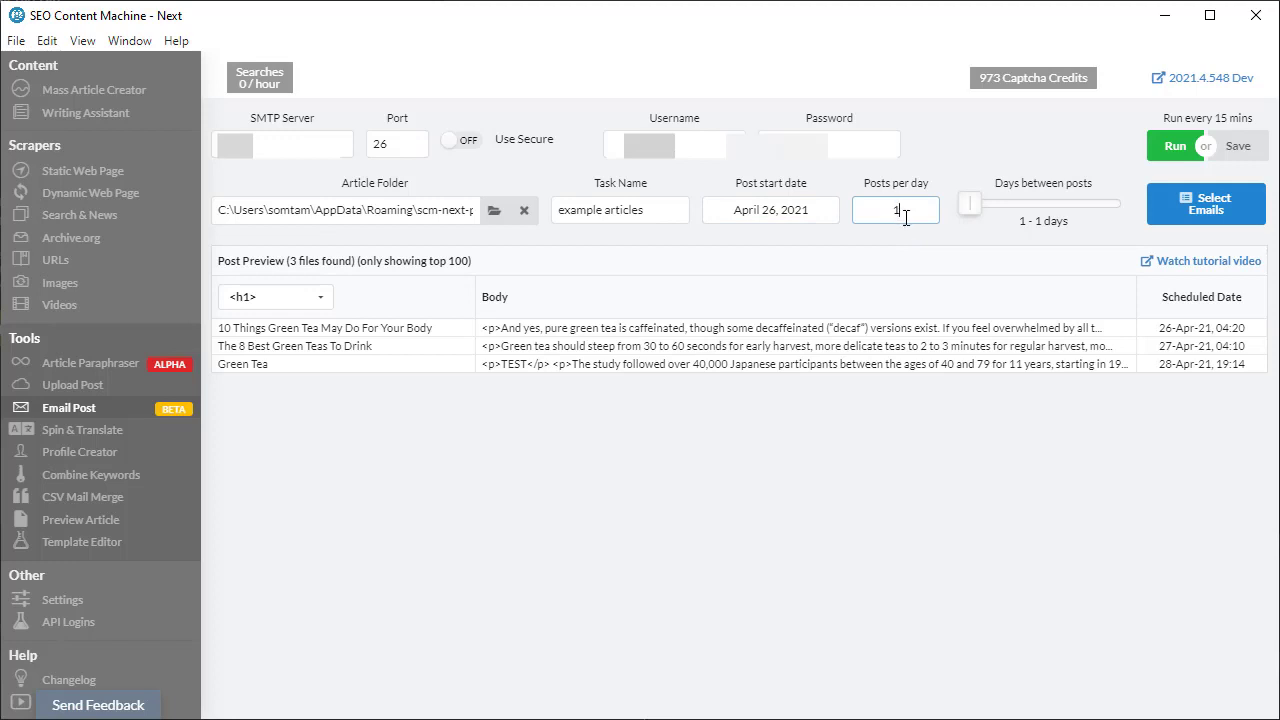
pyautogui.moveTo(965, 240)
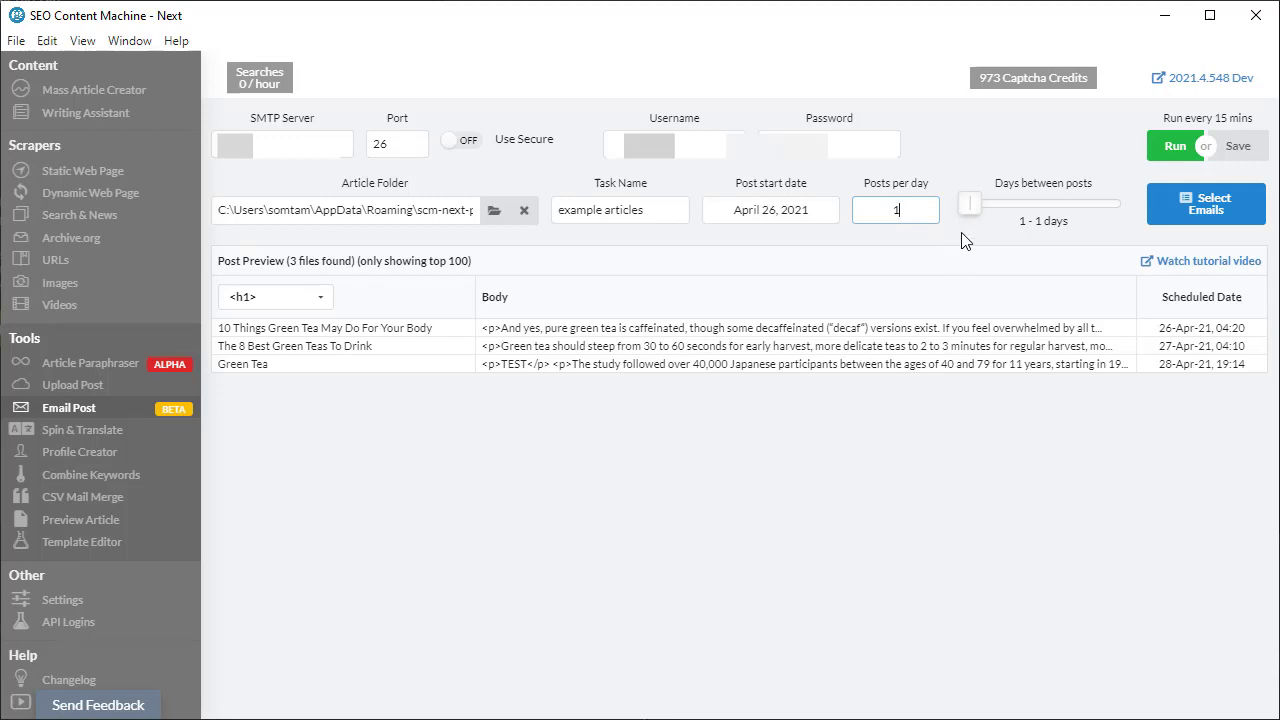
pyautogui.moveTo(960, 258)
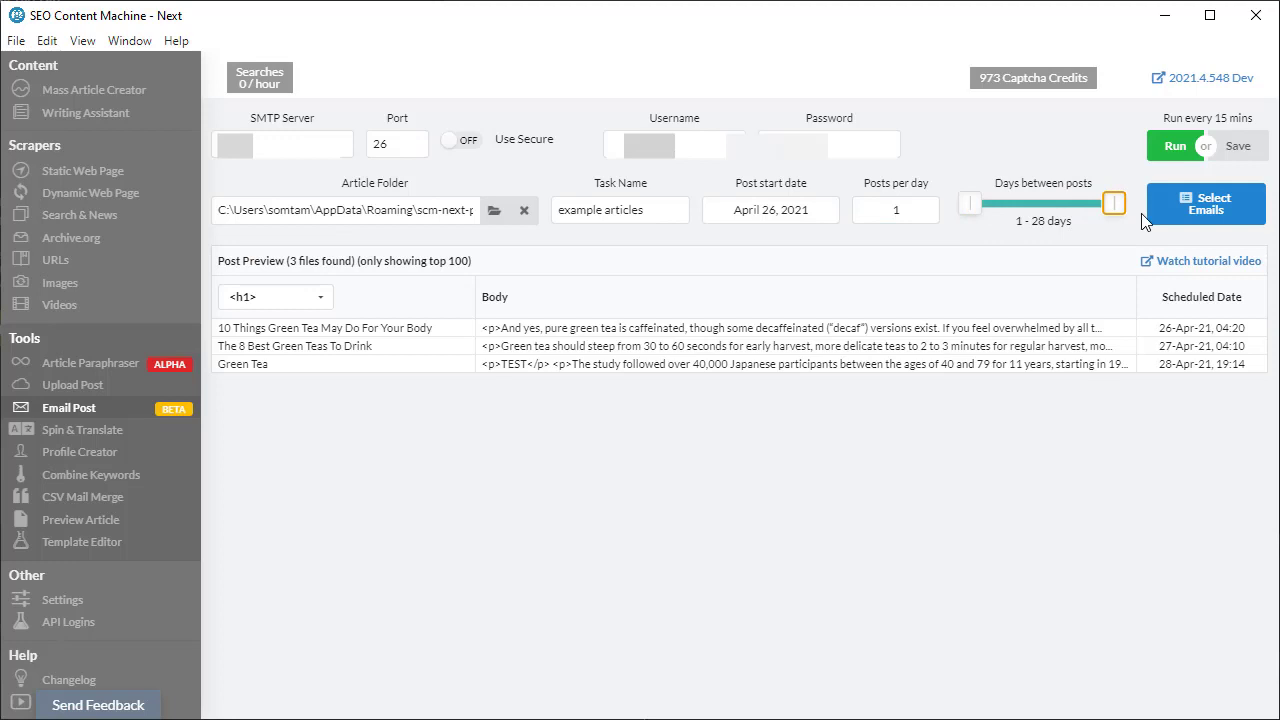
pyautogui.moveTo(1146, 217); pyautogui.dragTo(1113, 210)
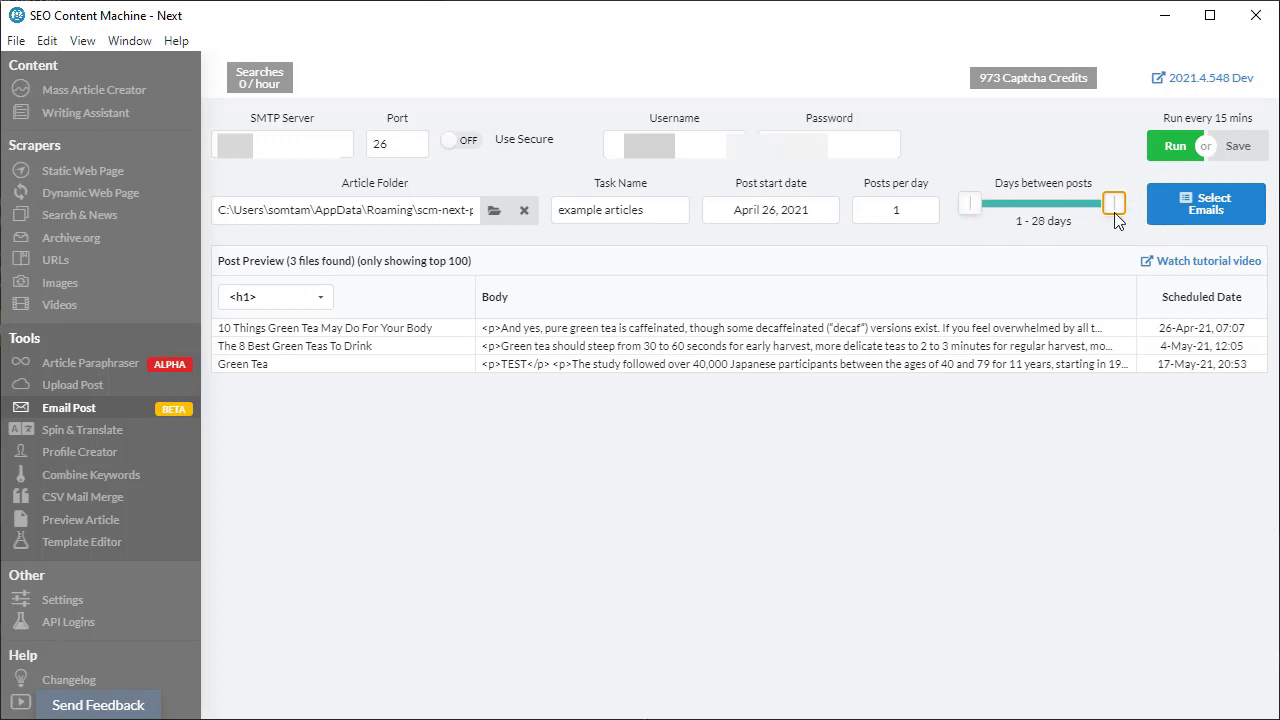
pyautogui.moveTo(1113, 203); pyautogui.dragTo(968, 203)
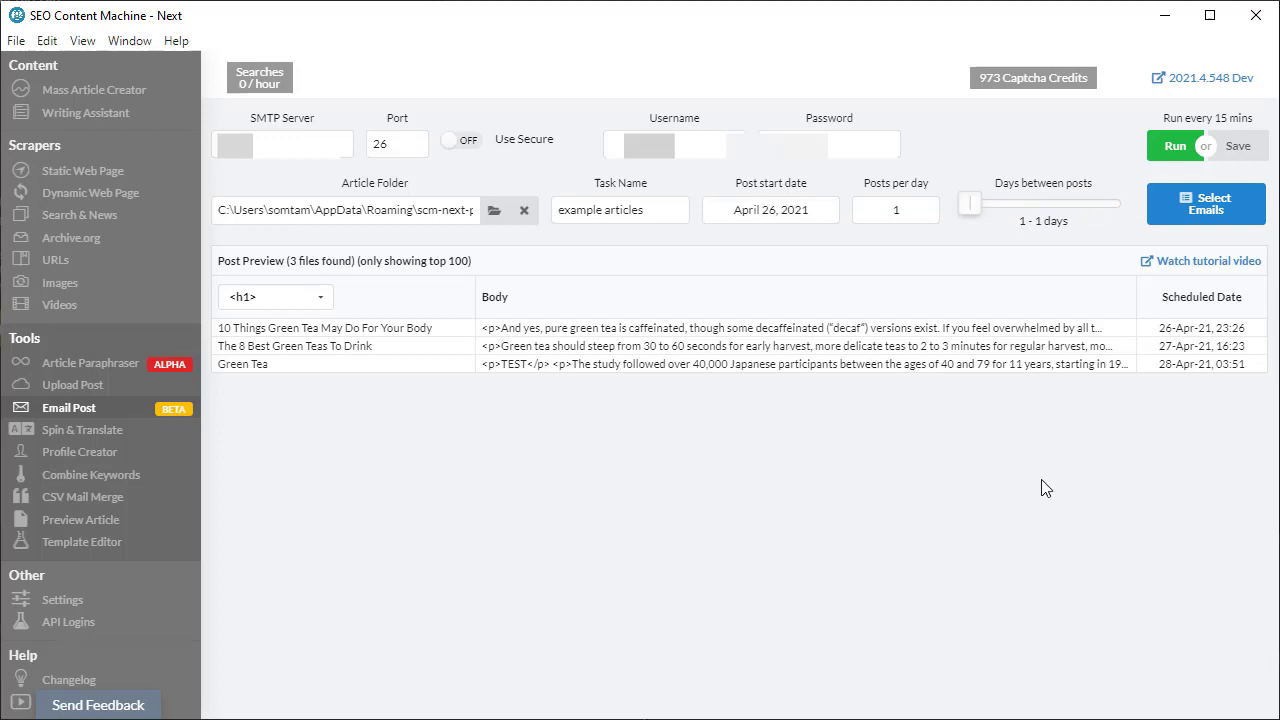
pyautogui.moveTo(483, 283)
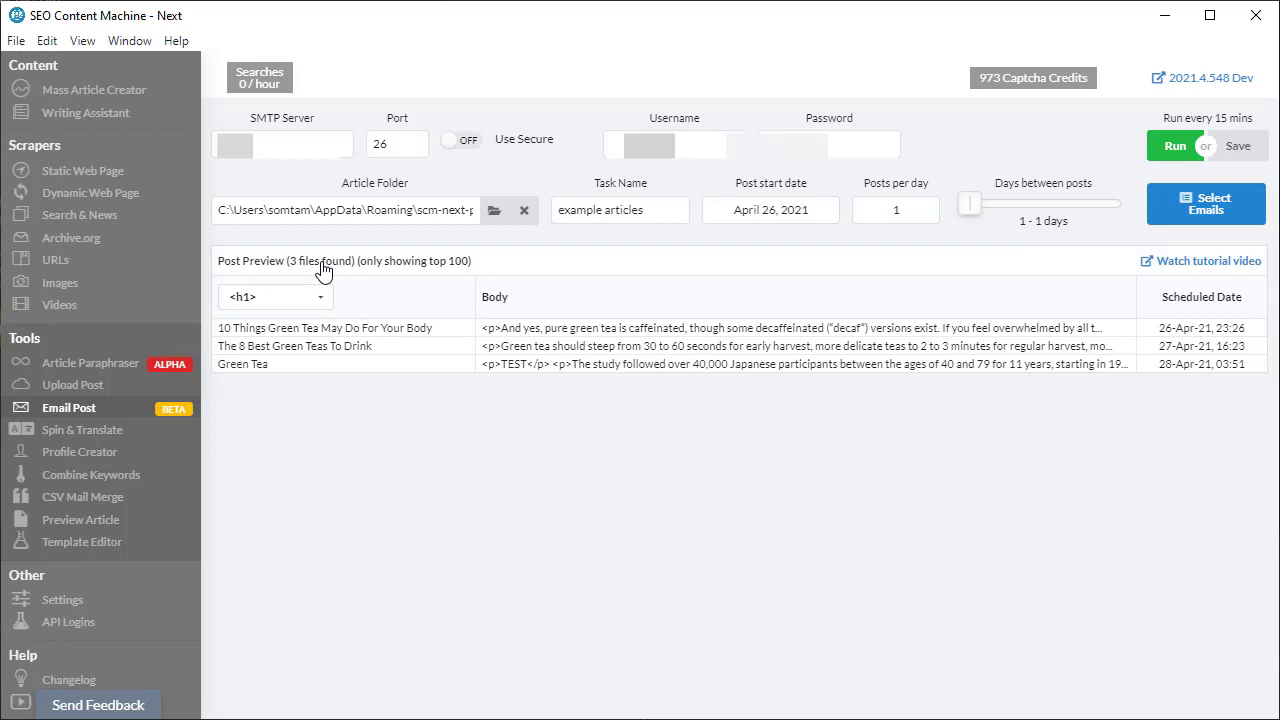
pyautogui.moveTo(333, 327)
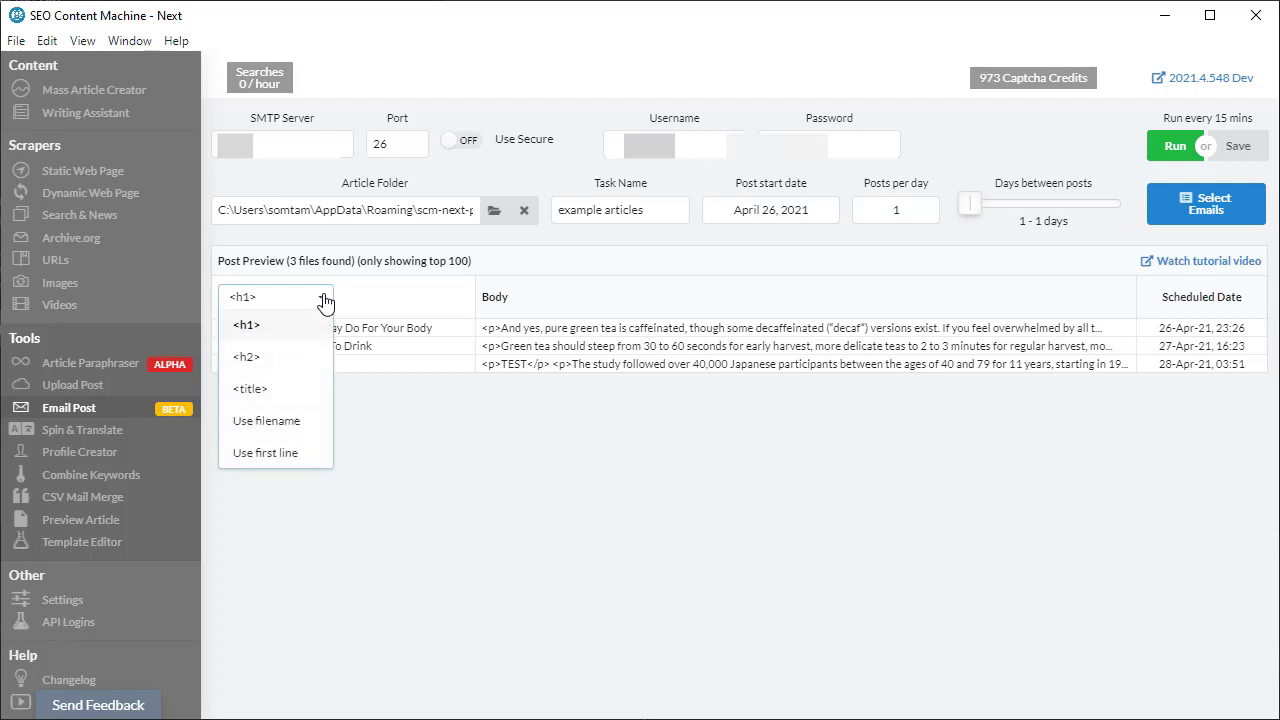
pyautogui.moveTo(320, 302)
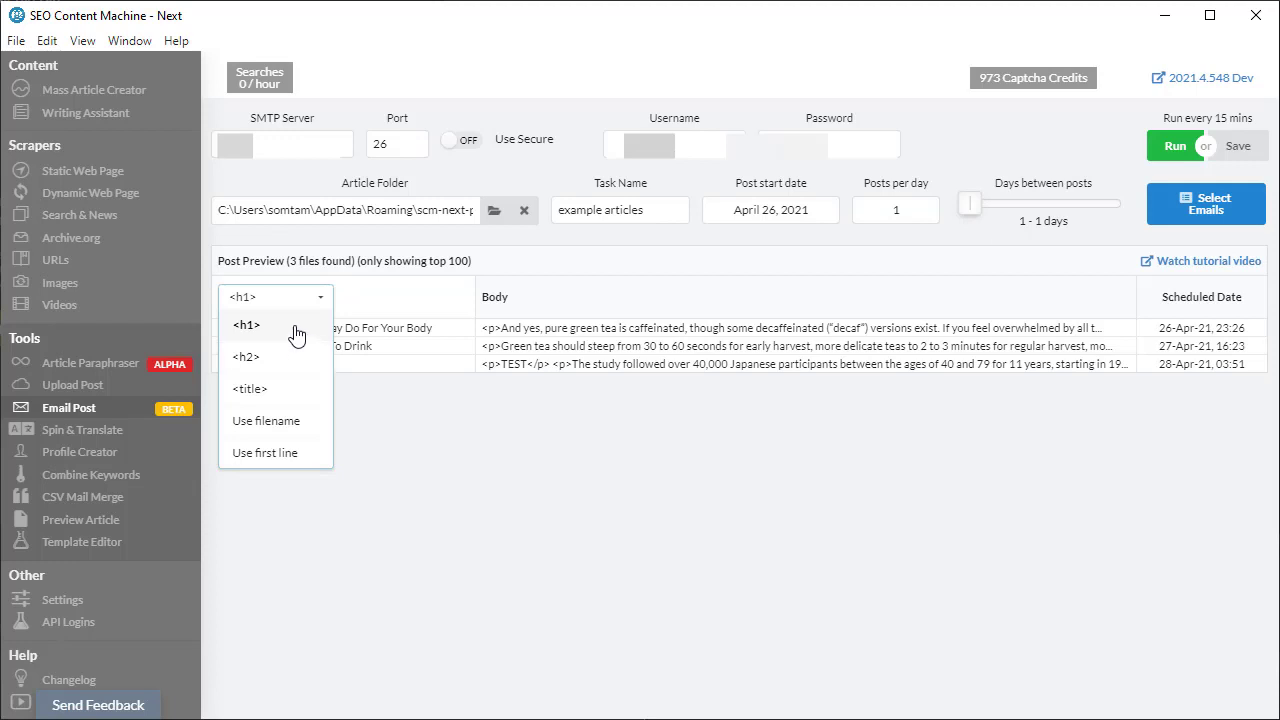
pyautogui.moveTo(290, 334)
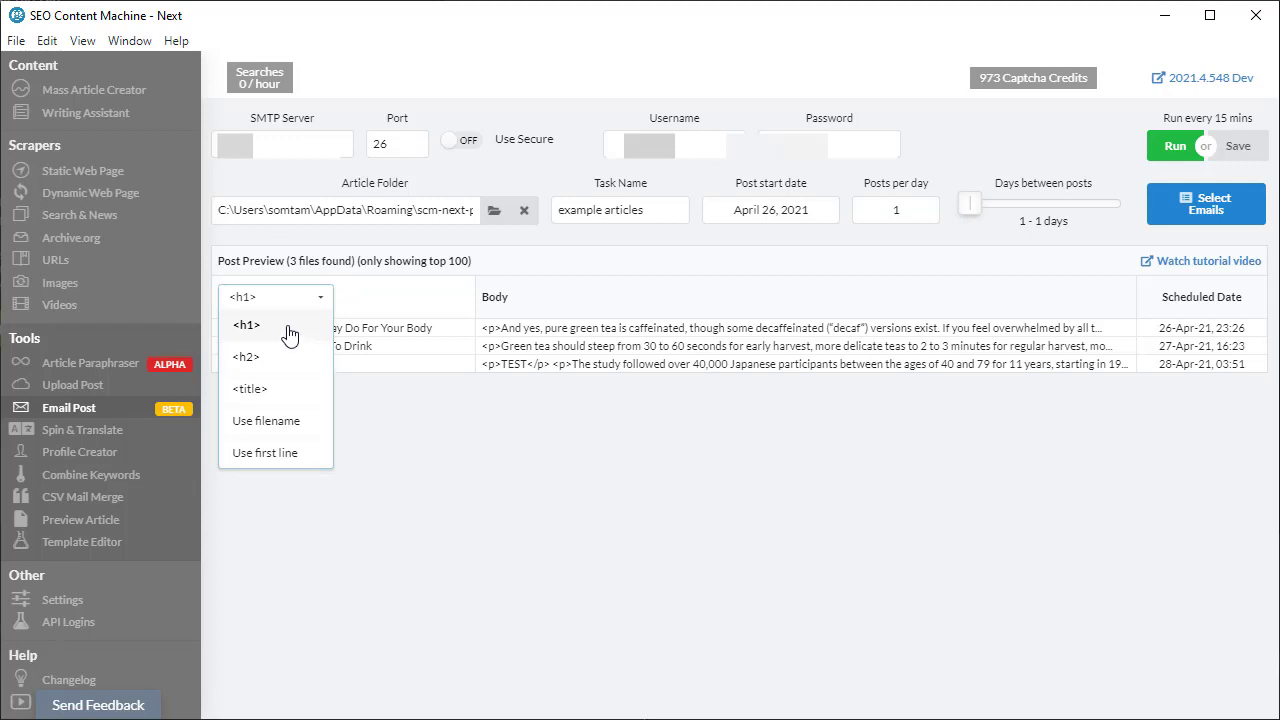
pyautogui.moveTo(287, 332)
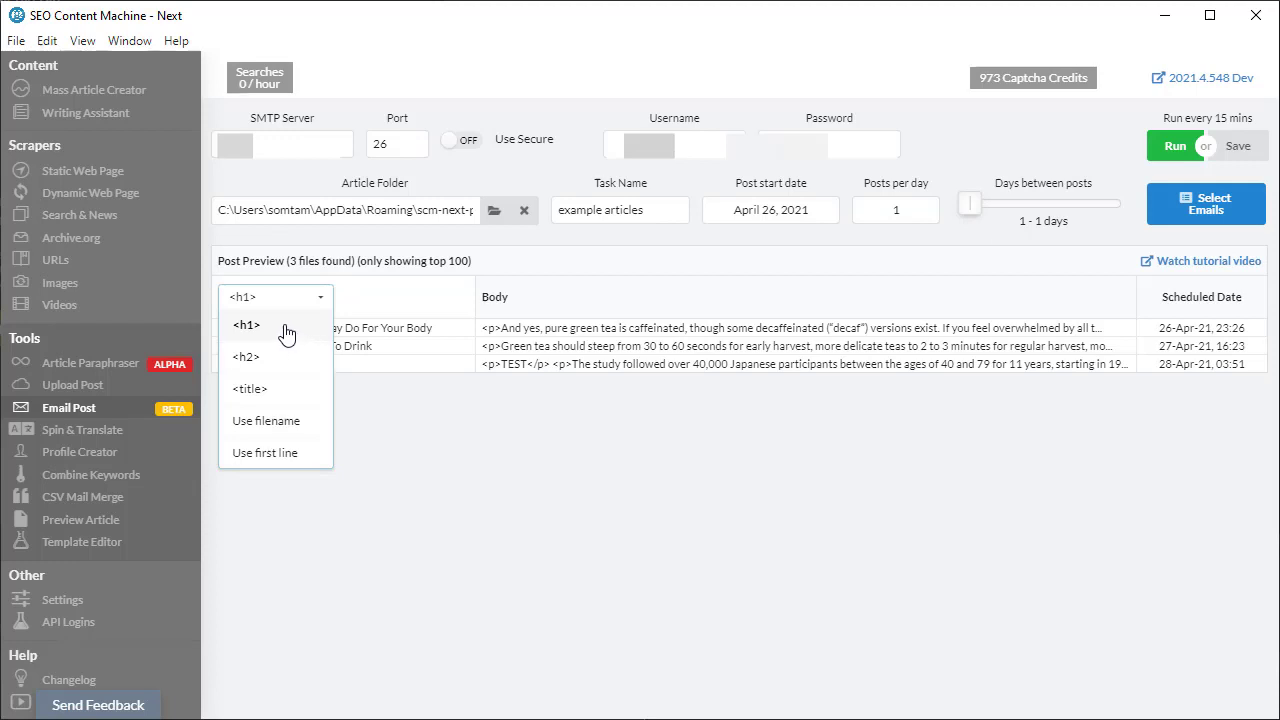
pyautogui.moveTo(295, 465)
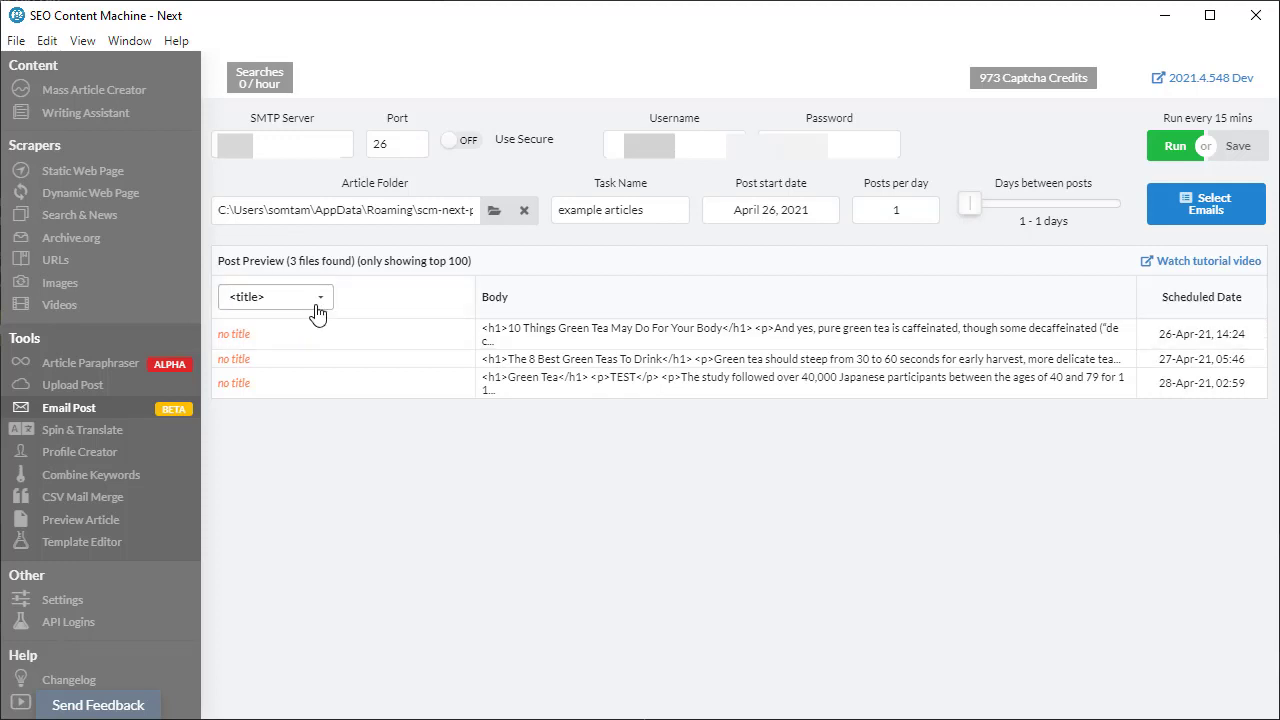
# Try <title> as the post title source, then switch back to <h1>.
pyautogui.click(275, 296)
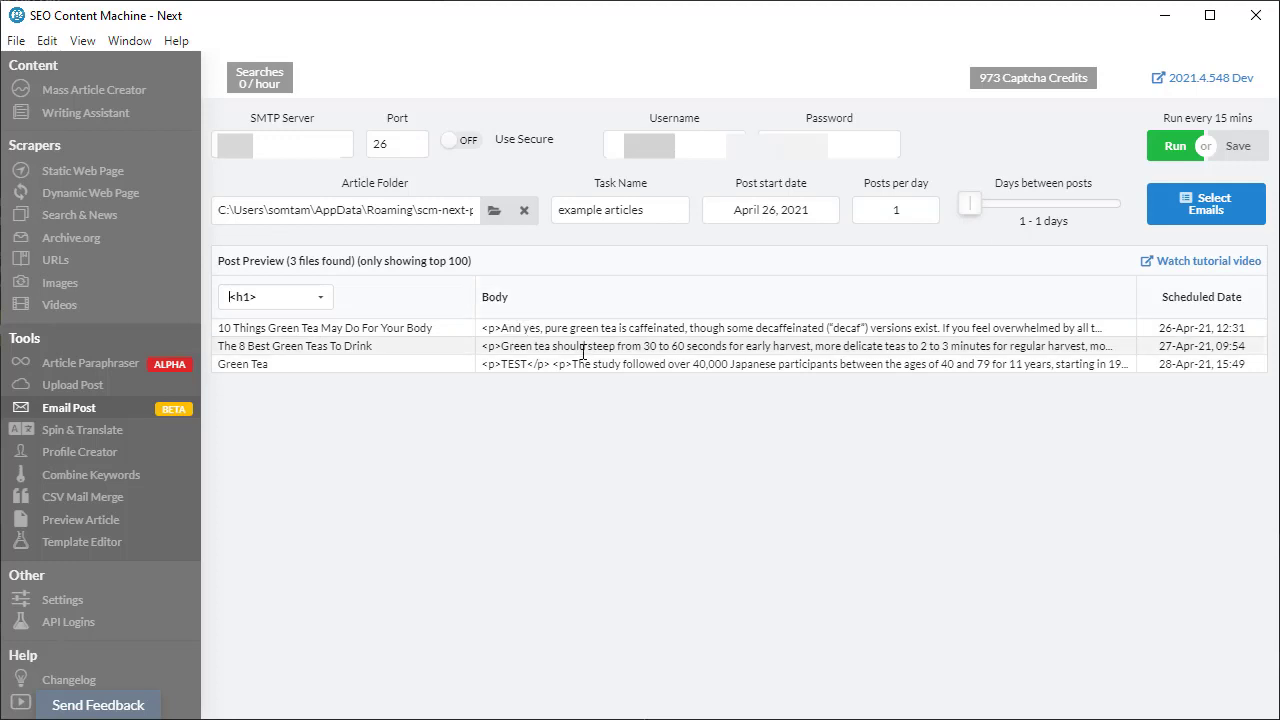
pyautogui.moveTo(705, 343)
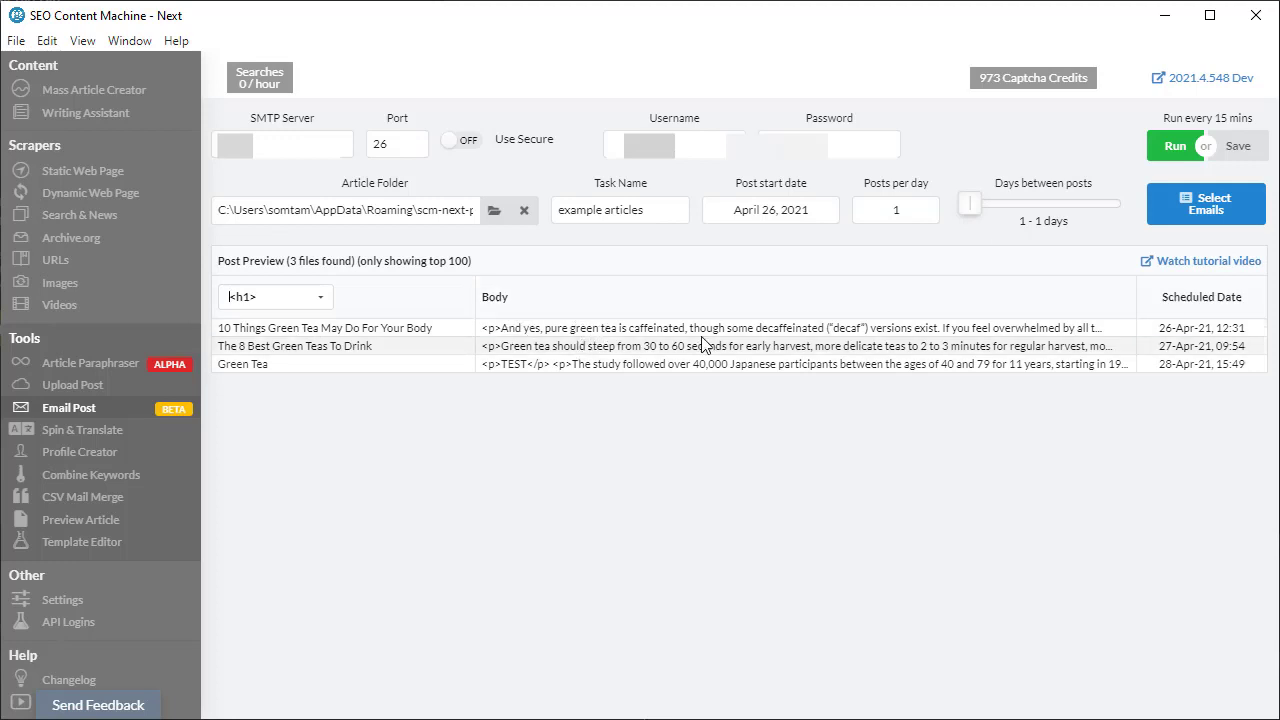
pyautogui.moveTo(1208, 348)
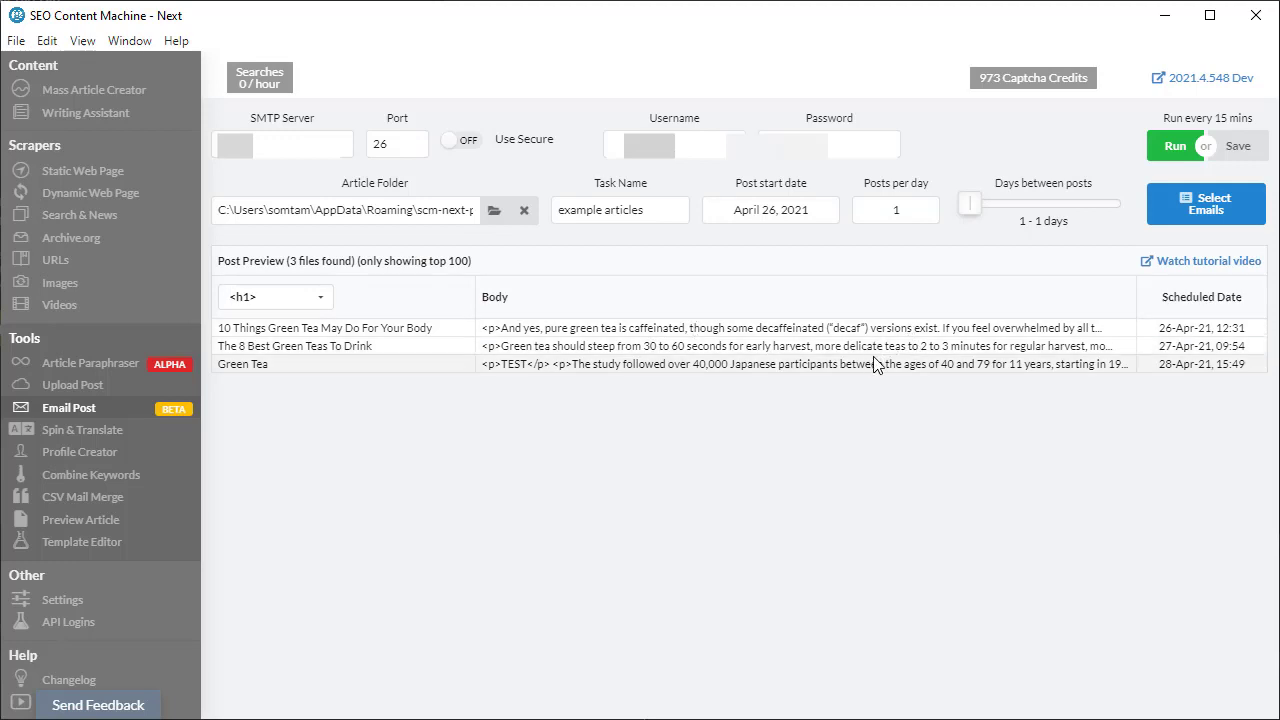
pyautogui.moveTo(1220, 210)
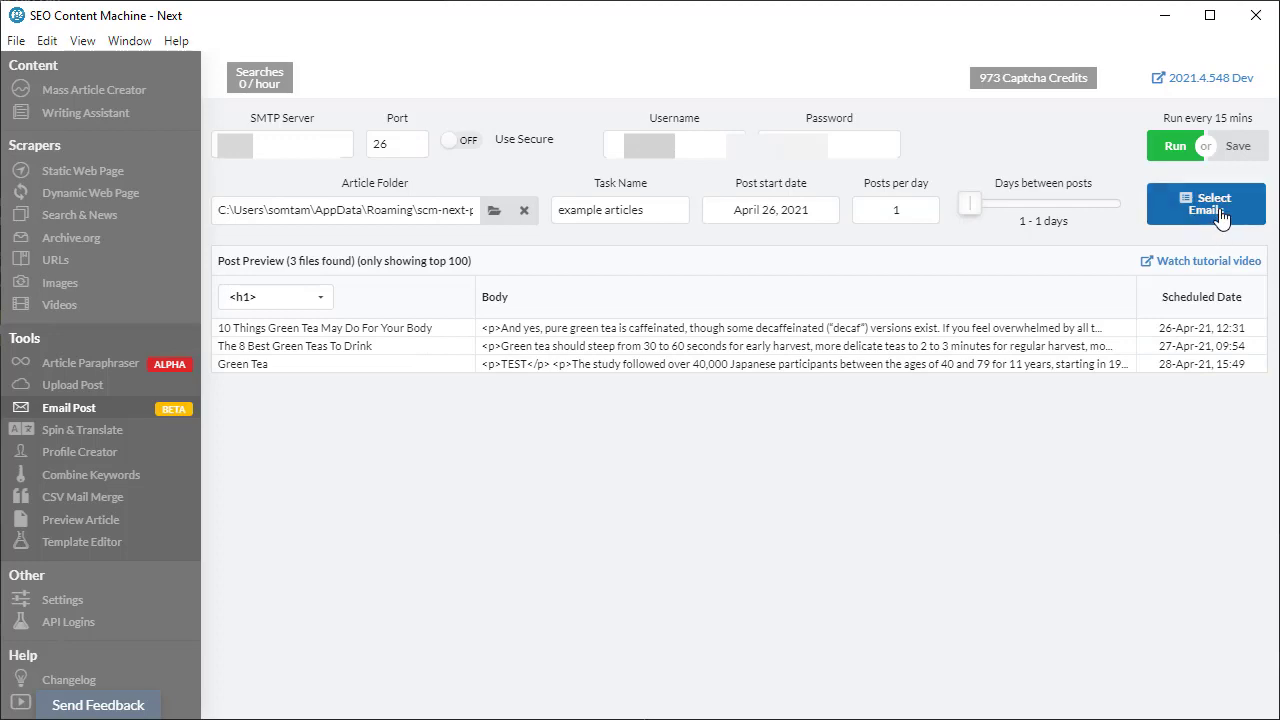
pyautogui.click(1205, 203)
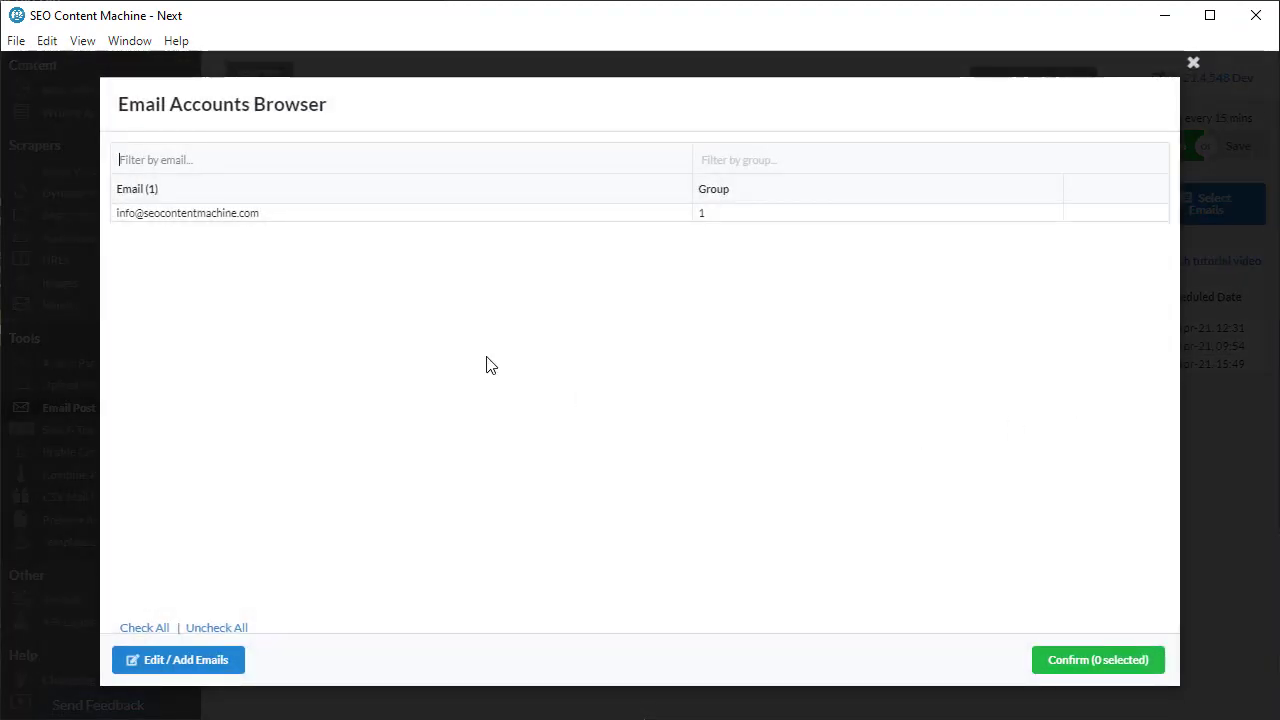
pyautogui.moveTo(339, 216)
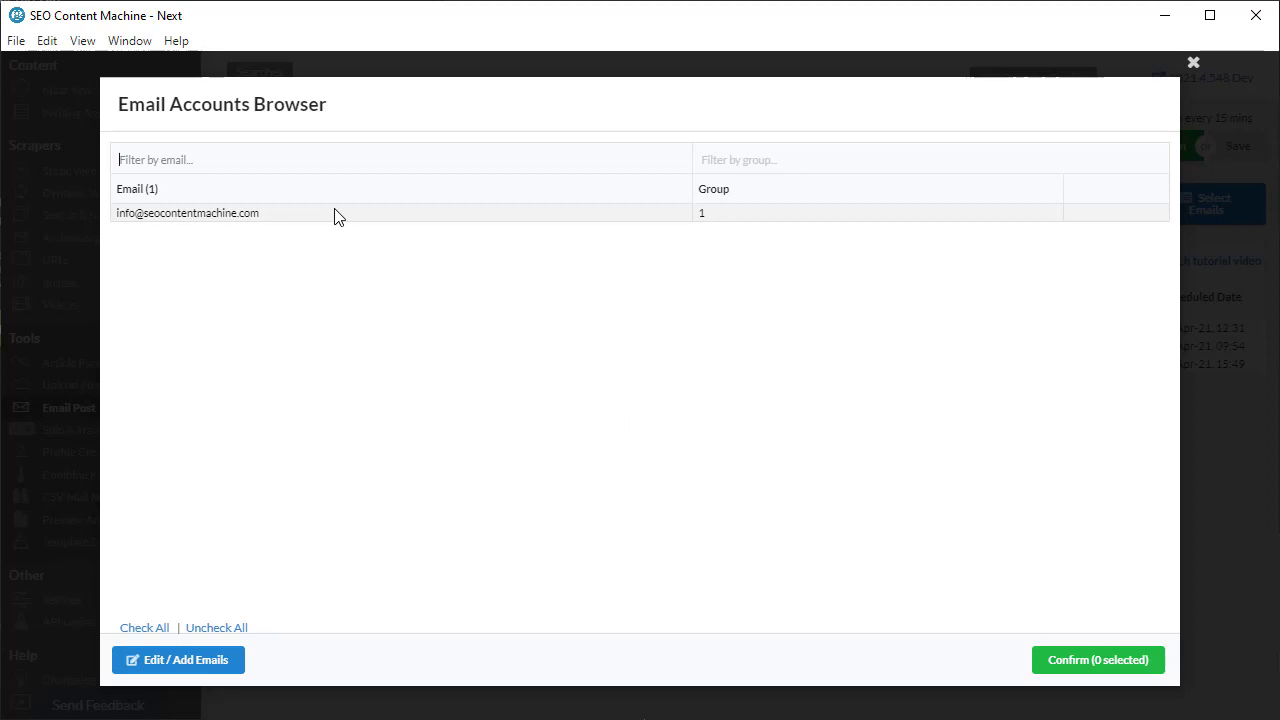
pyautogui.moveTo(347, 224)
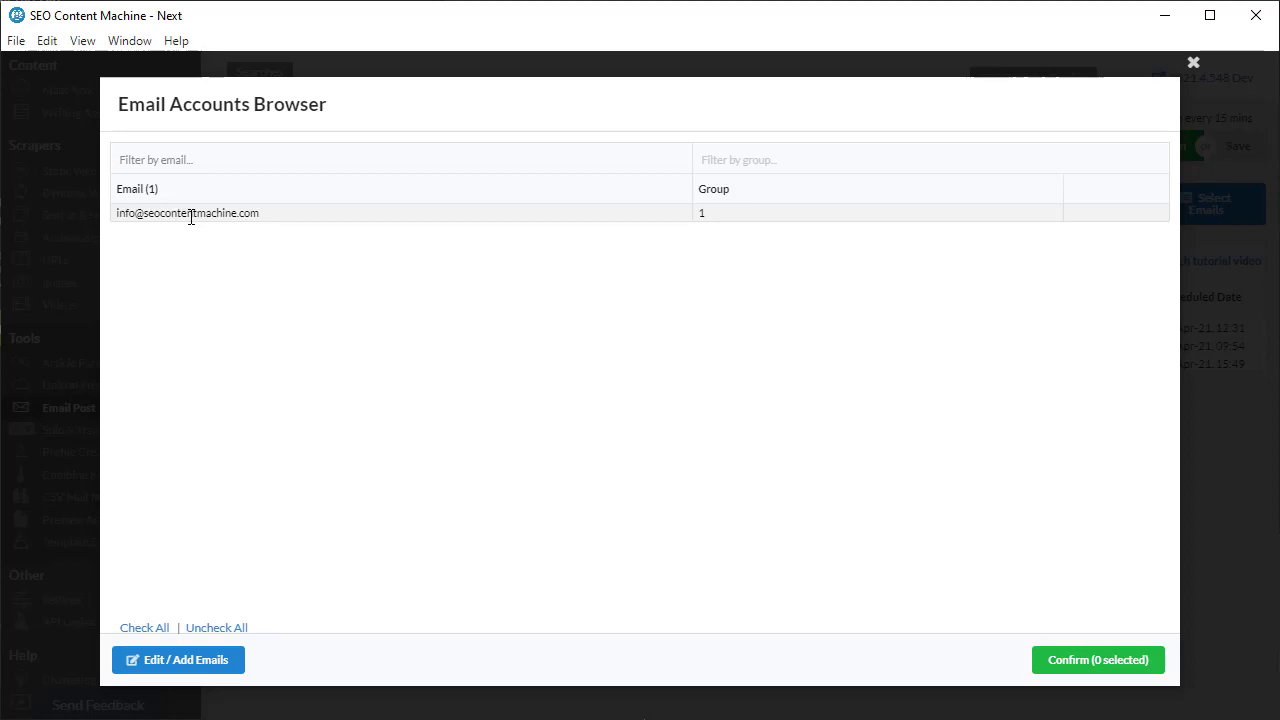
pyautogui.moveTo(293, 217)
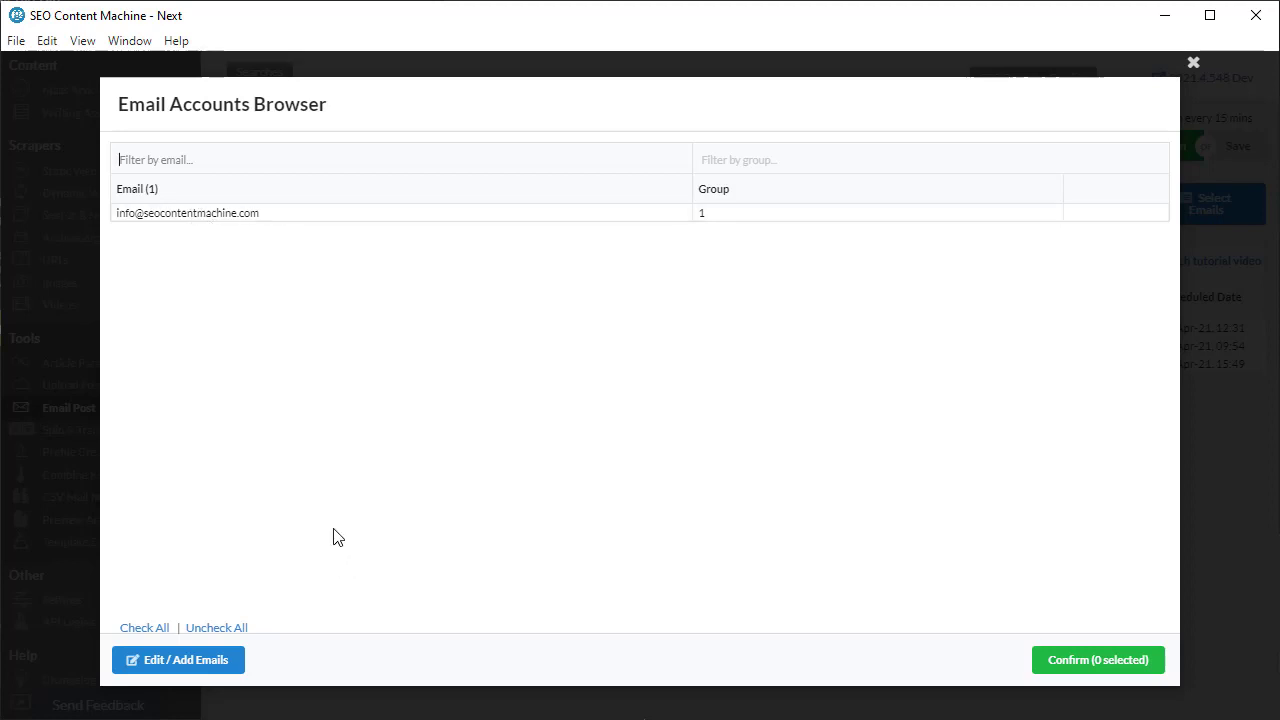
pyautogui.moveTo(146, 668)
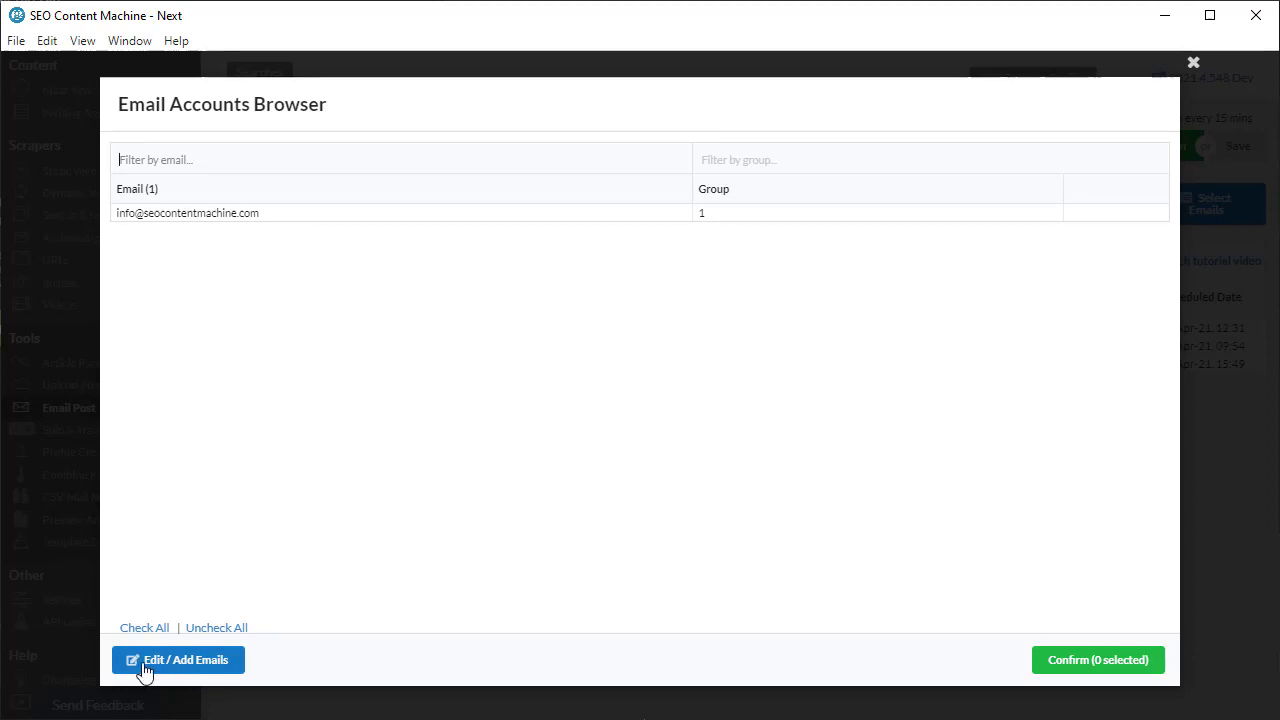
pyautogui.click(178, 660)
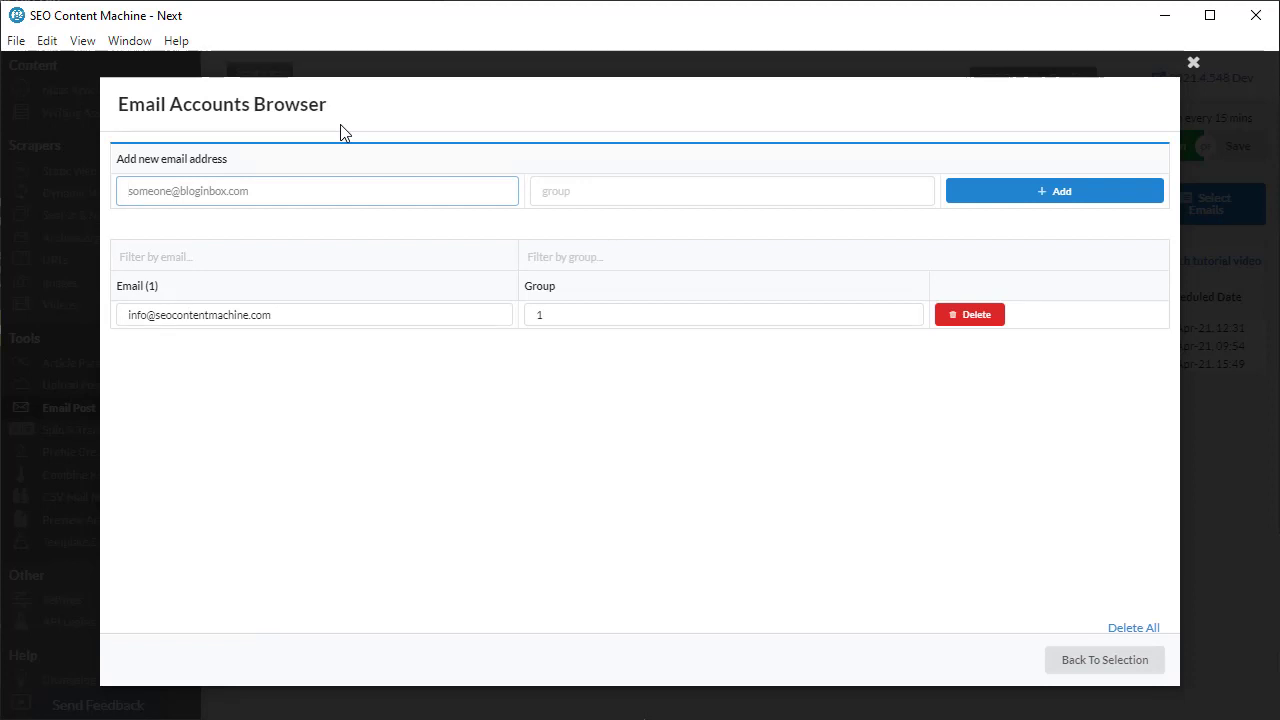
pyautogui.write('someone@blogger.com')
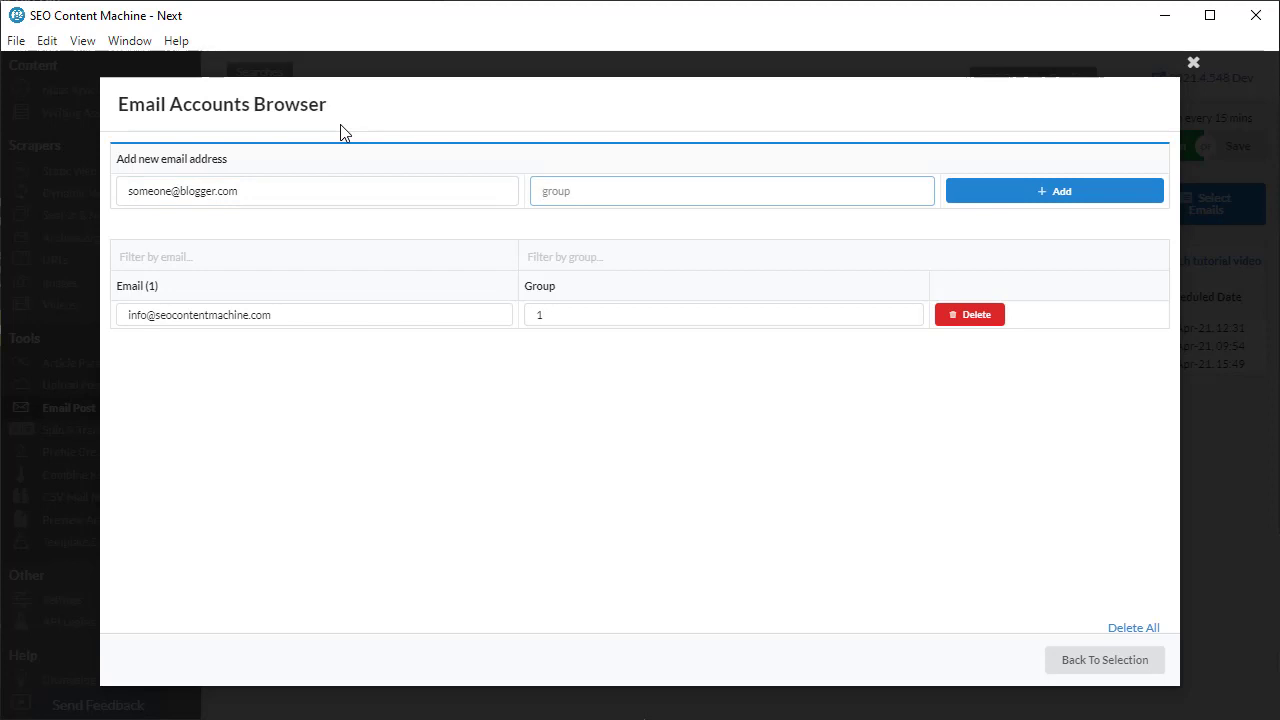
pyautogui.moveTo(1007, 221)
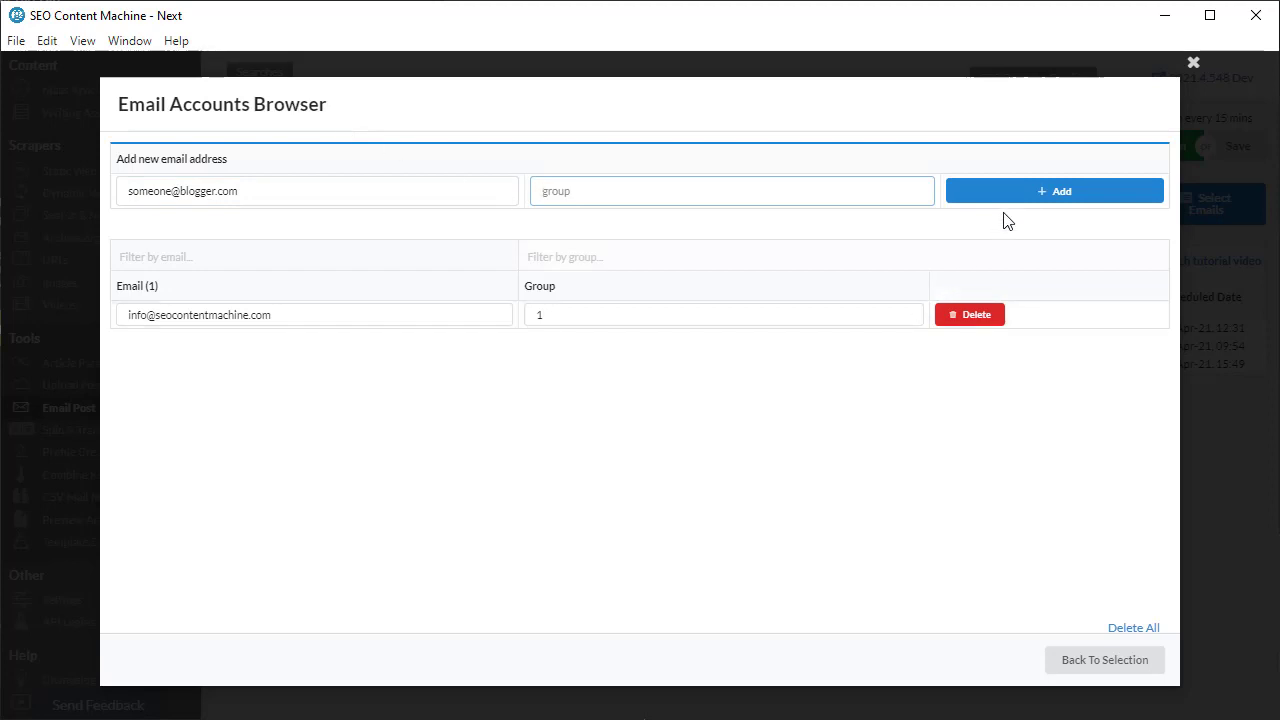
pyautogui.click(1054, 191)
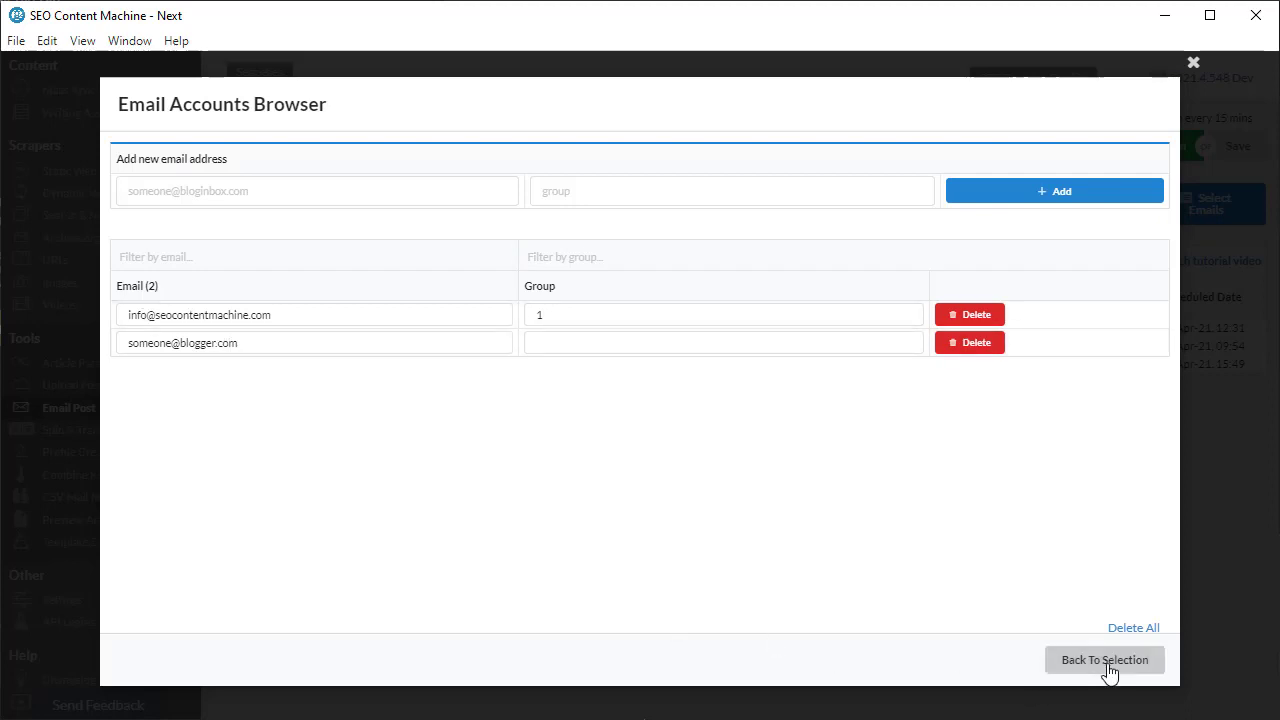
# Select both email accounts, test the 'blogger' and group filters, and confirm 2 selected.
pyautogui.click(1104, 659)
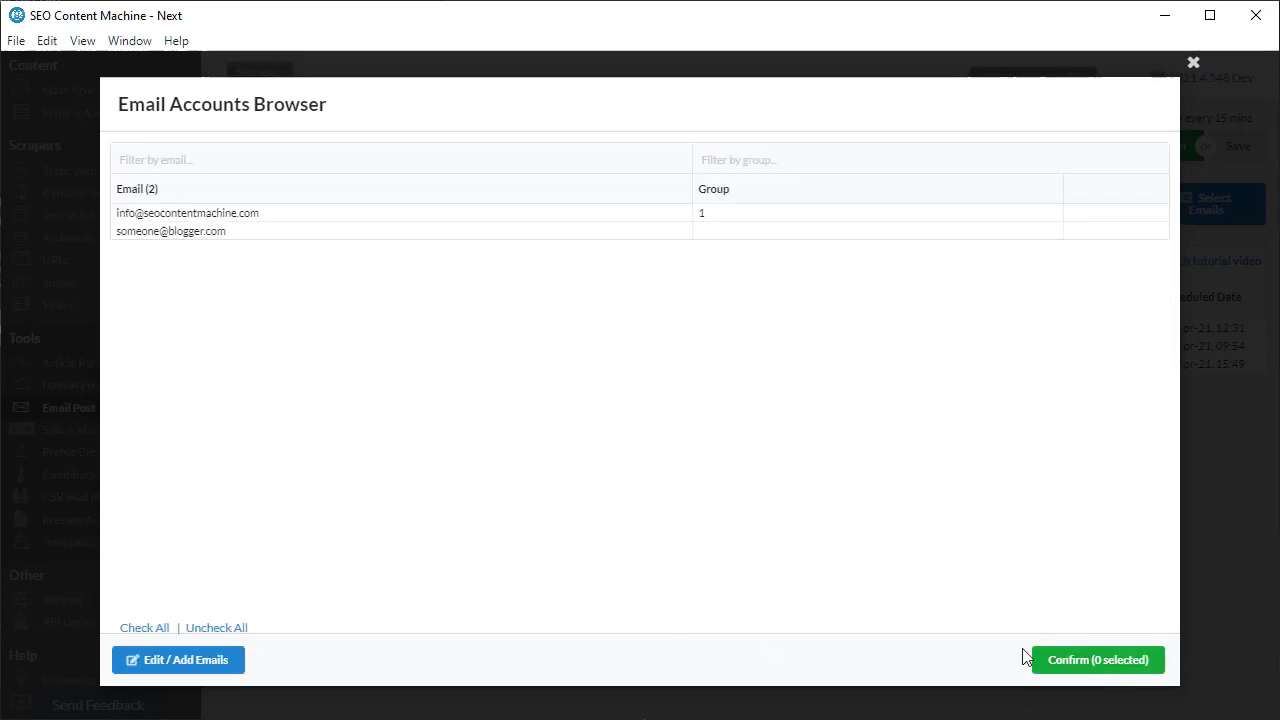
pyautogui.moveTo(477, 320)
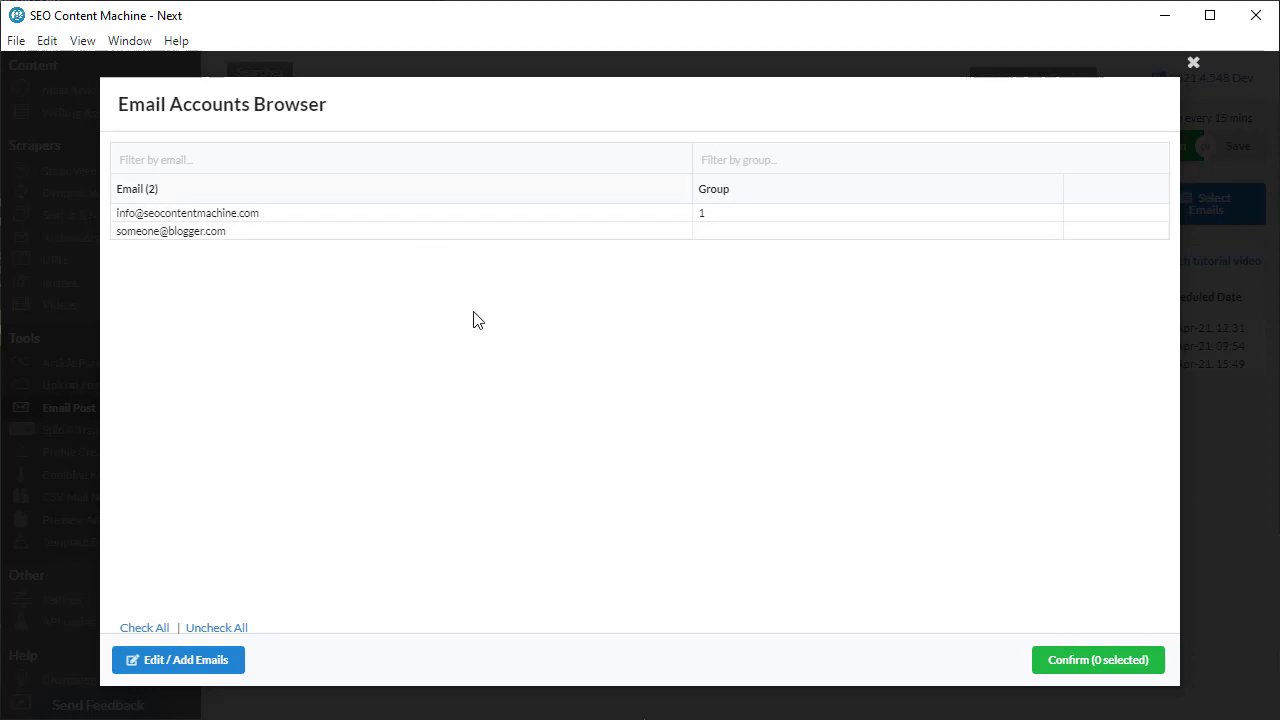
pyautogui.moveTo(516, 224)
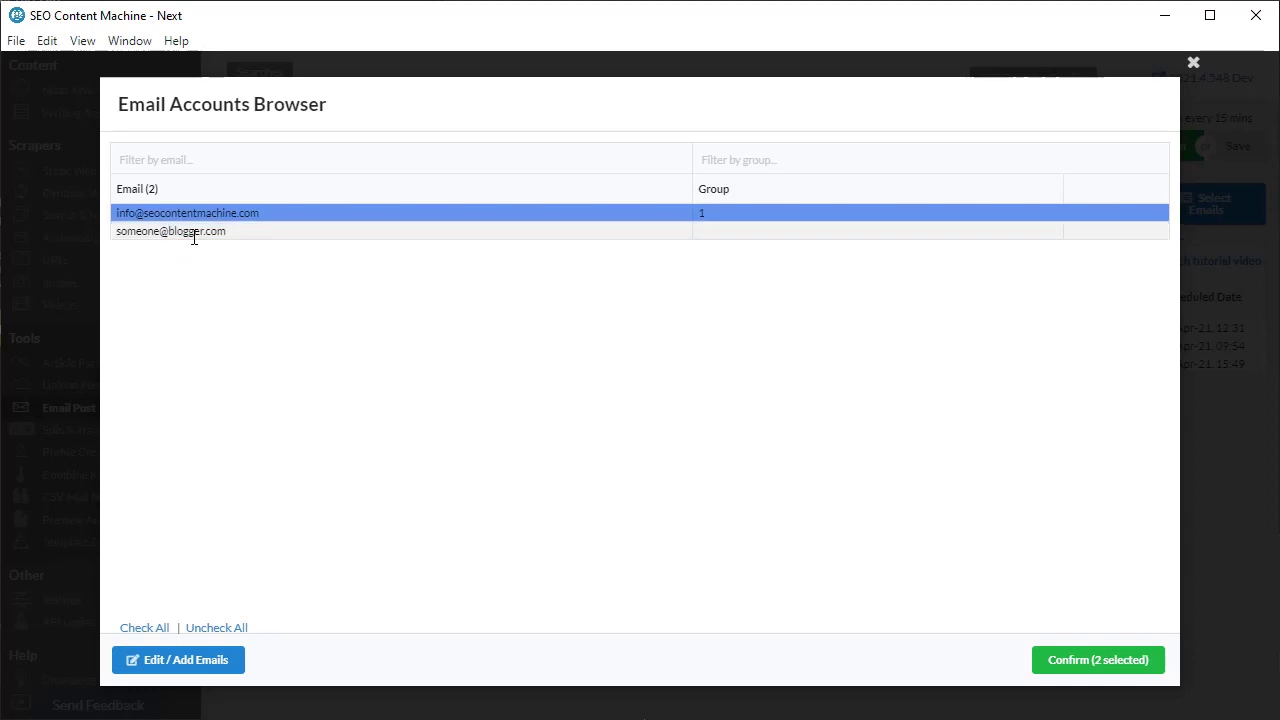
pyautogui.click(170, 231)
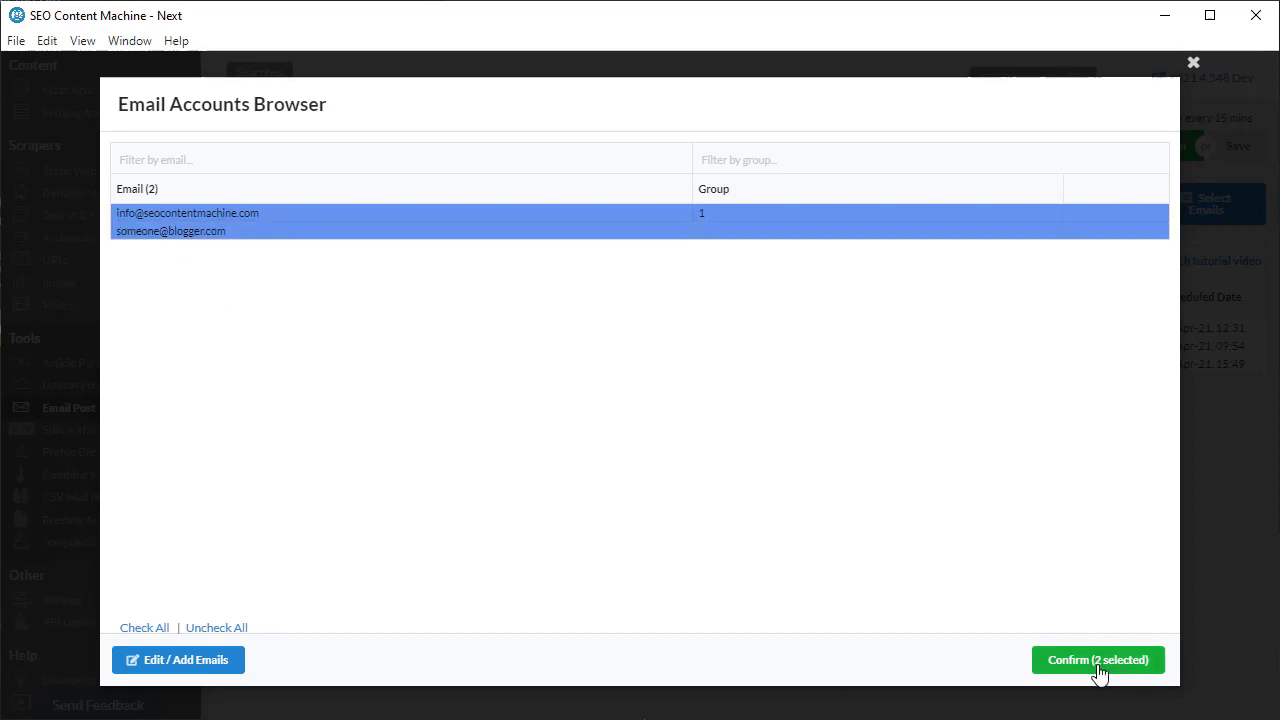
pyautogui.moveTo(1113, 666)
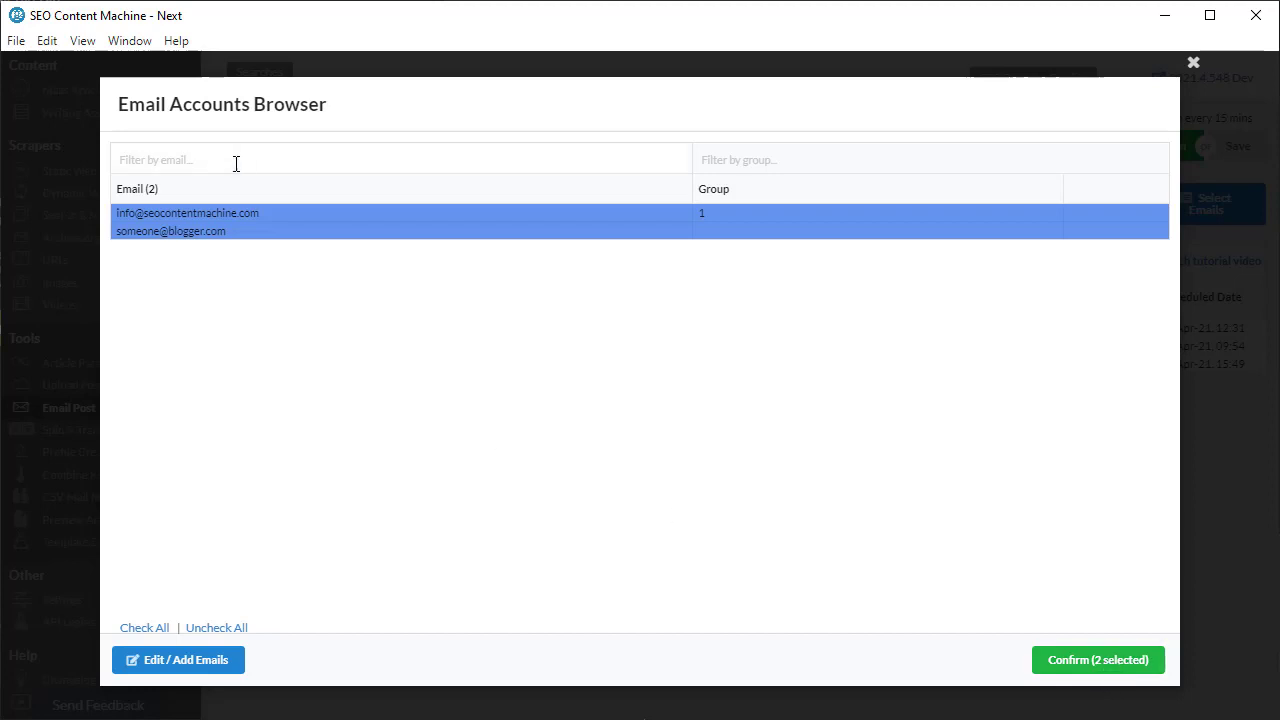
pyautogui.moveTo(177, 158)
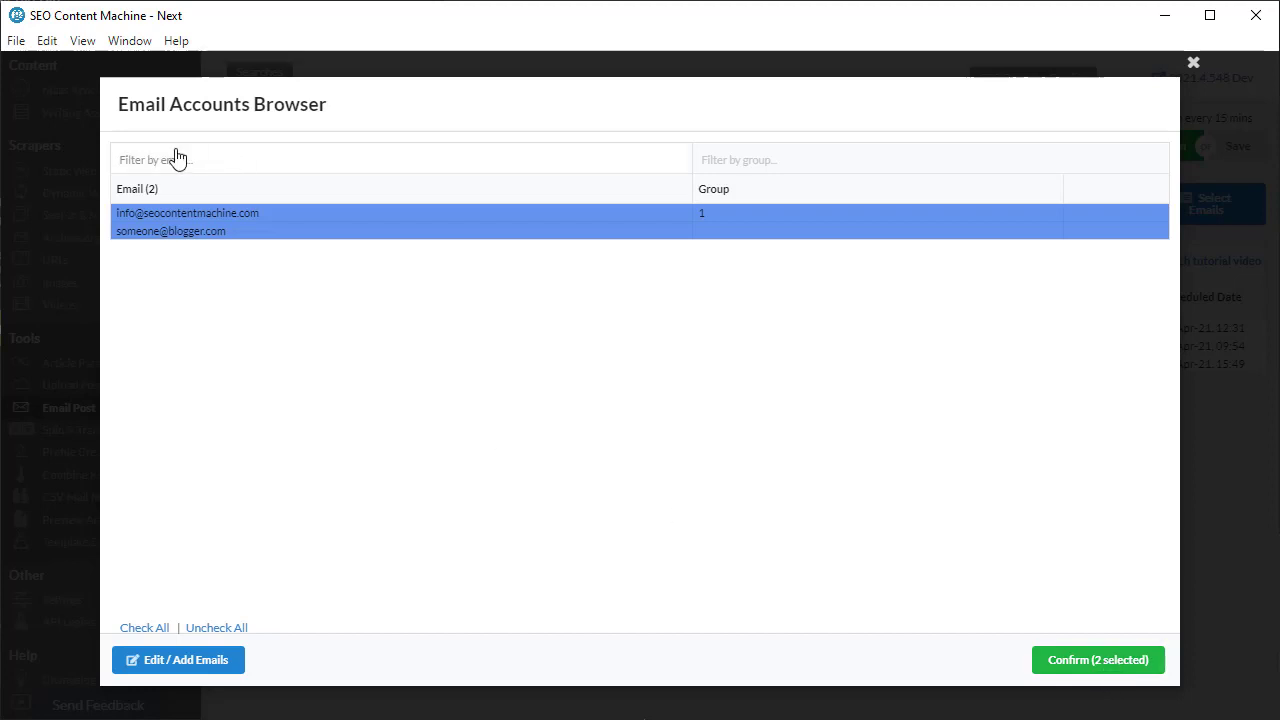
pyautogui.write('blogger')
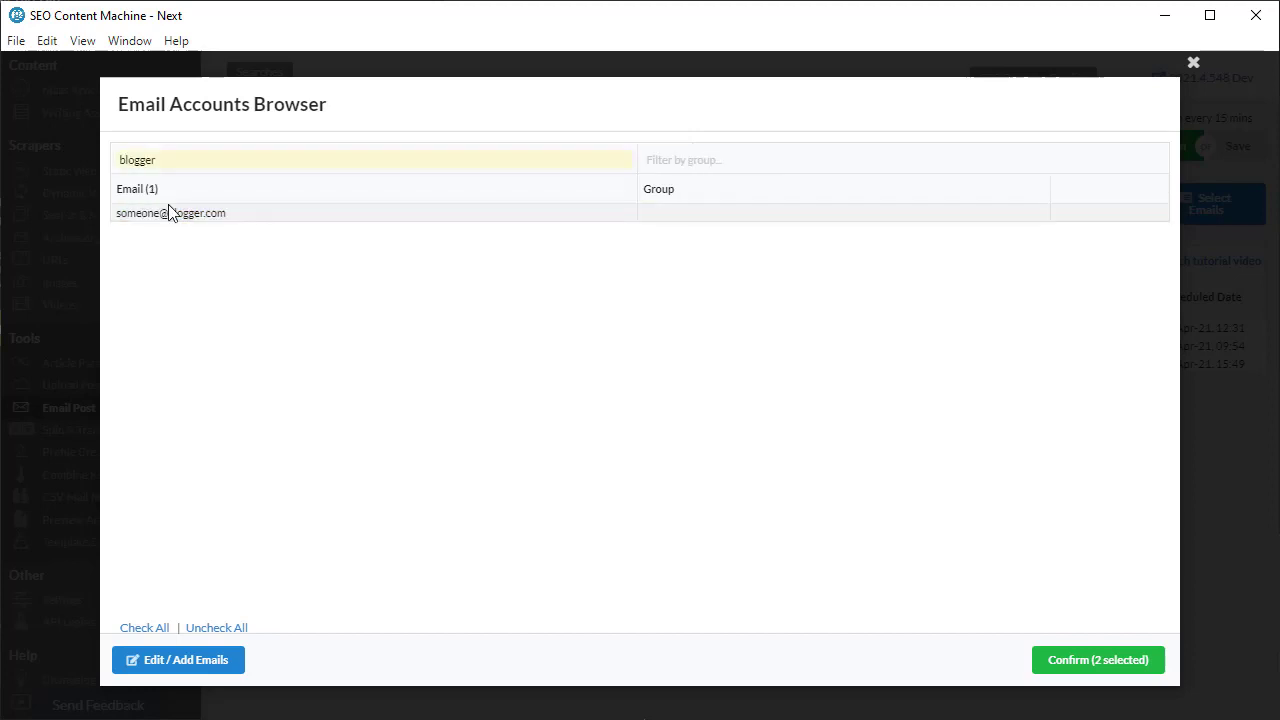
pyautogui.click(170, 212)
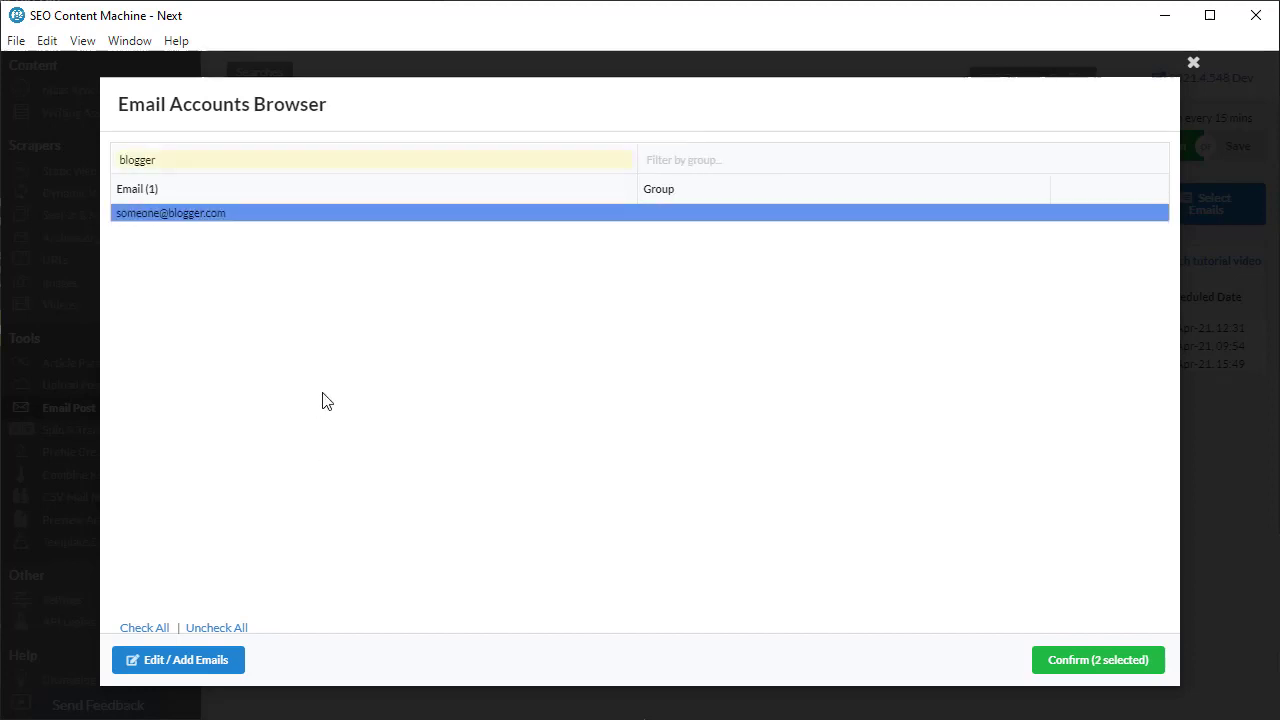
pyautogui.moveTo(170, 186)
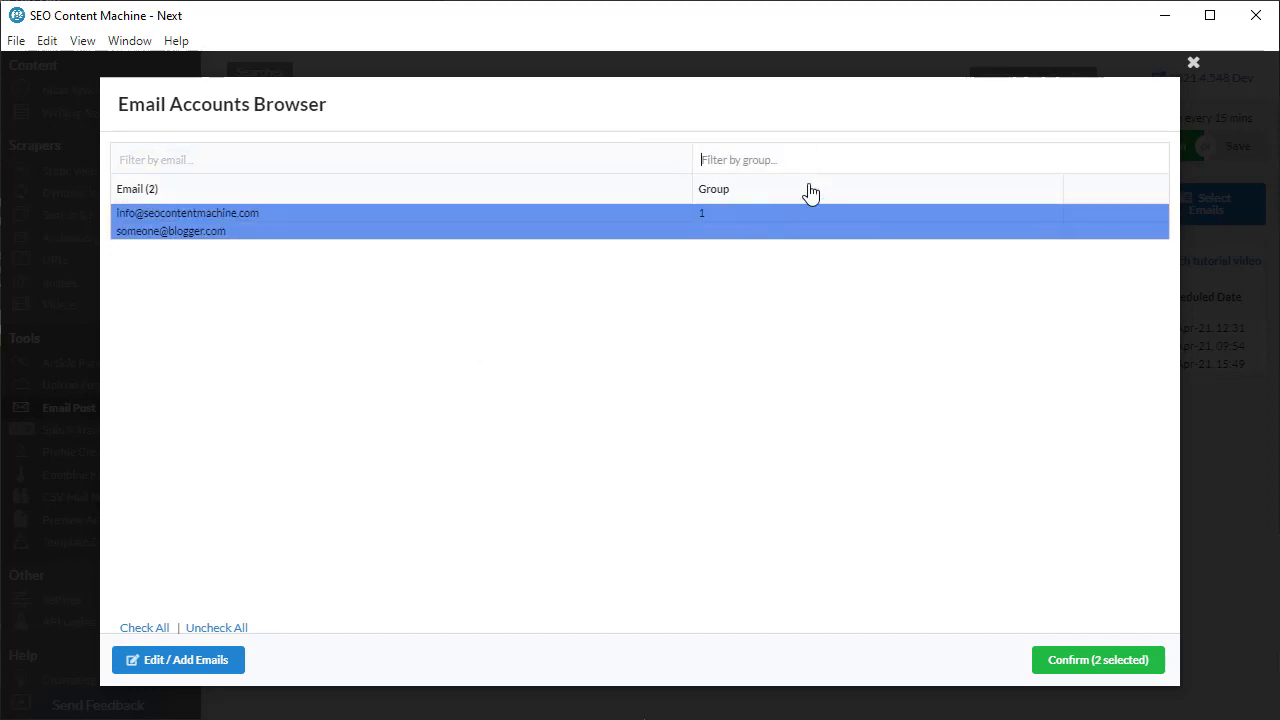
pyautogui.write('1')
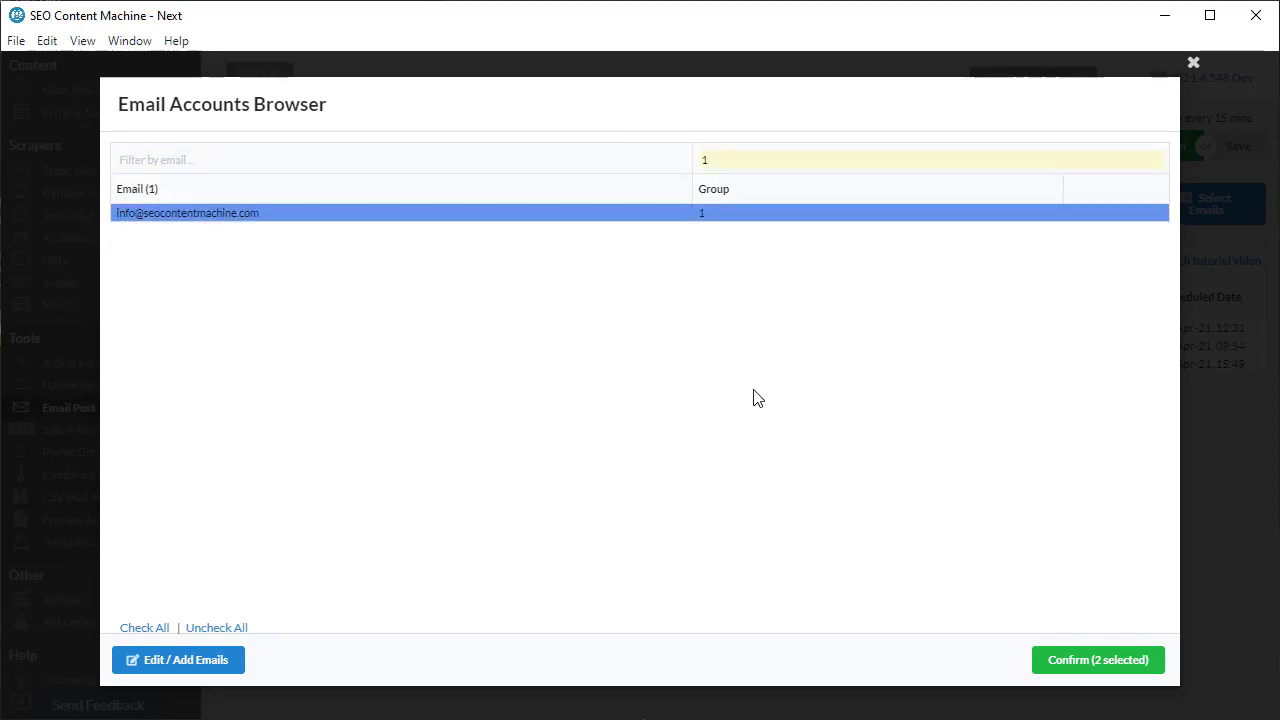
pyautogui.moveTo(822, 441)
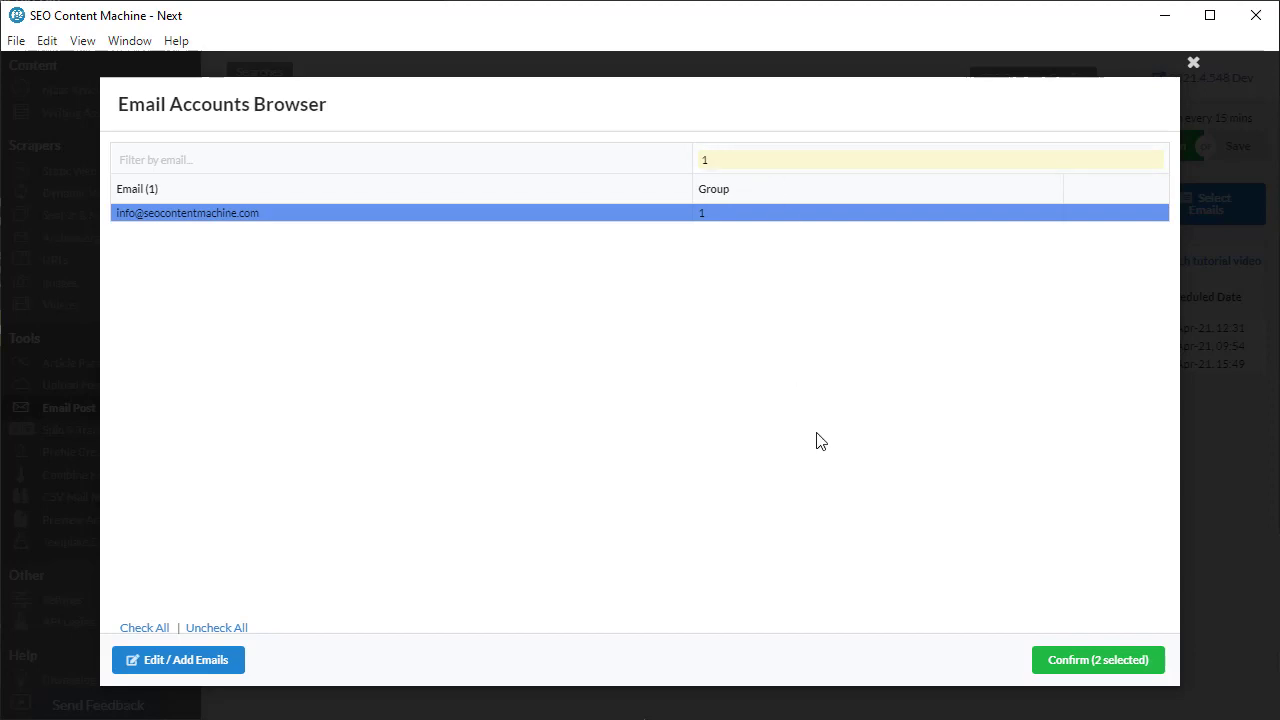
pyautogui.click(1097, 659)
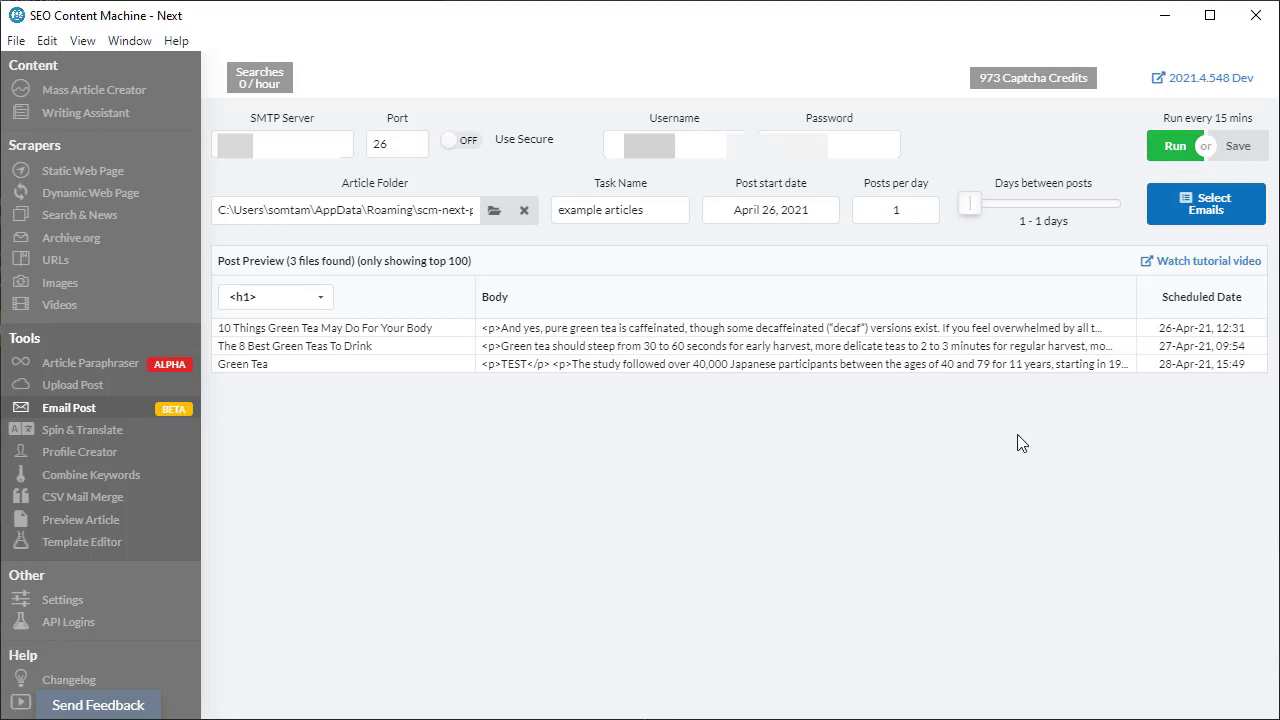
pyautogui.moveTo(1185, 122)
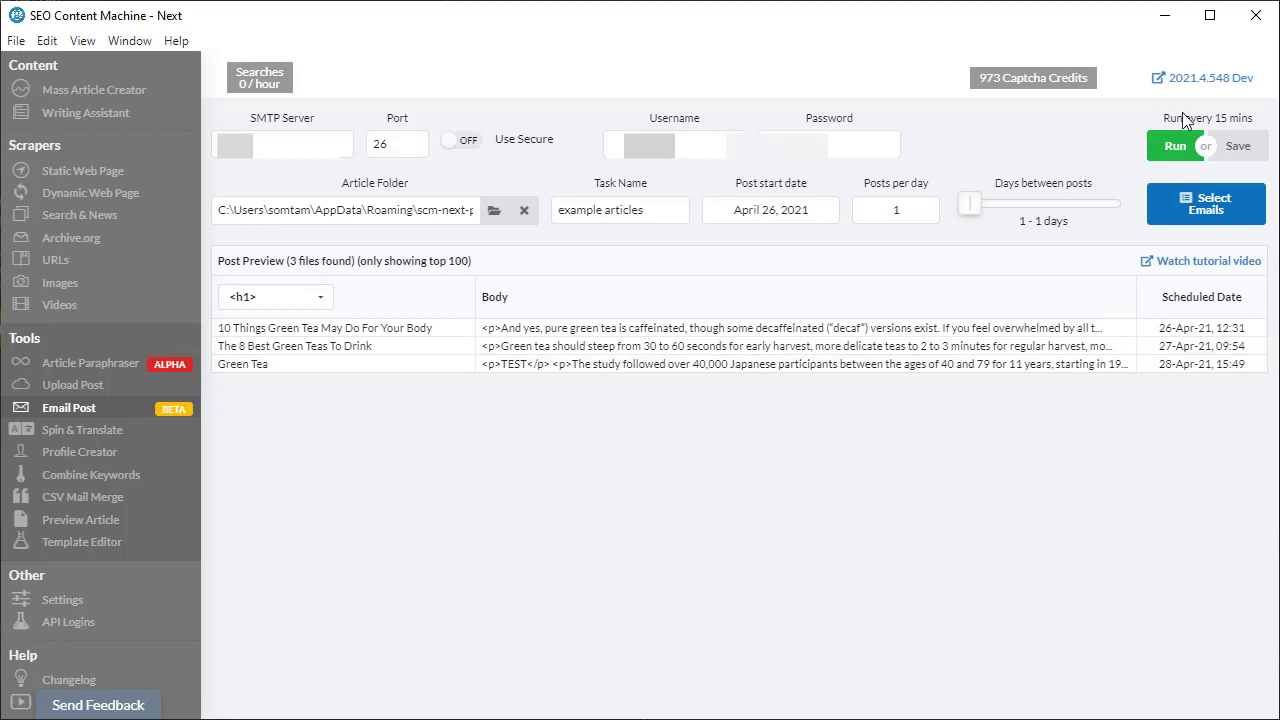
pyautogui.moveTo(1258, 125)
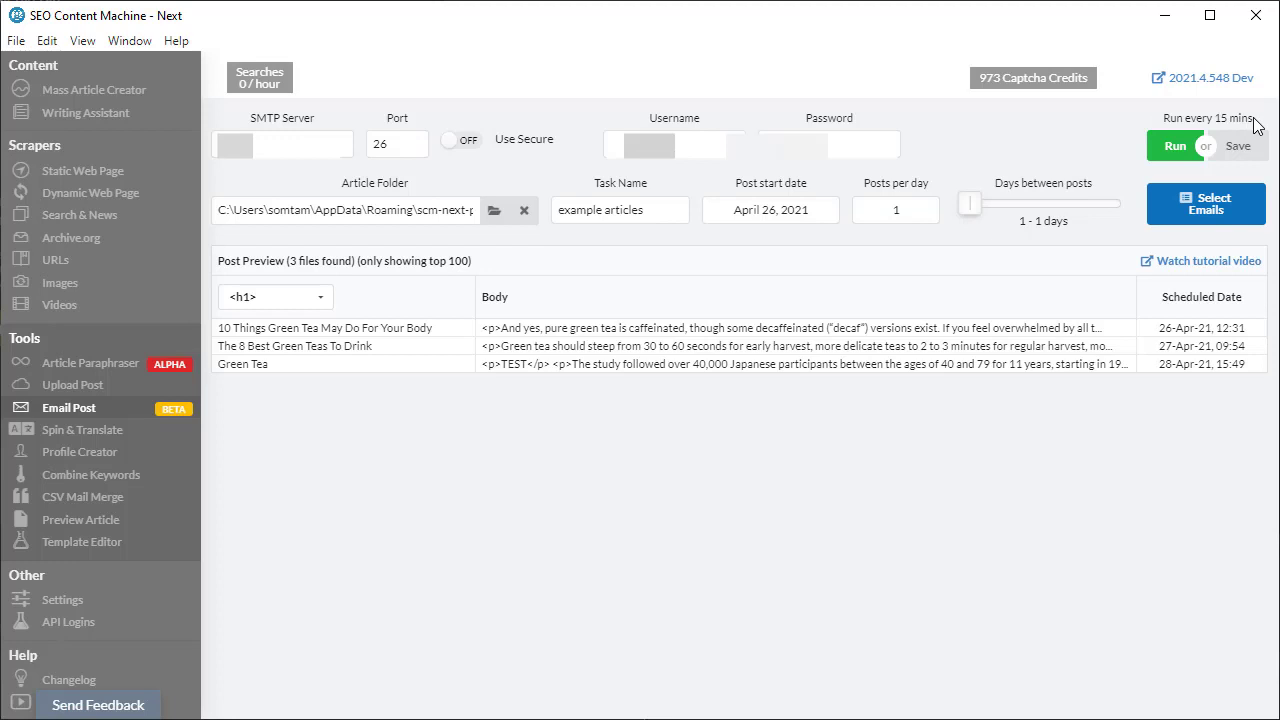
pyautogui.moveTo(988, 498)
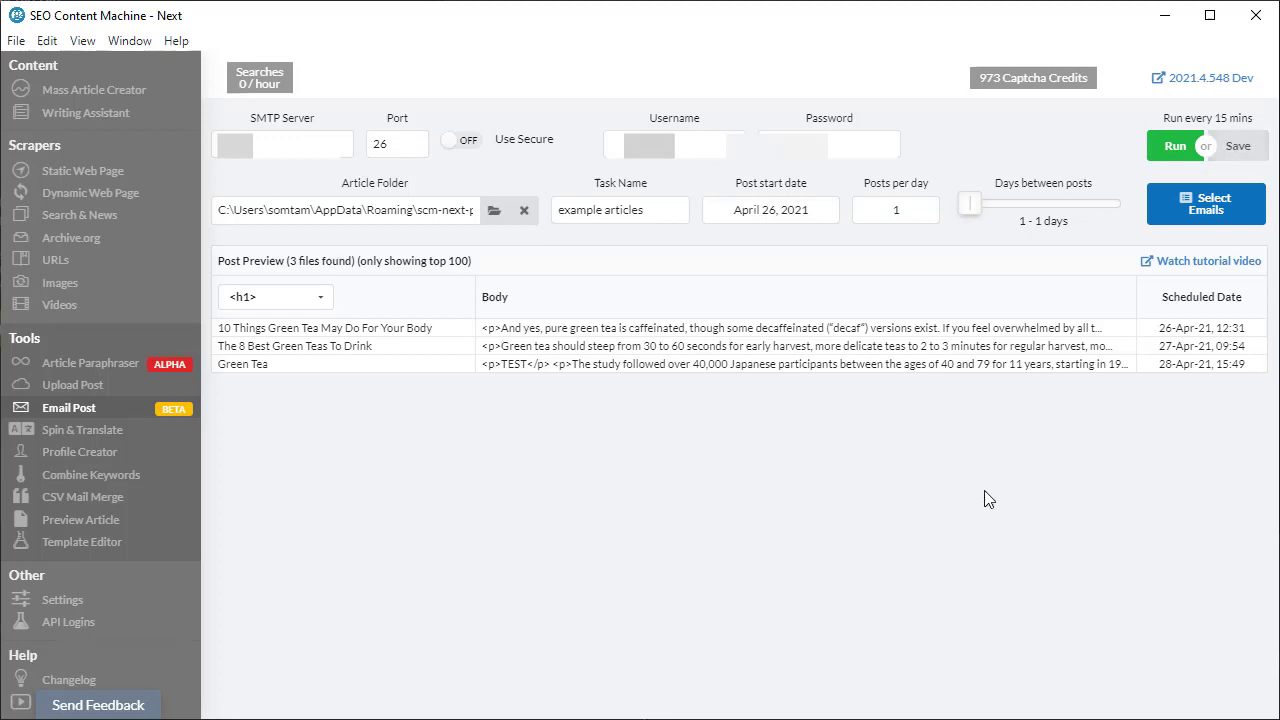
pyautogui.moveTo(951, 470)
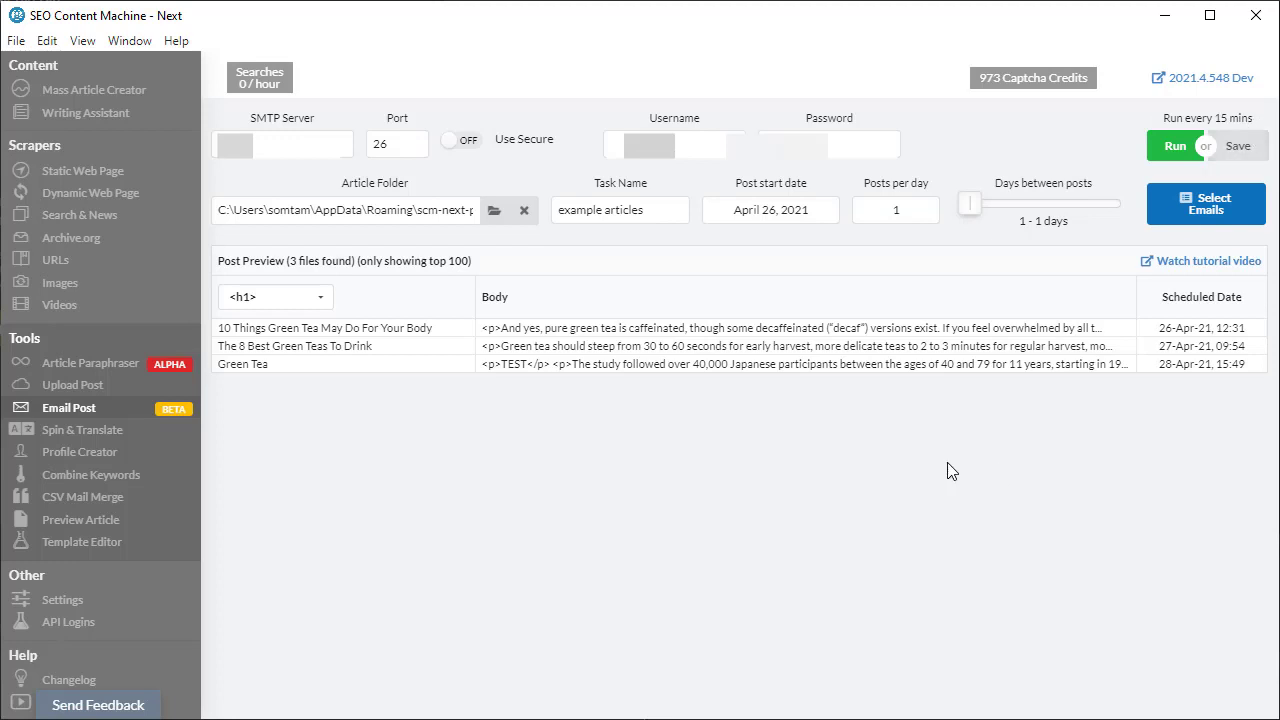
pyautogui.moveTo(932, 520)
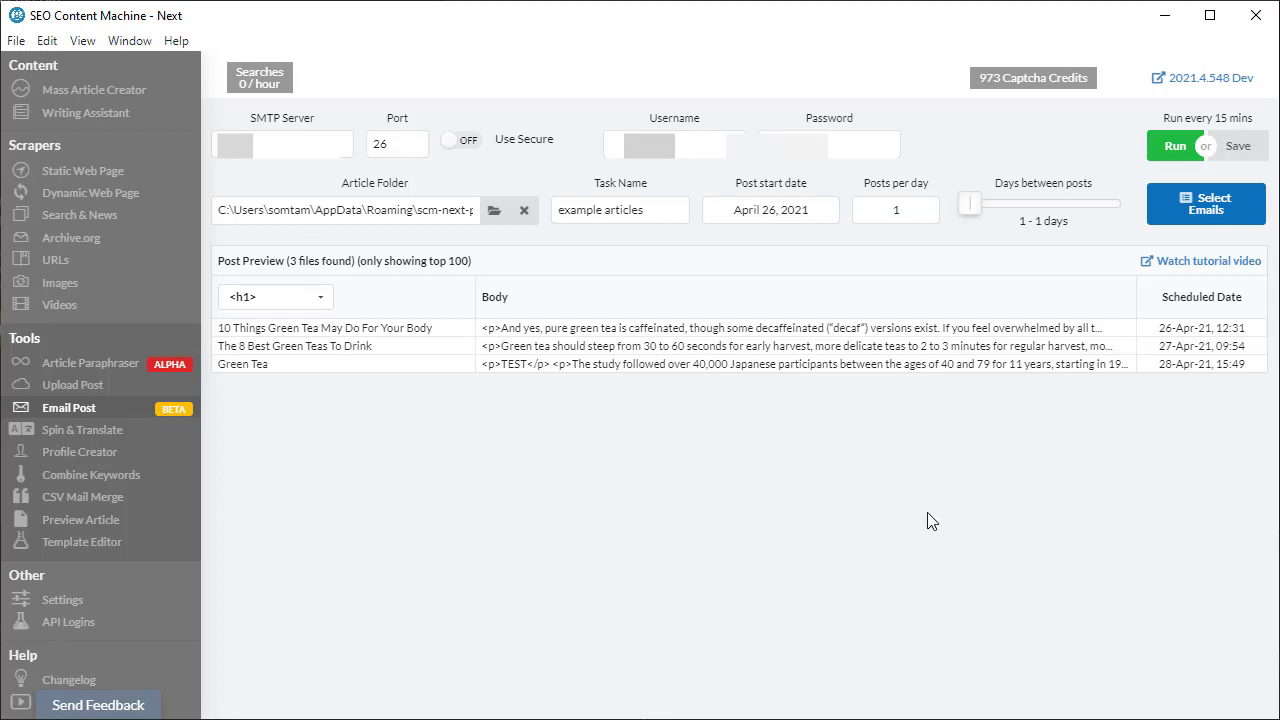
pyautogui.moveTo(918, 552)
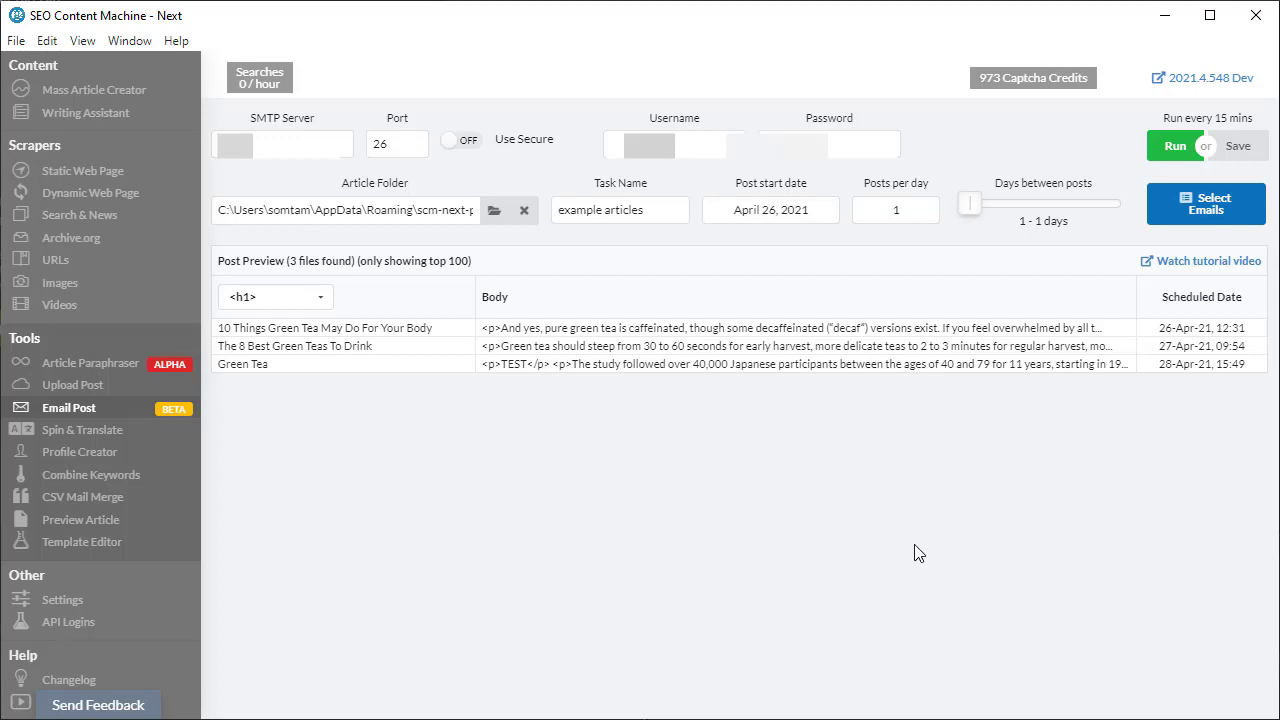
pyautogui.moveTo(923, 593)
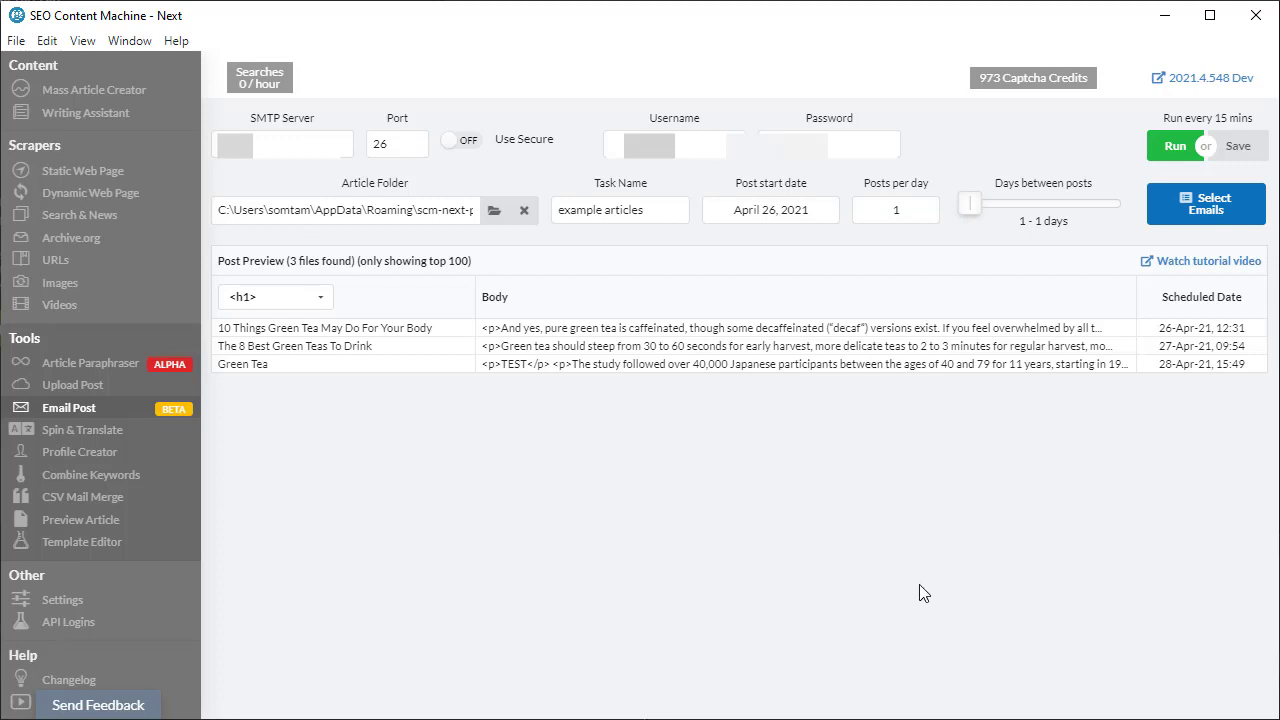
pyautogui.moveTo(910, 559)
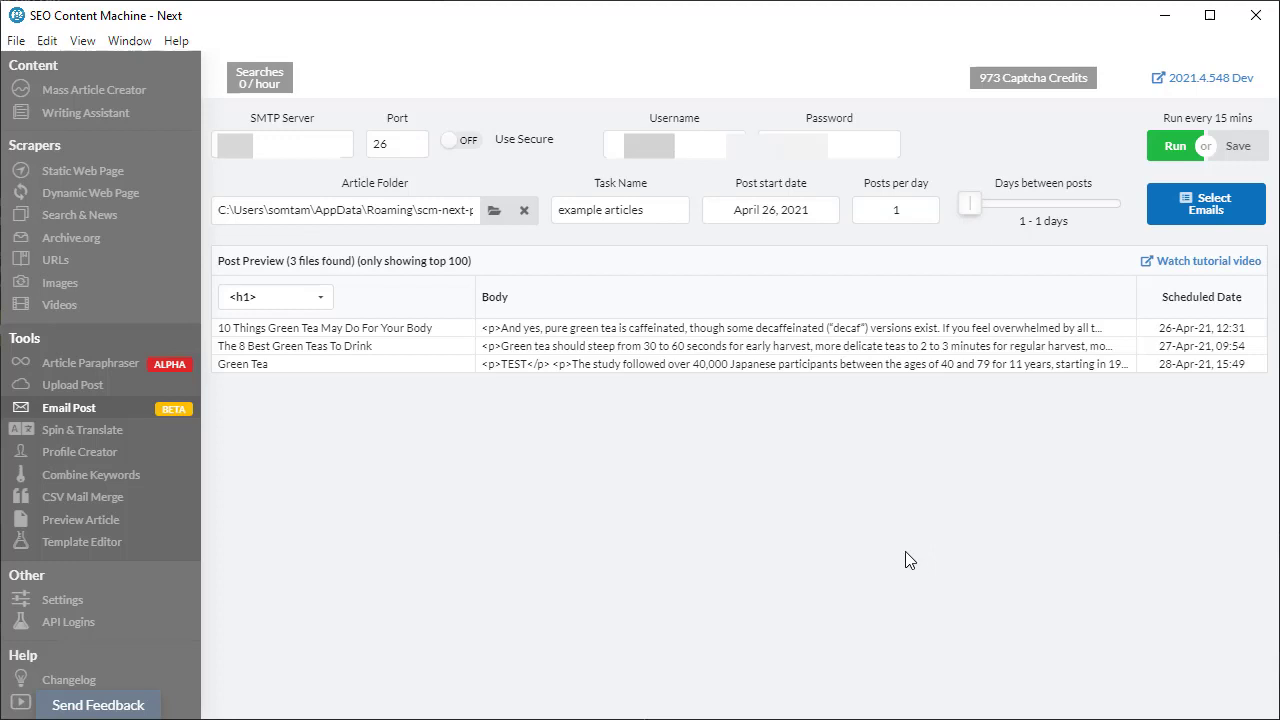
pyautogui.moveTo(917, 549)
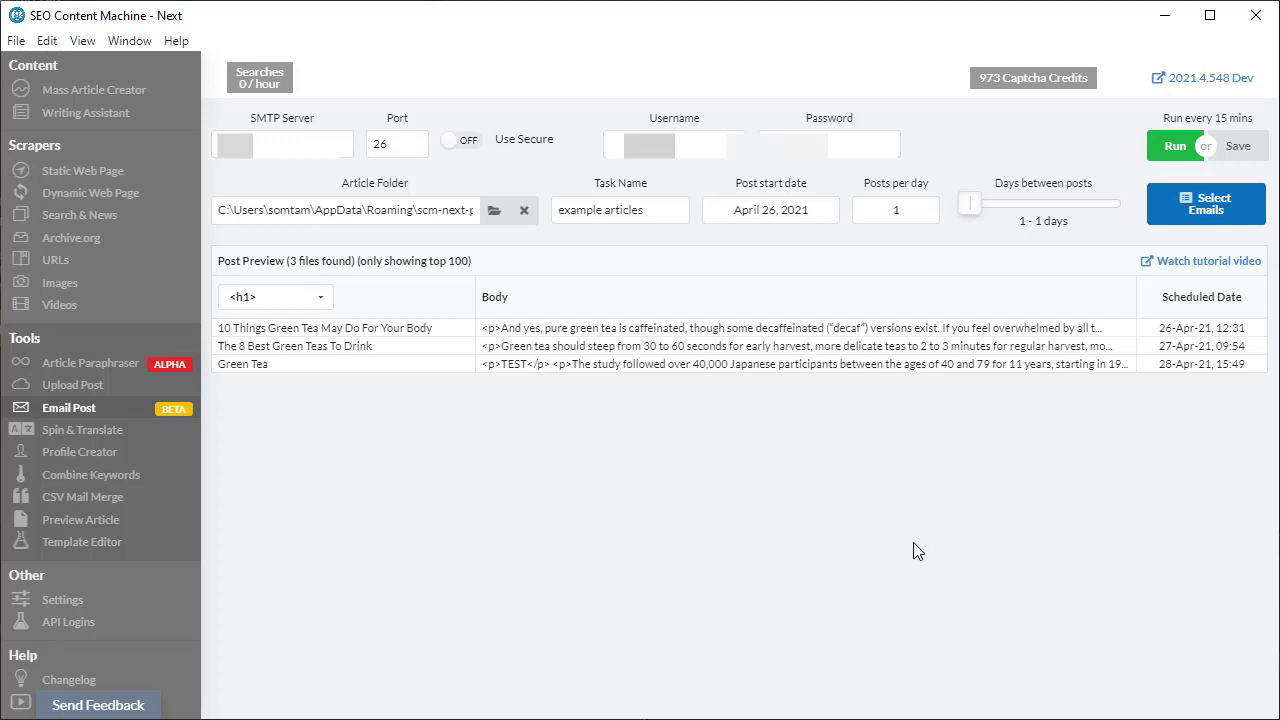
pyautogui.moveTo(923, 584)
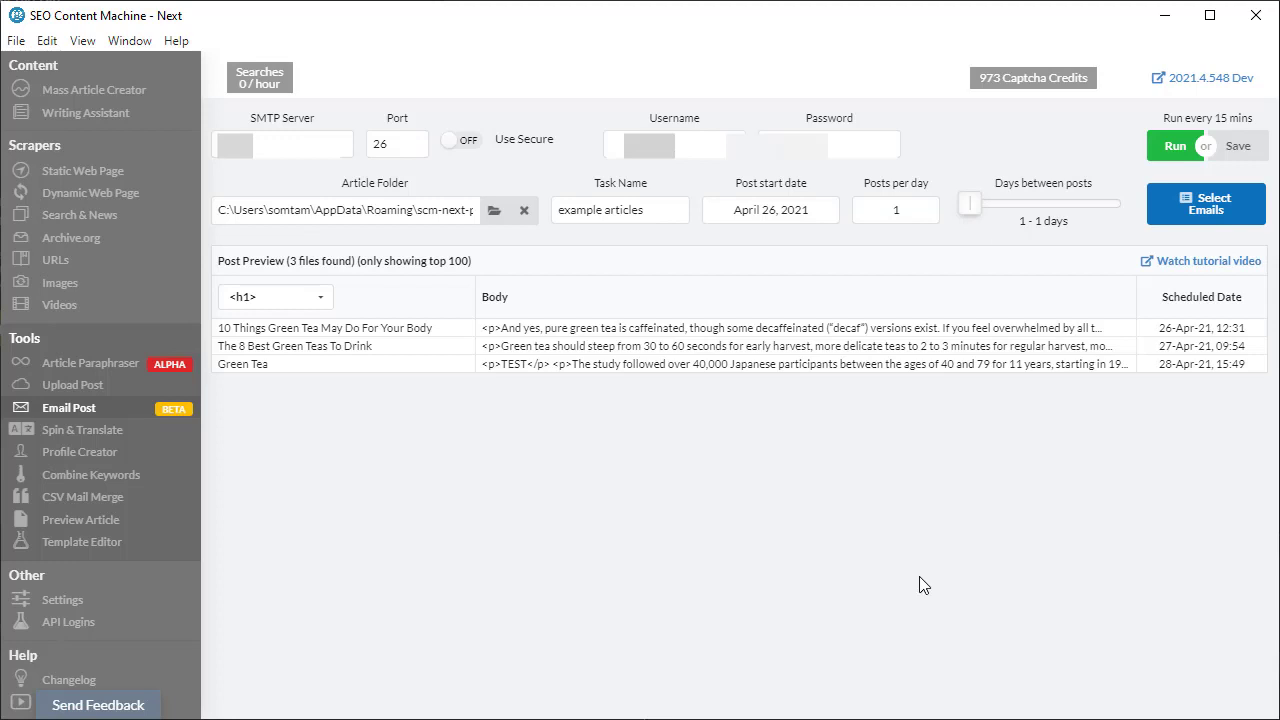
pyautogui.moveTo(906, 591)
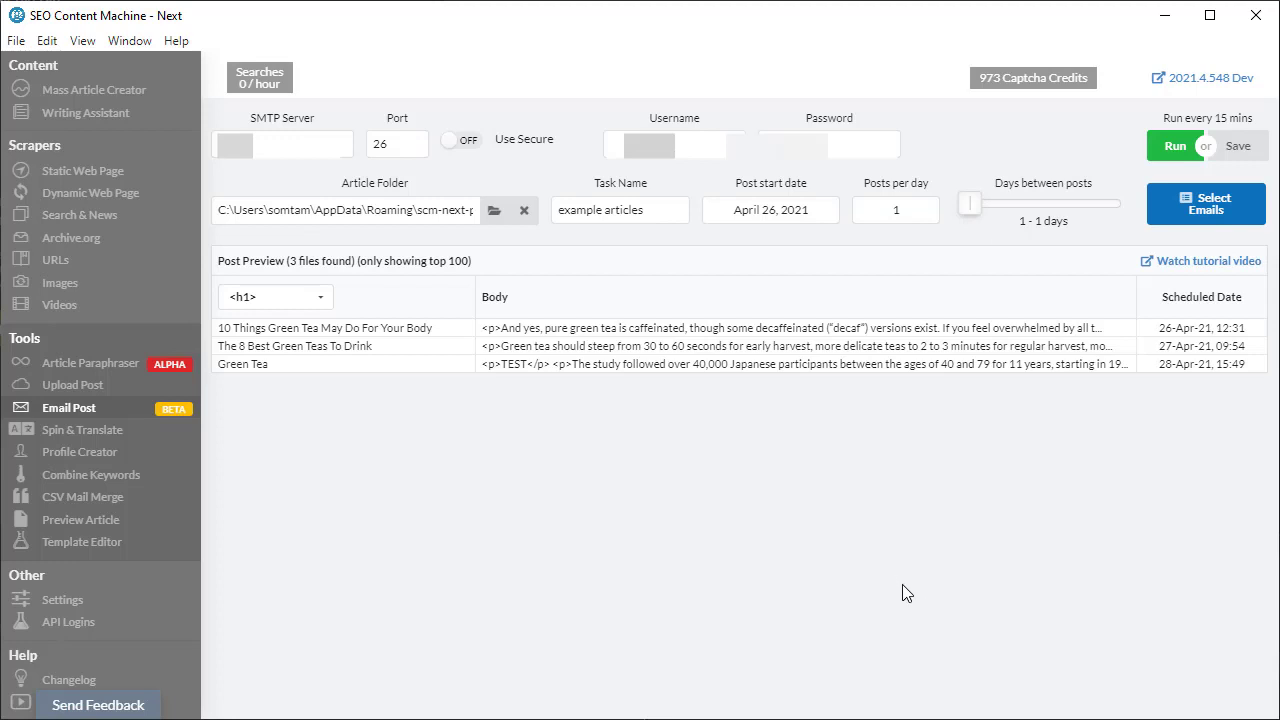
pyautogui.moveTo(903, 600)
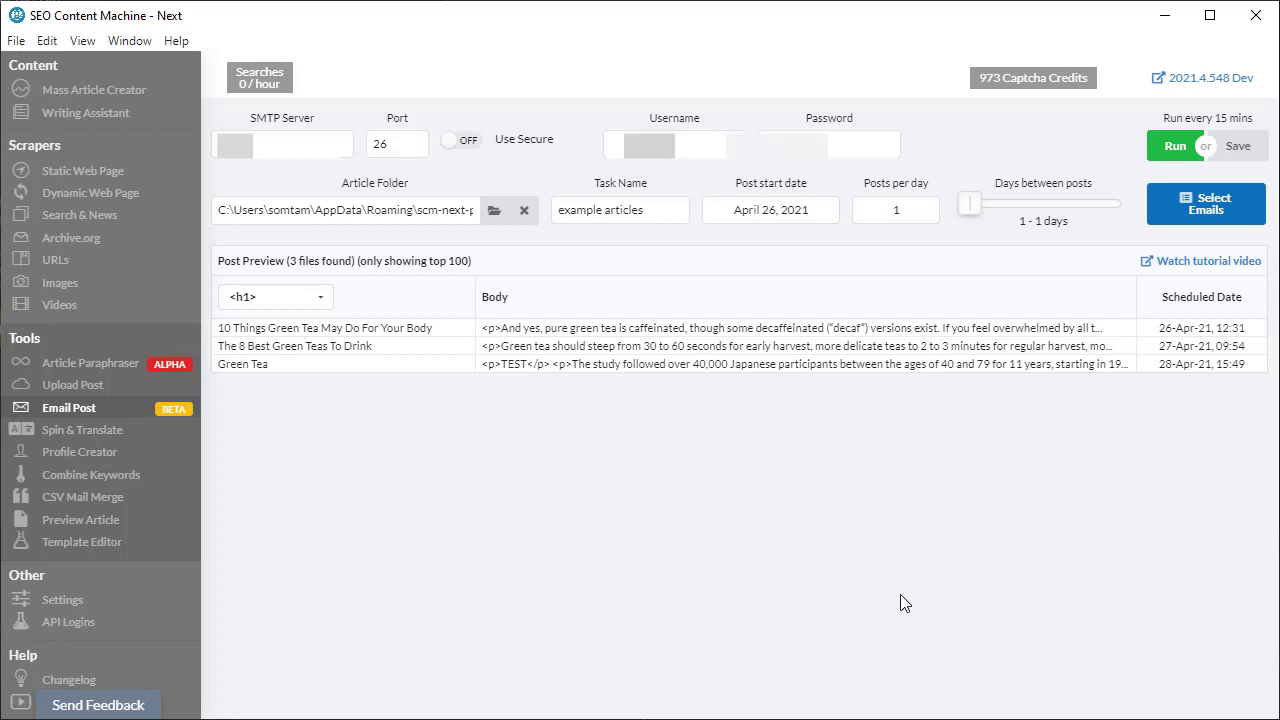
pyautogui.moveTo(950, 527)
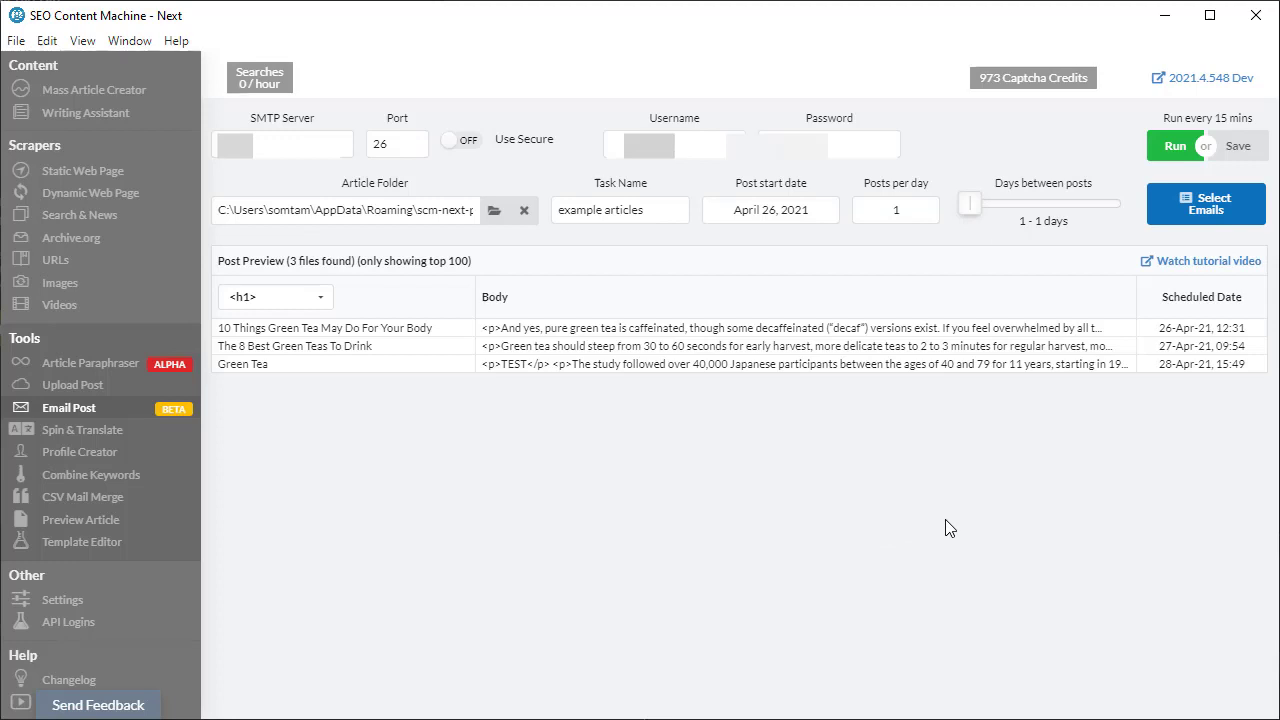
pyautogui.moveTo(918, 548)
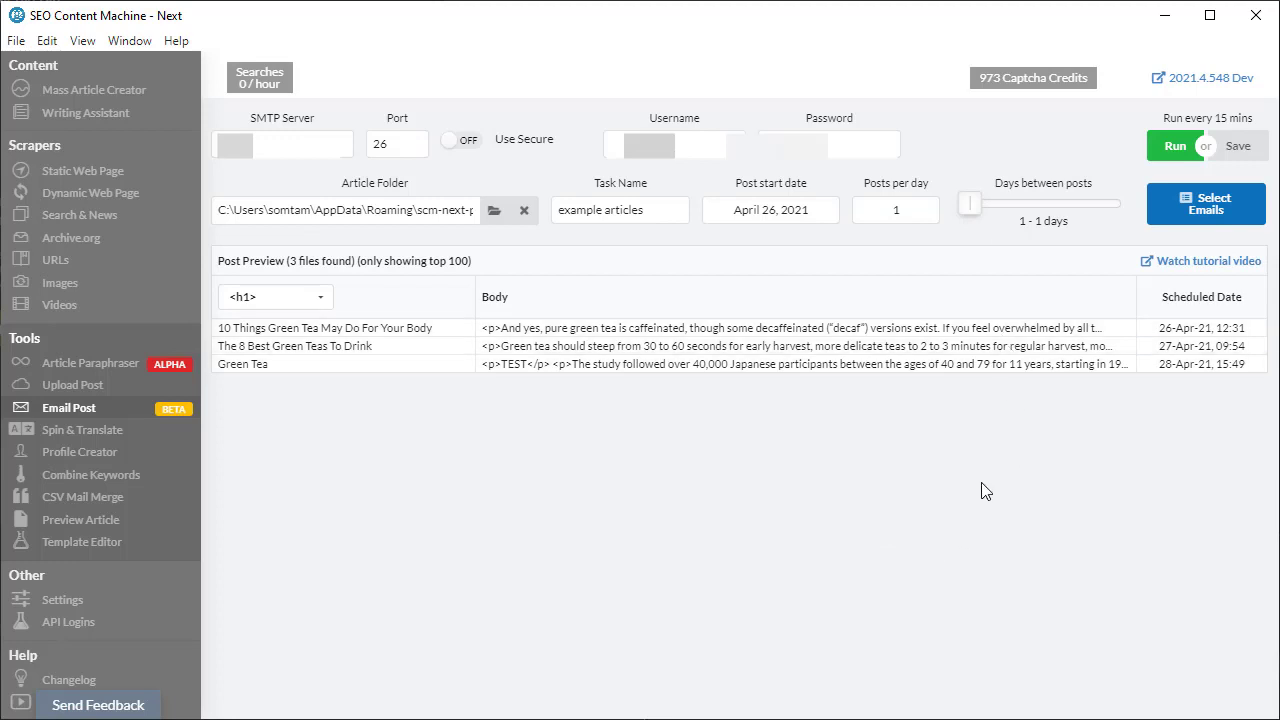
pyautogui.moveTo(1150, 229)
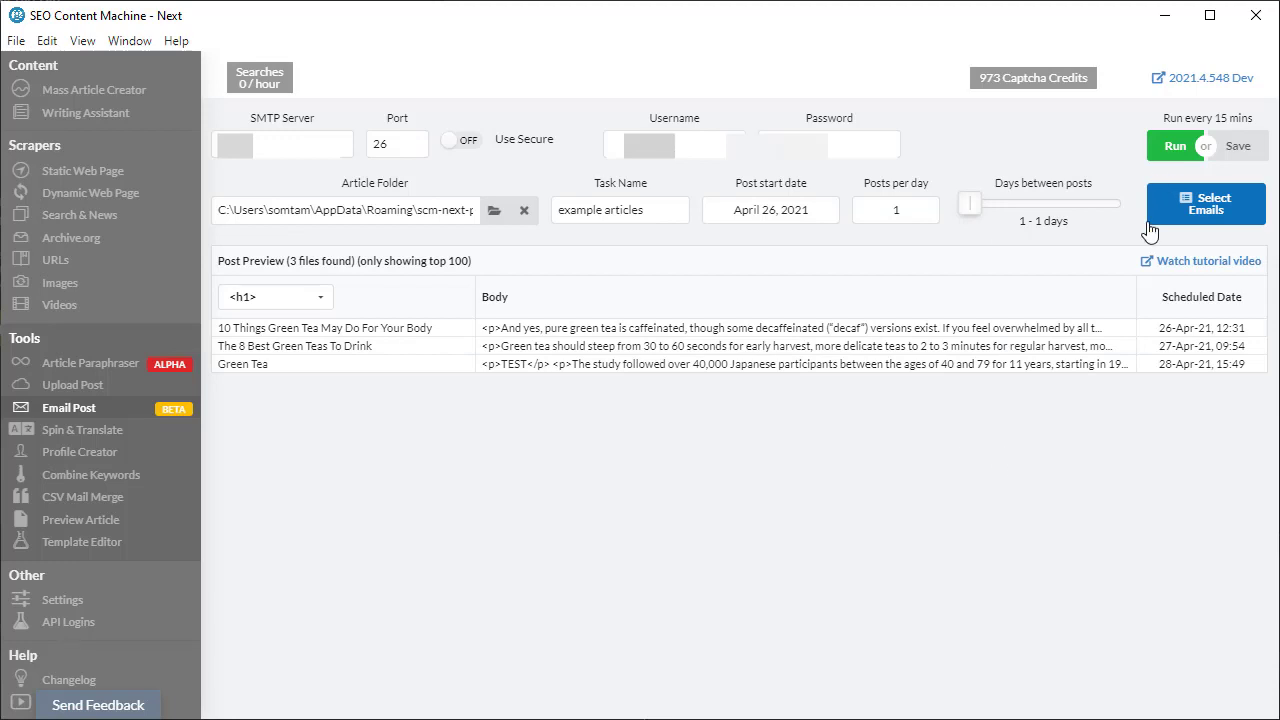
# Run the 'example articles' email task and view its task log.
pyautogui.click(1234, 145)
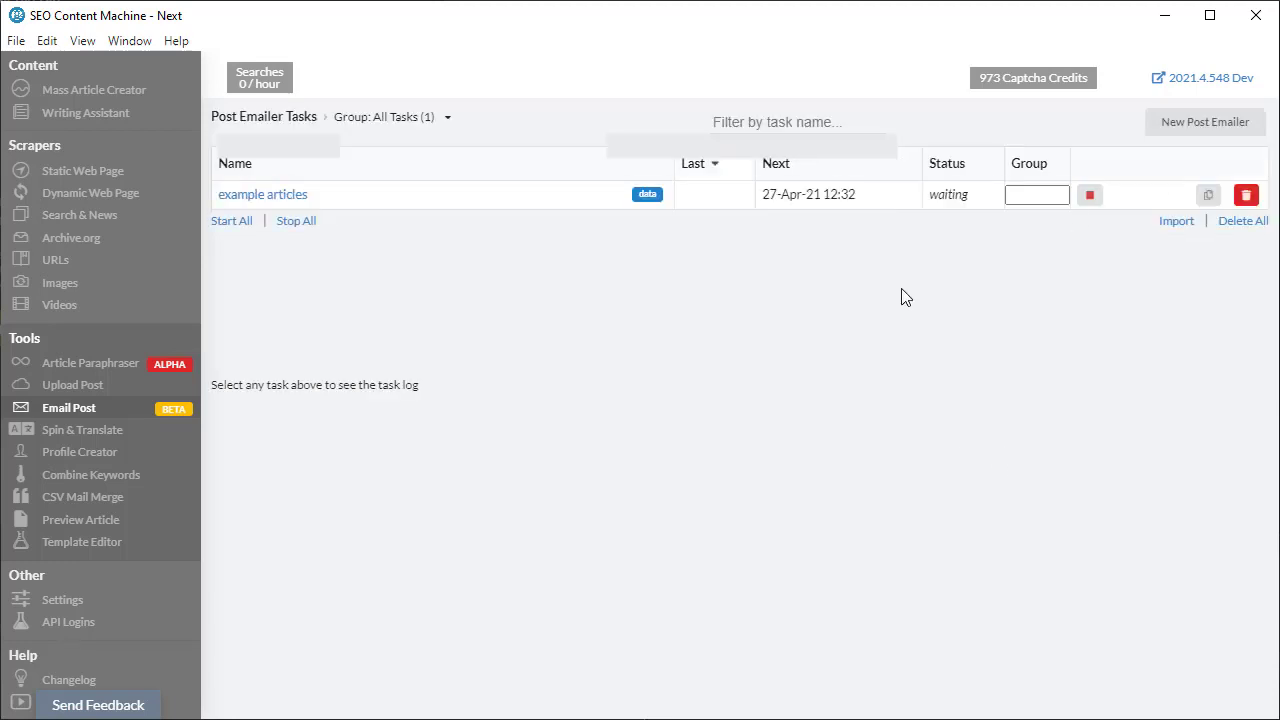
pyautogui.click(263, 194)
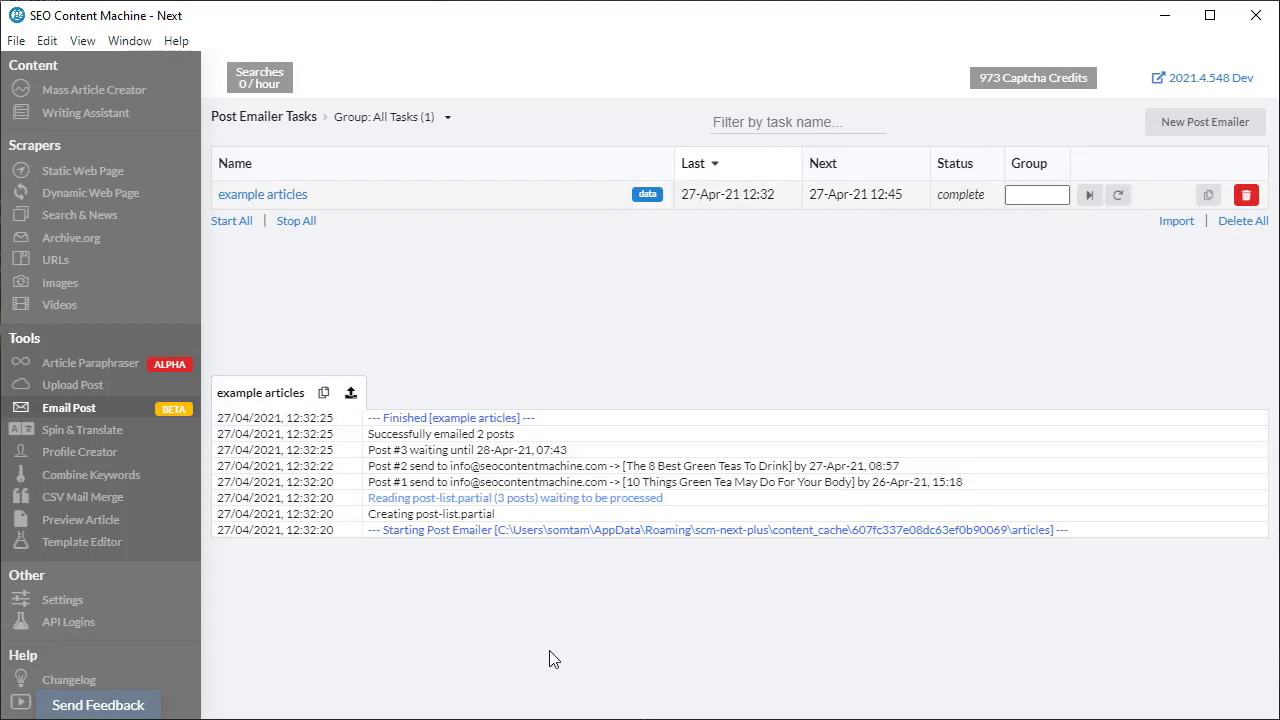
pyautogui.moveTo(500, 654)
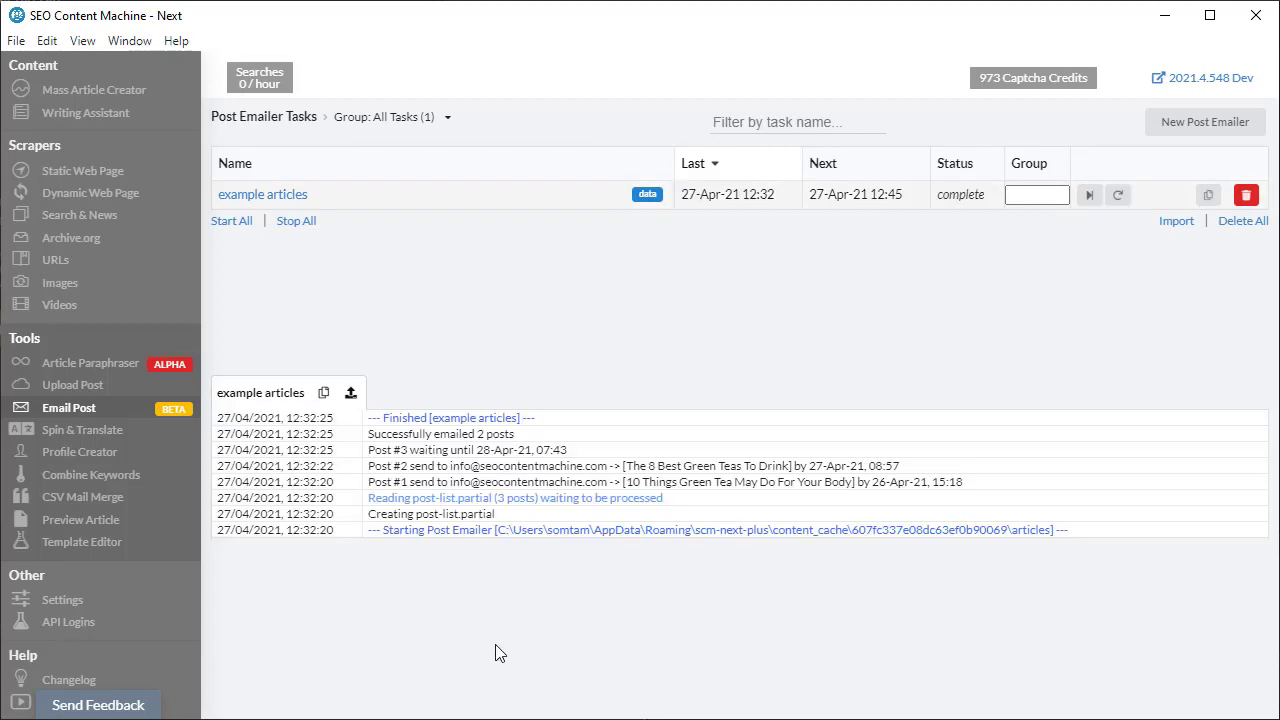
pyautogui.moveTo(510, 525)
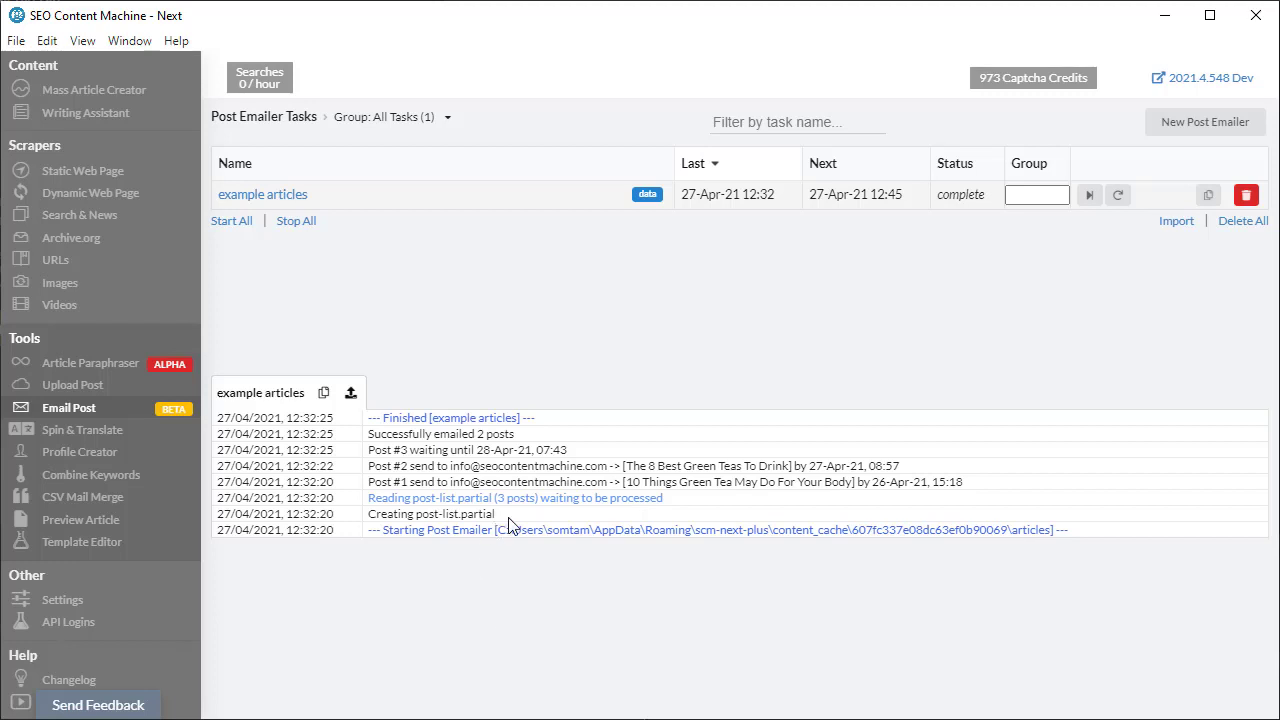
pyautogui.moveTo(551, 527)
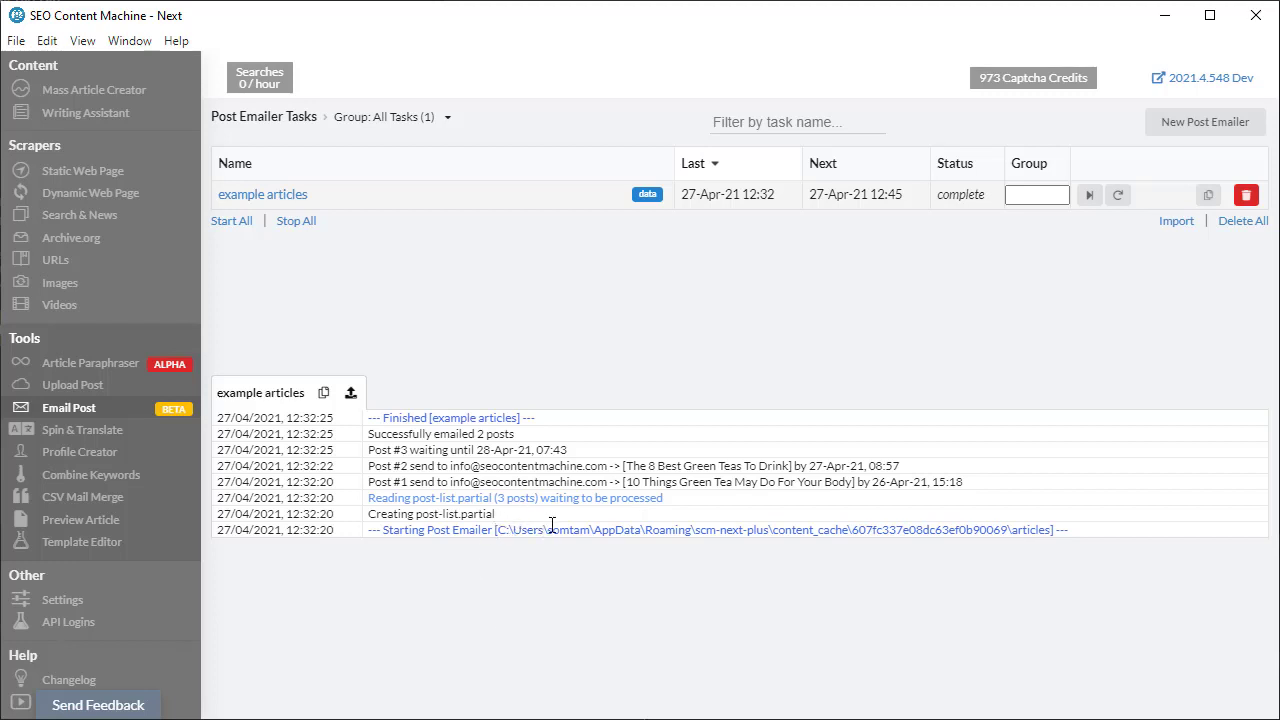
pyautogui.moveTo(552, 497)
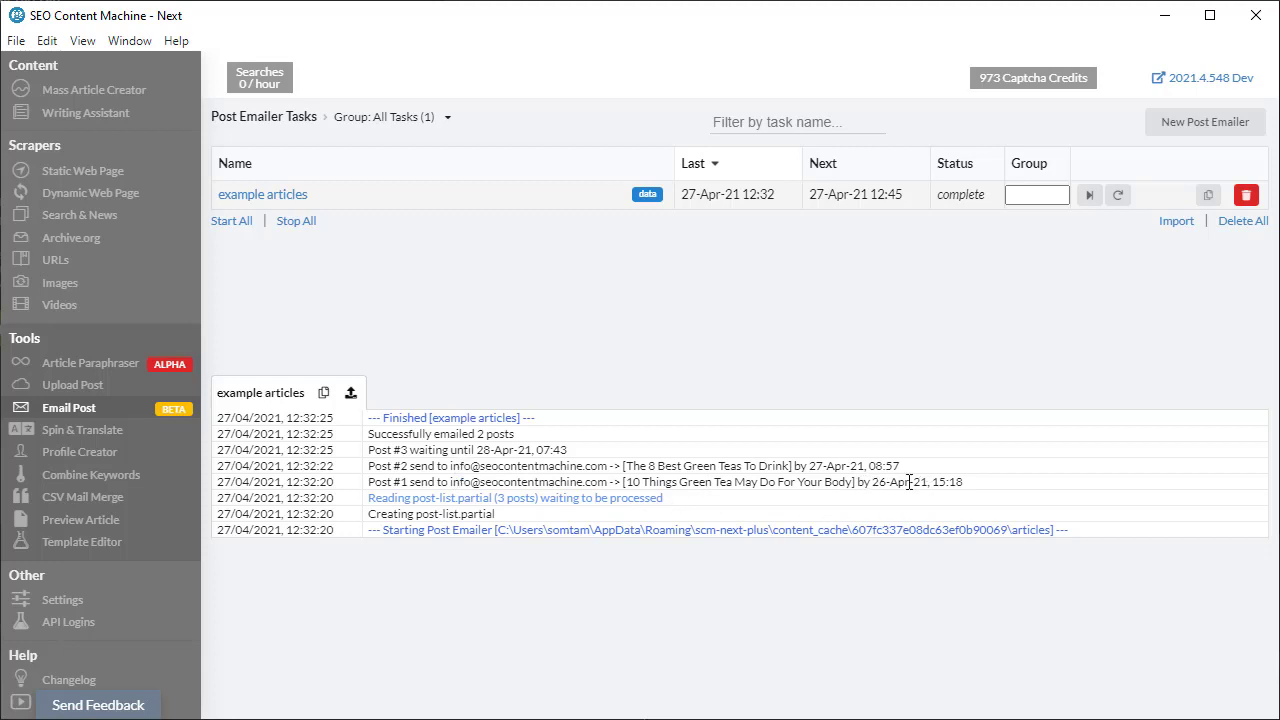
pyautogui.moveTo(887, 498)
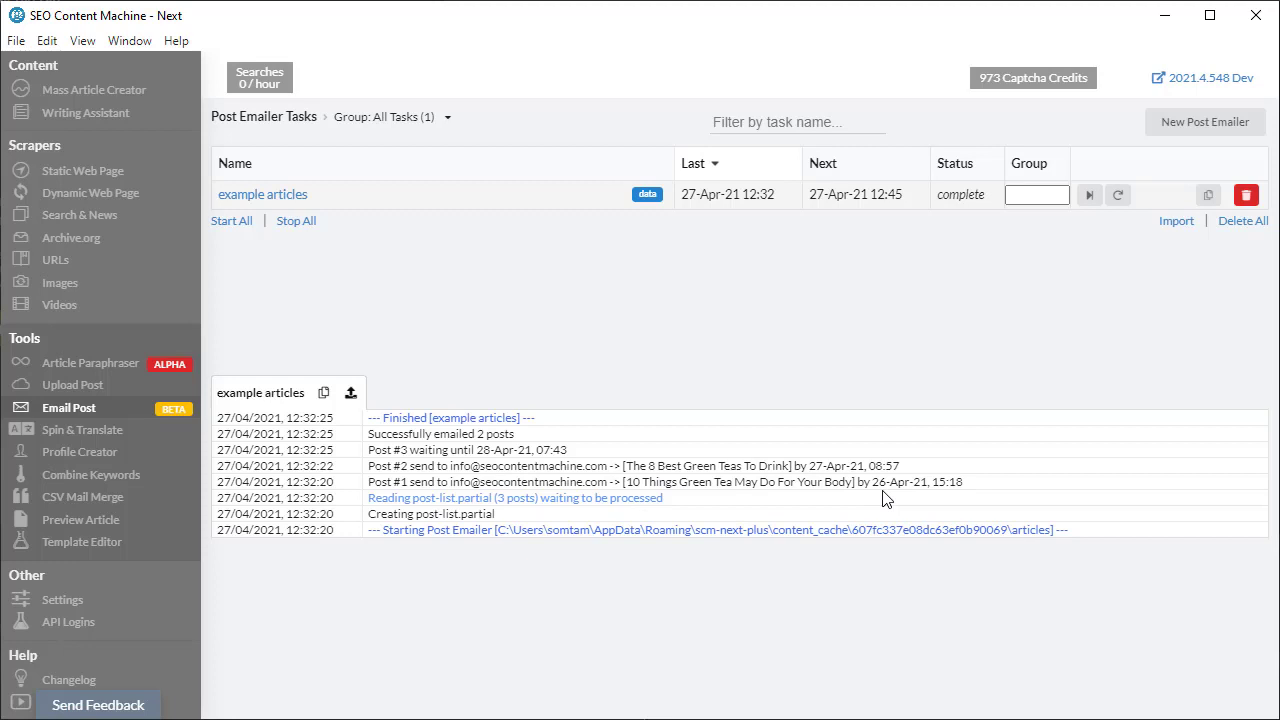
pyautogui.moveTo(886, 522)
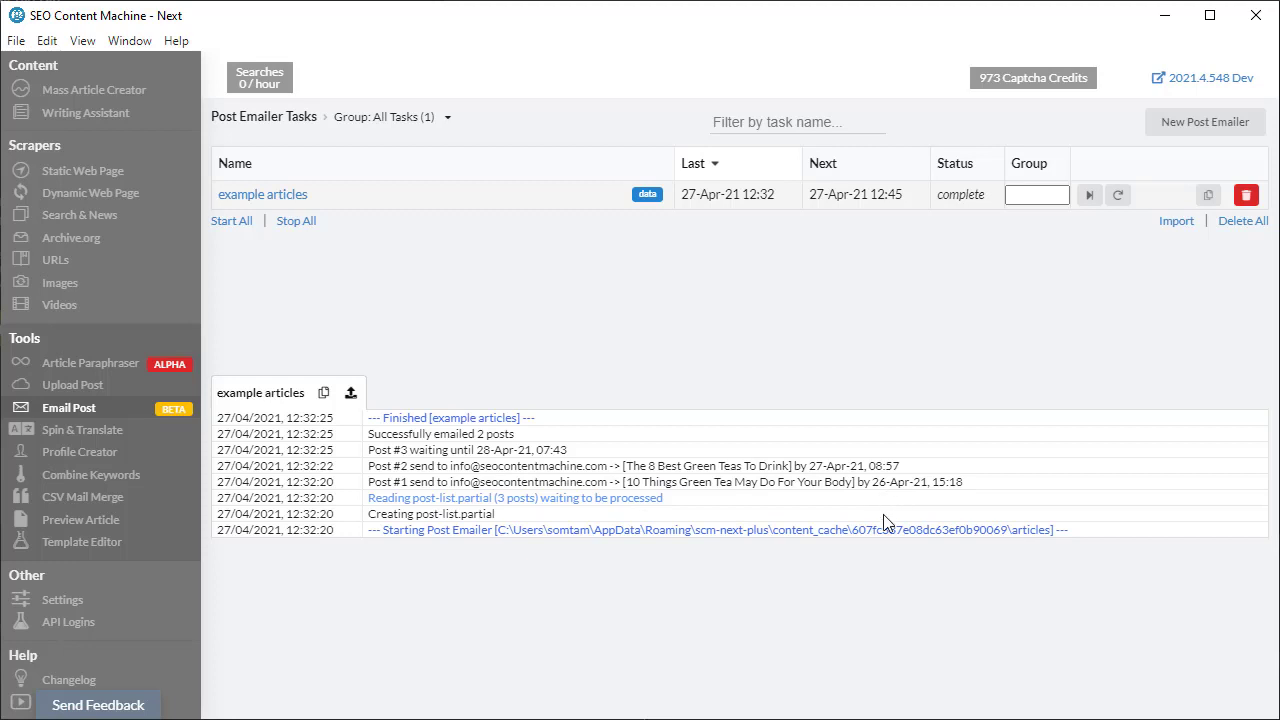
pyautogui.moveTo(943, 488)
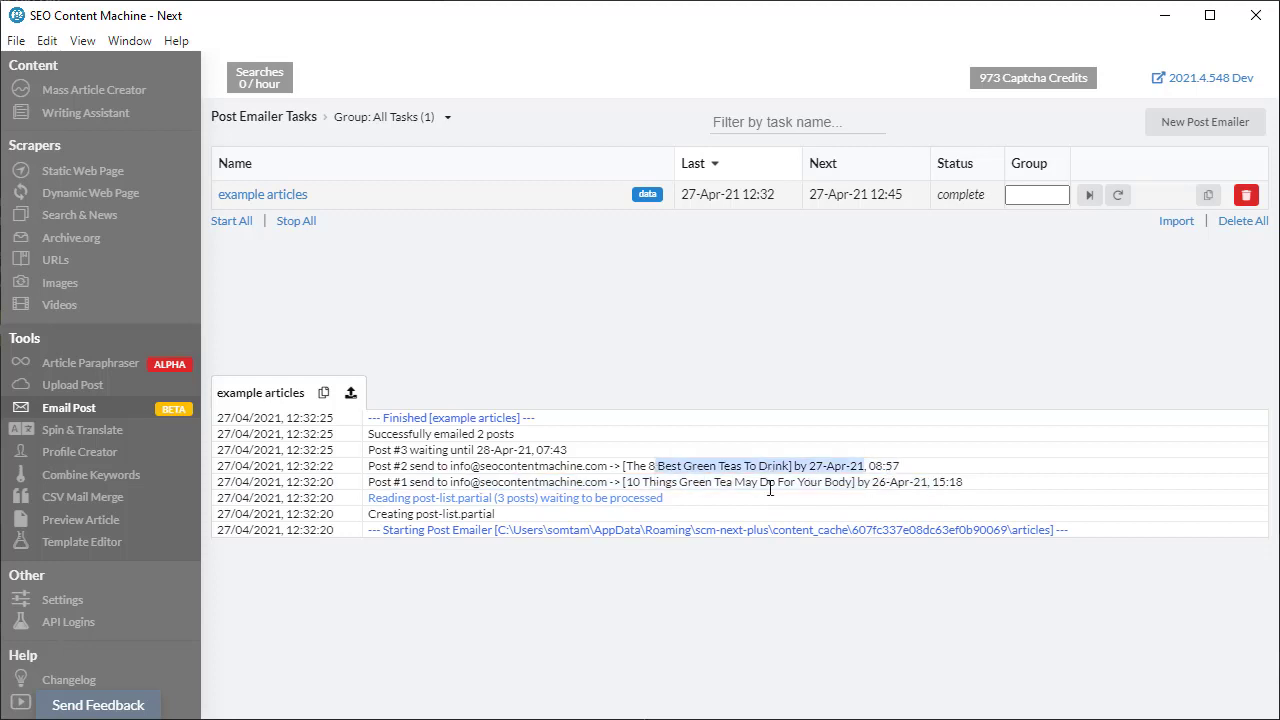
pyautogui.moveTo(520, 481)
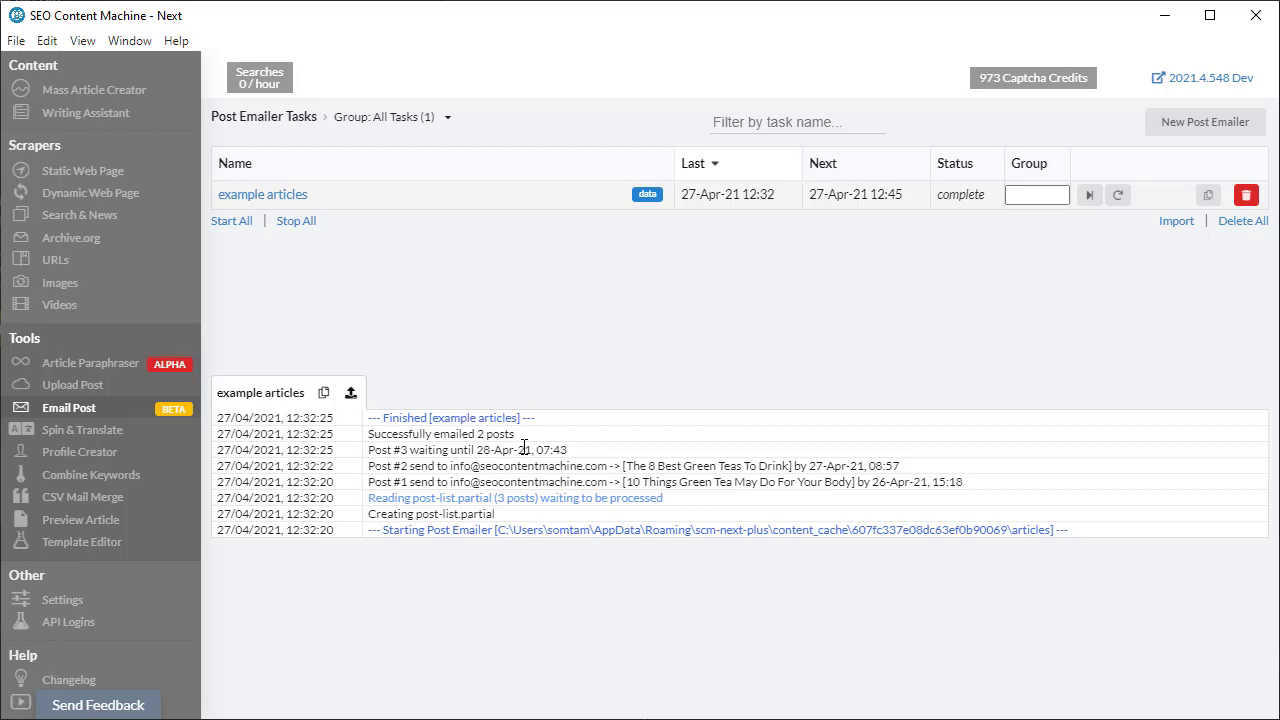
pyautogui.moveTo(565, 451)
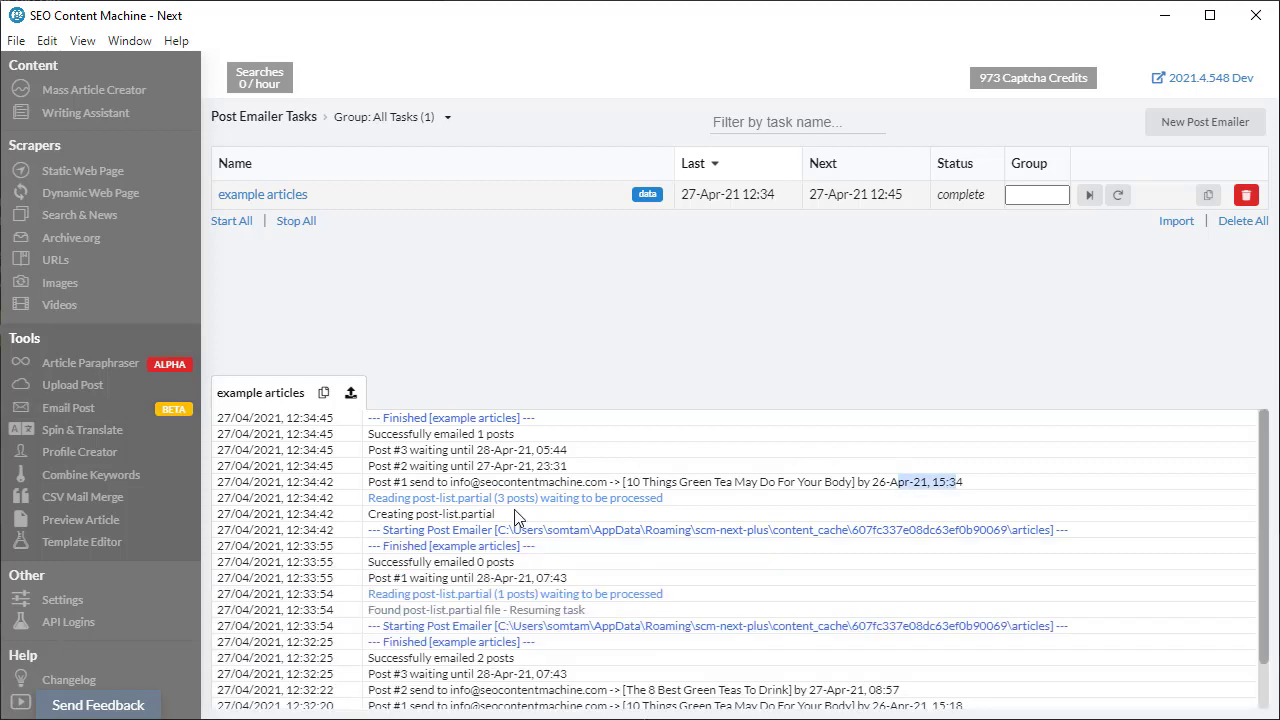
pyautogui.moveTo(636, 412)
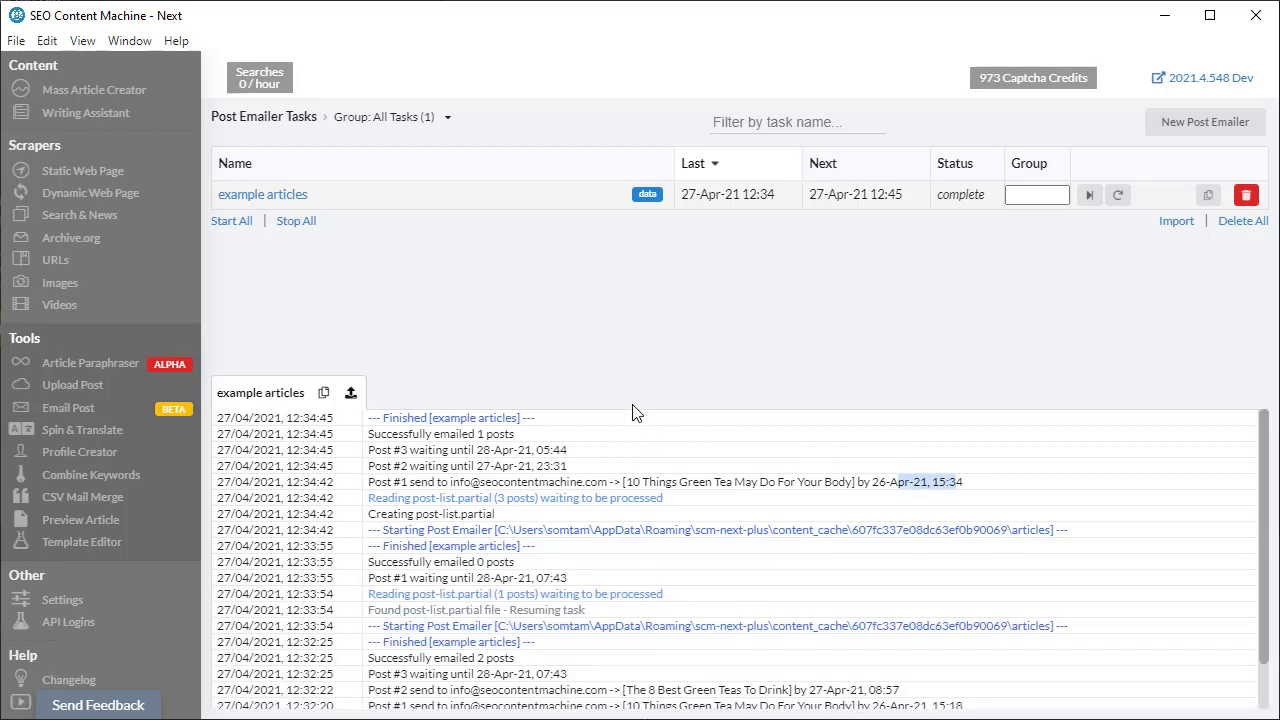
pyautogui.moveTo(648, 358)
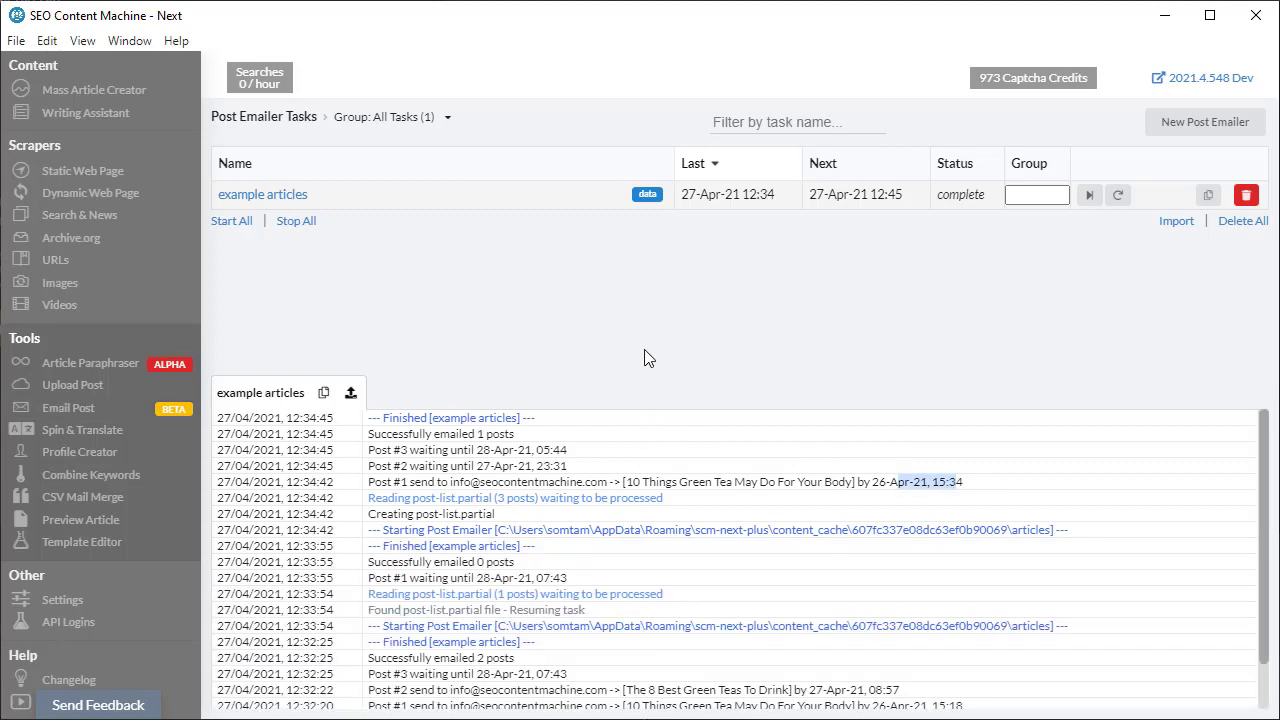